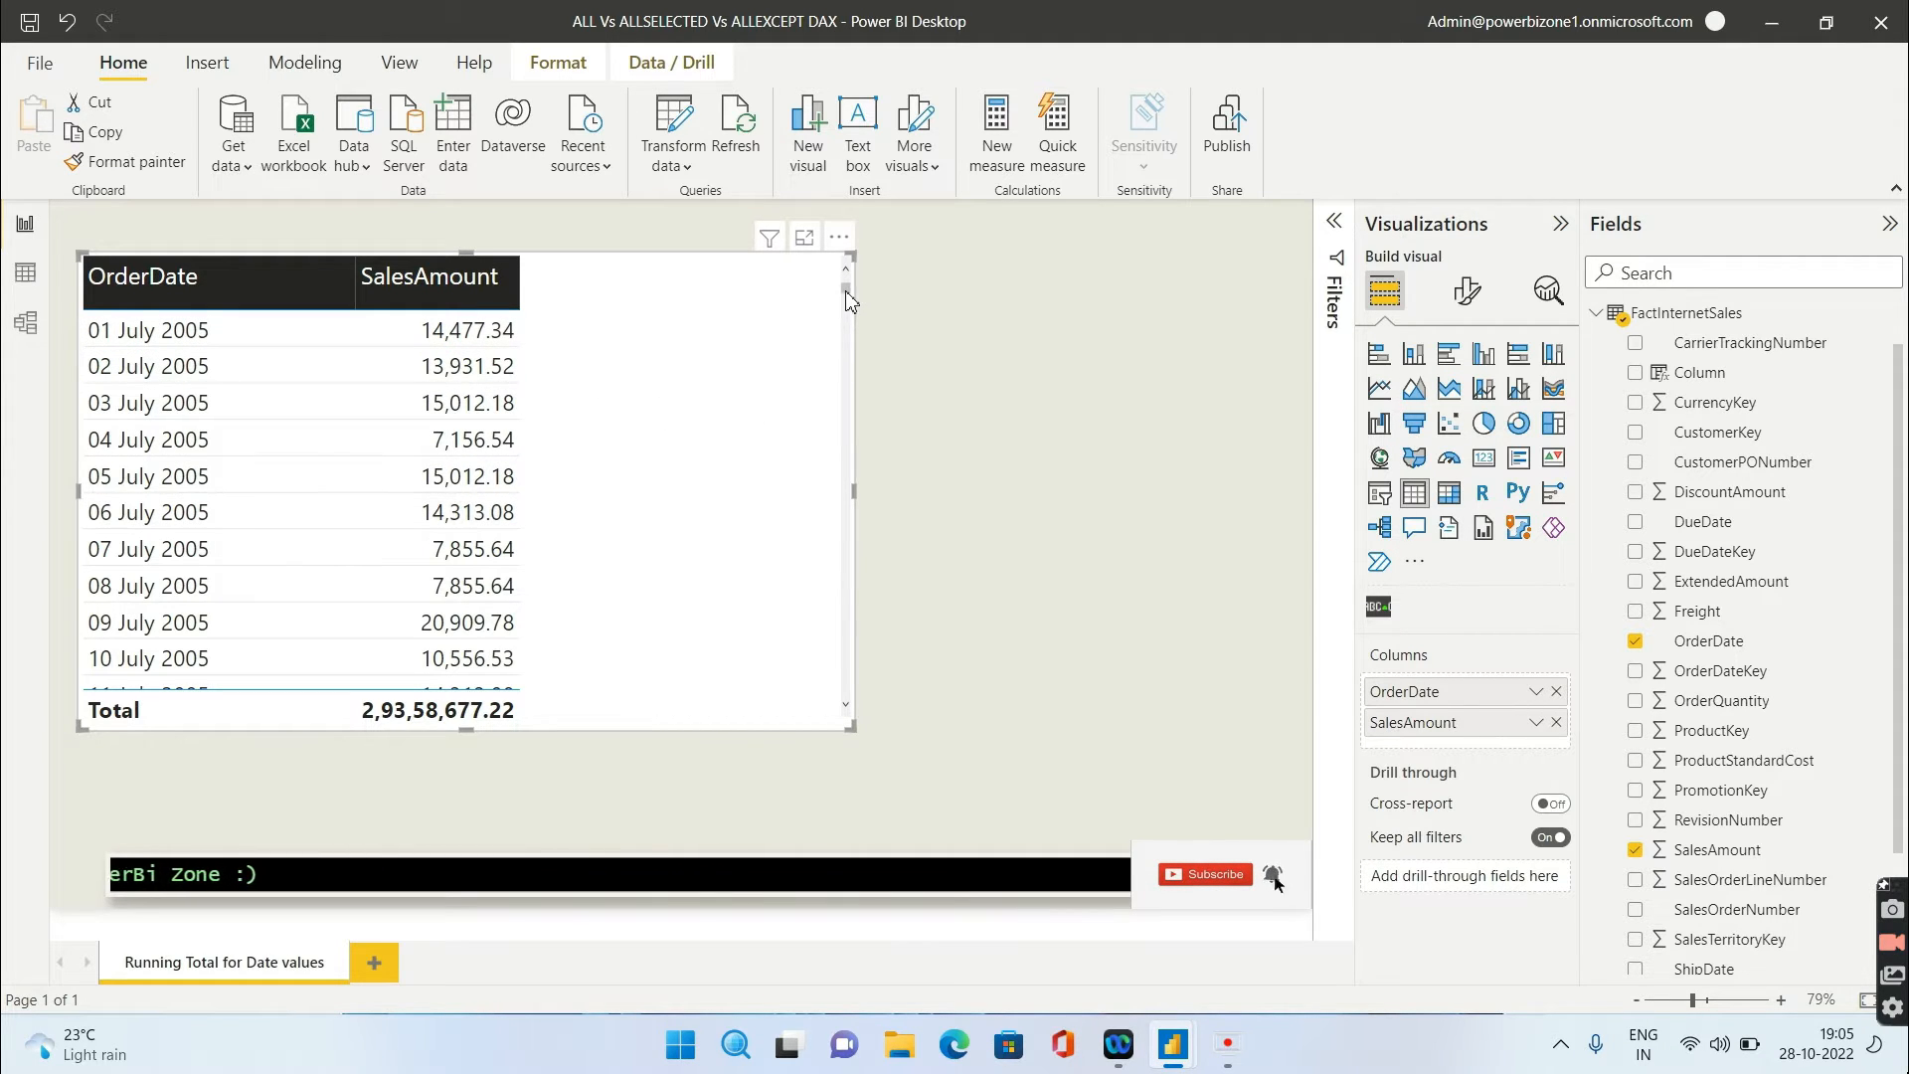
# Scroll down through the table of daily sales amounts by order date.
pyautogui.scroll(-3)
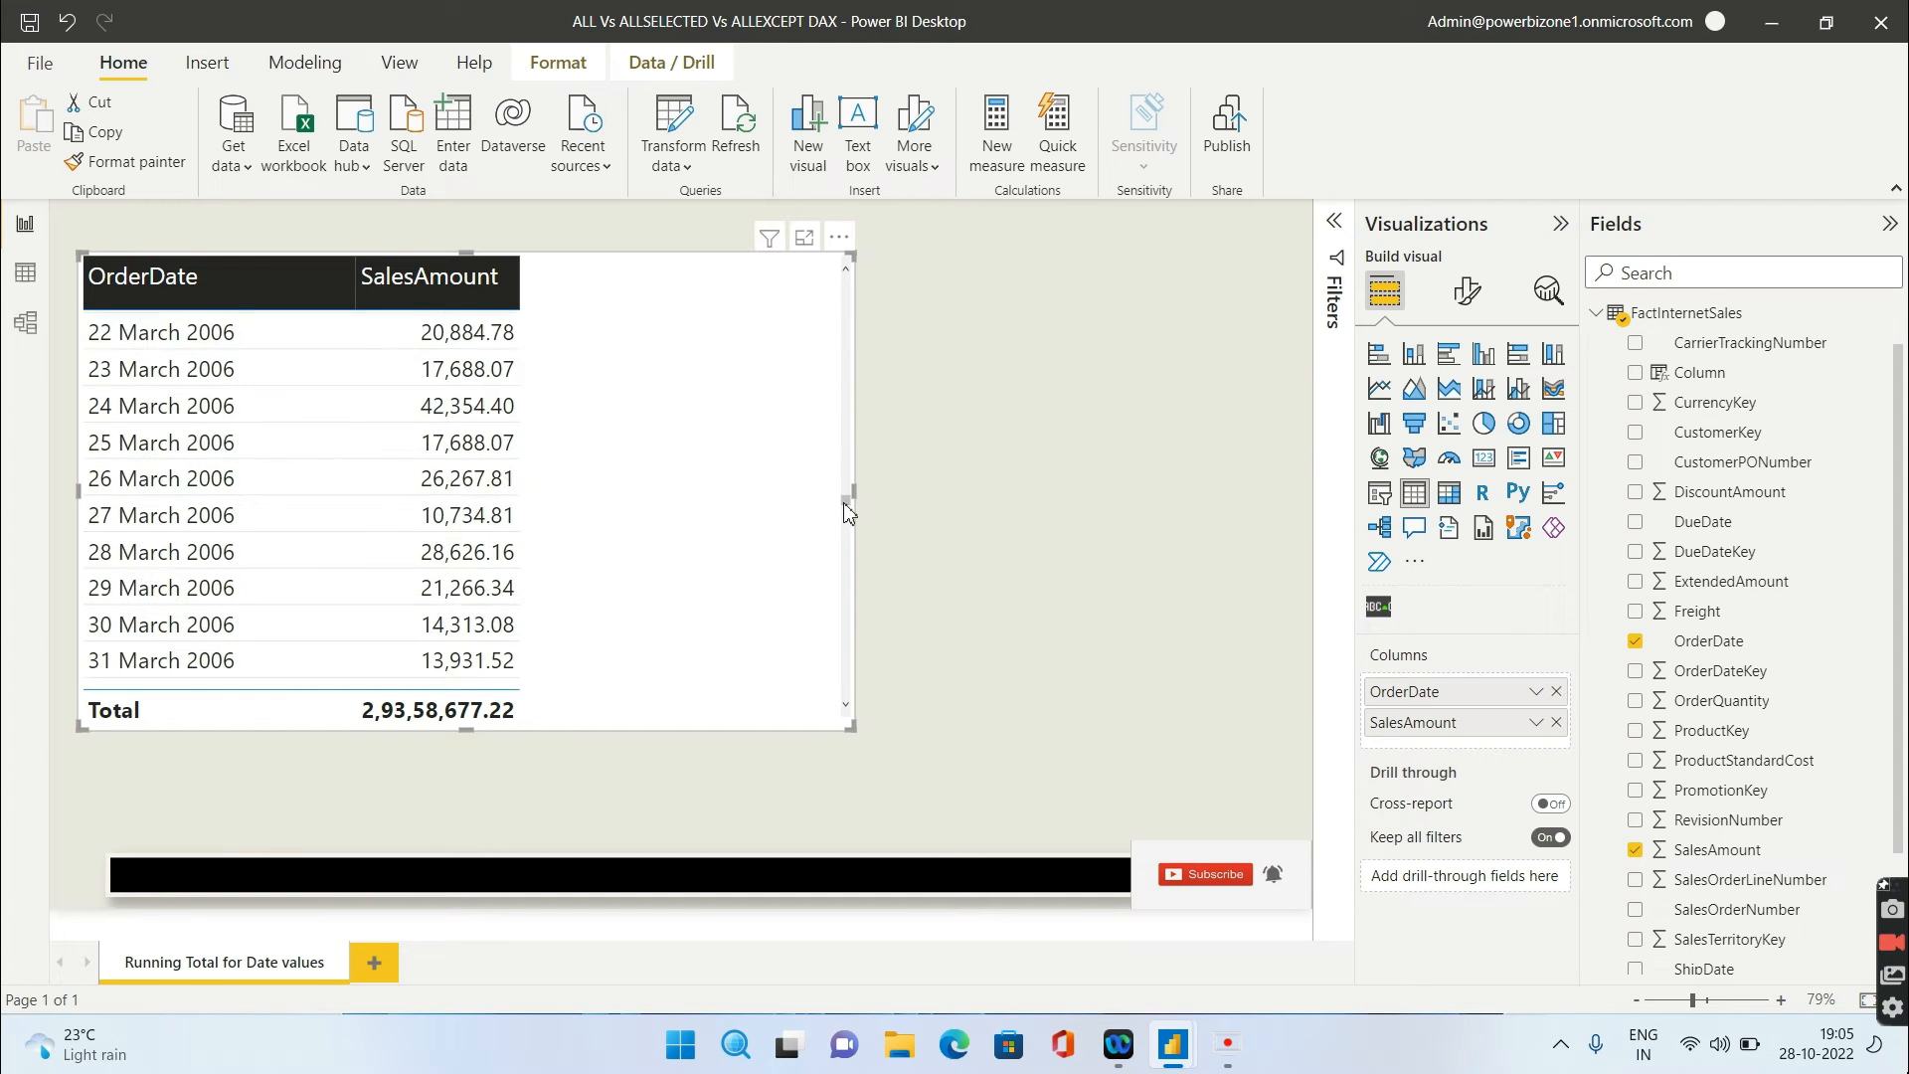
pyautogui.scroll(-3)
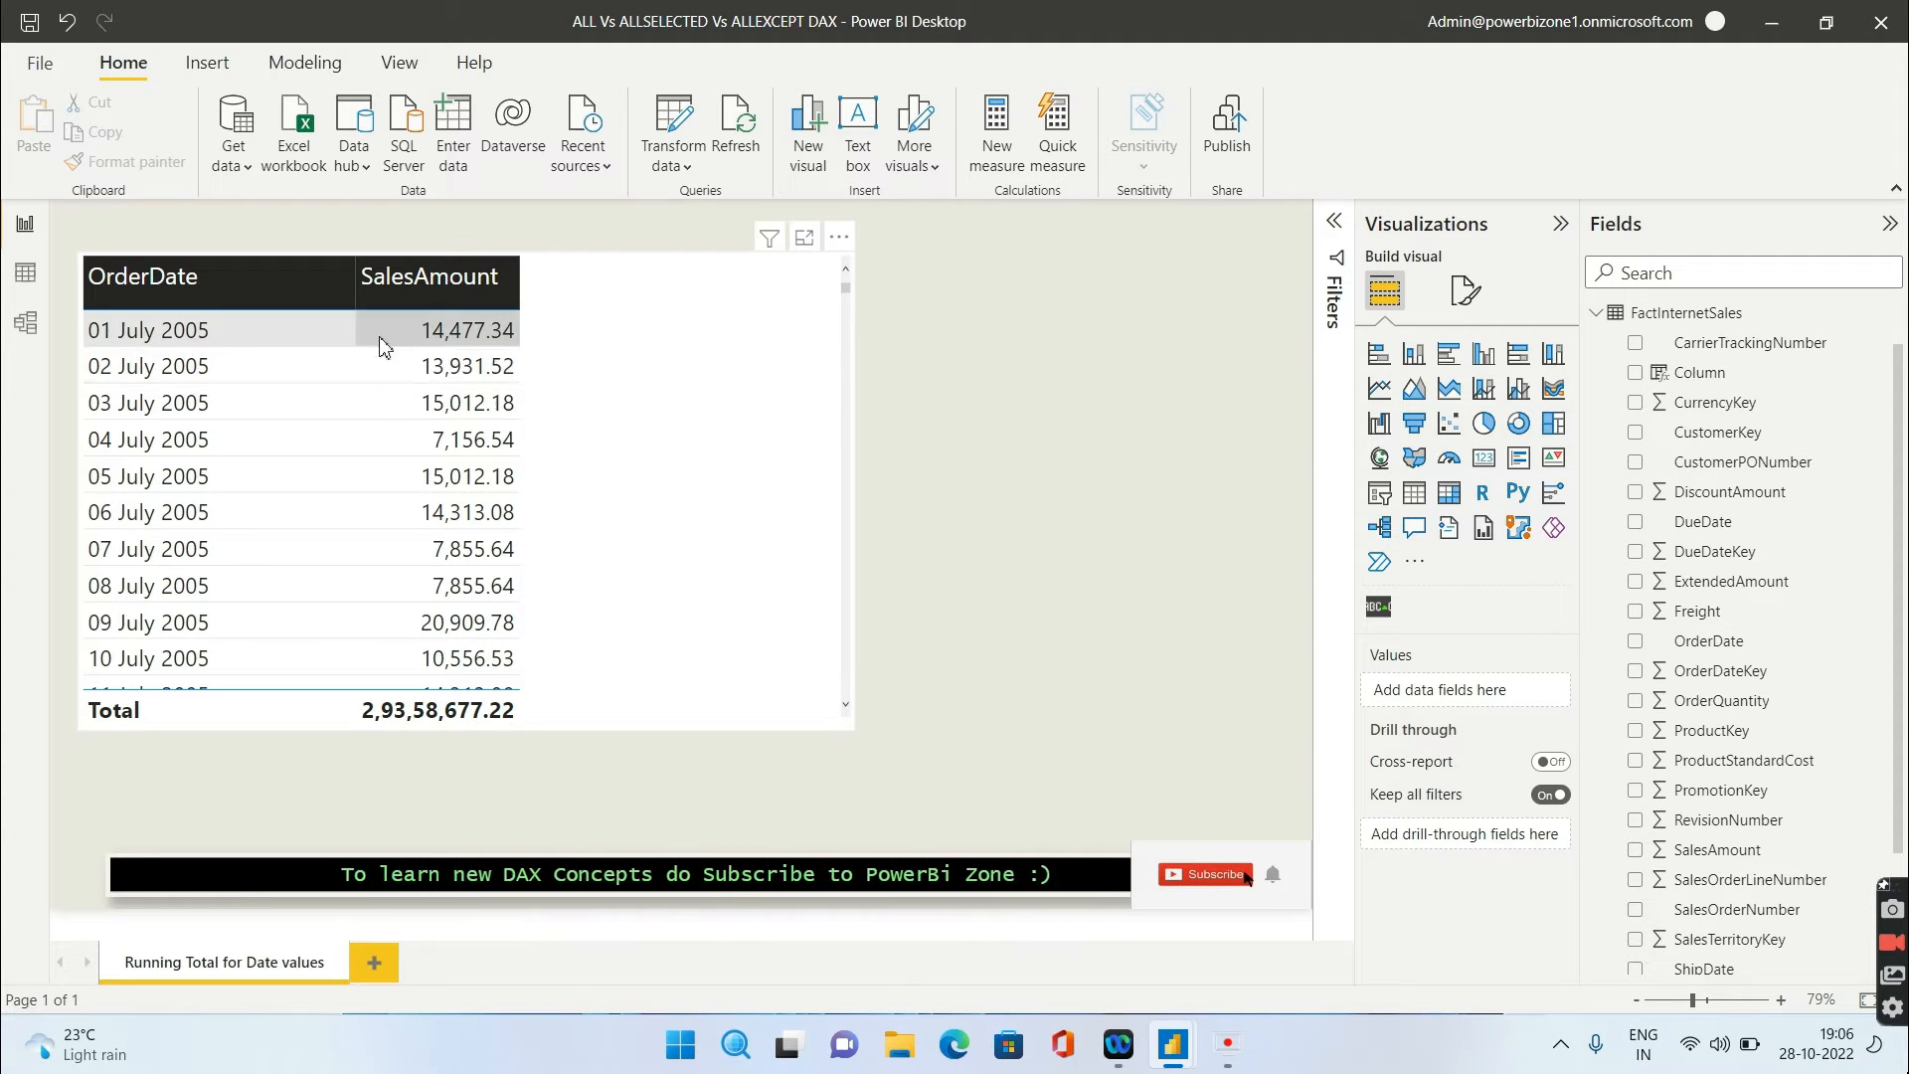
pyautogui.moveTo(457, 371)
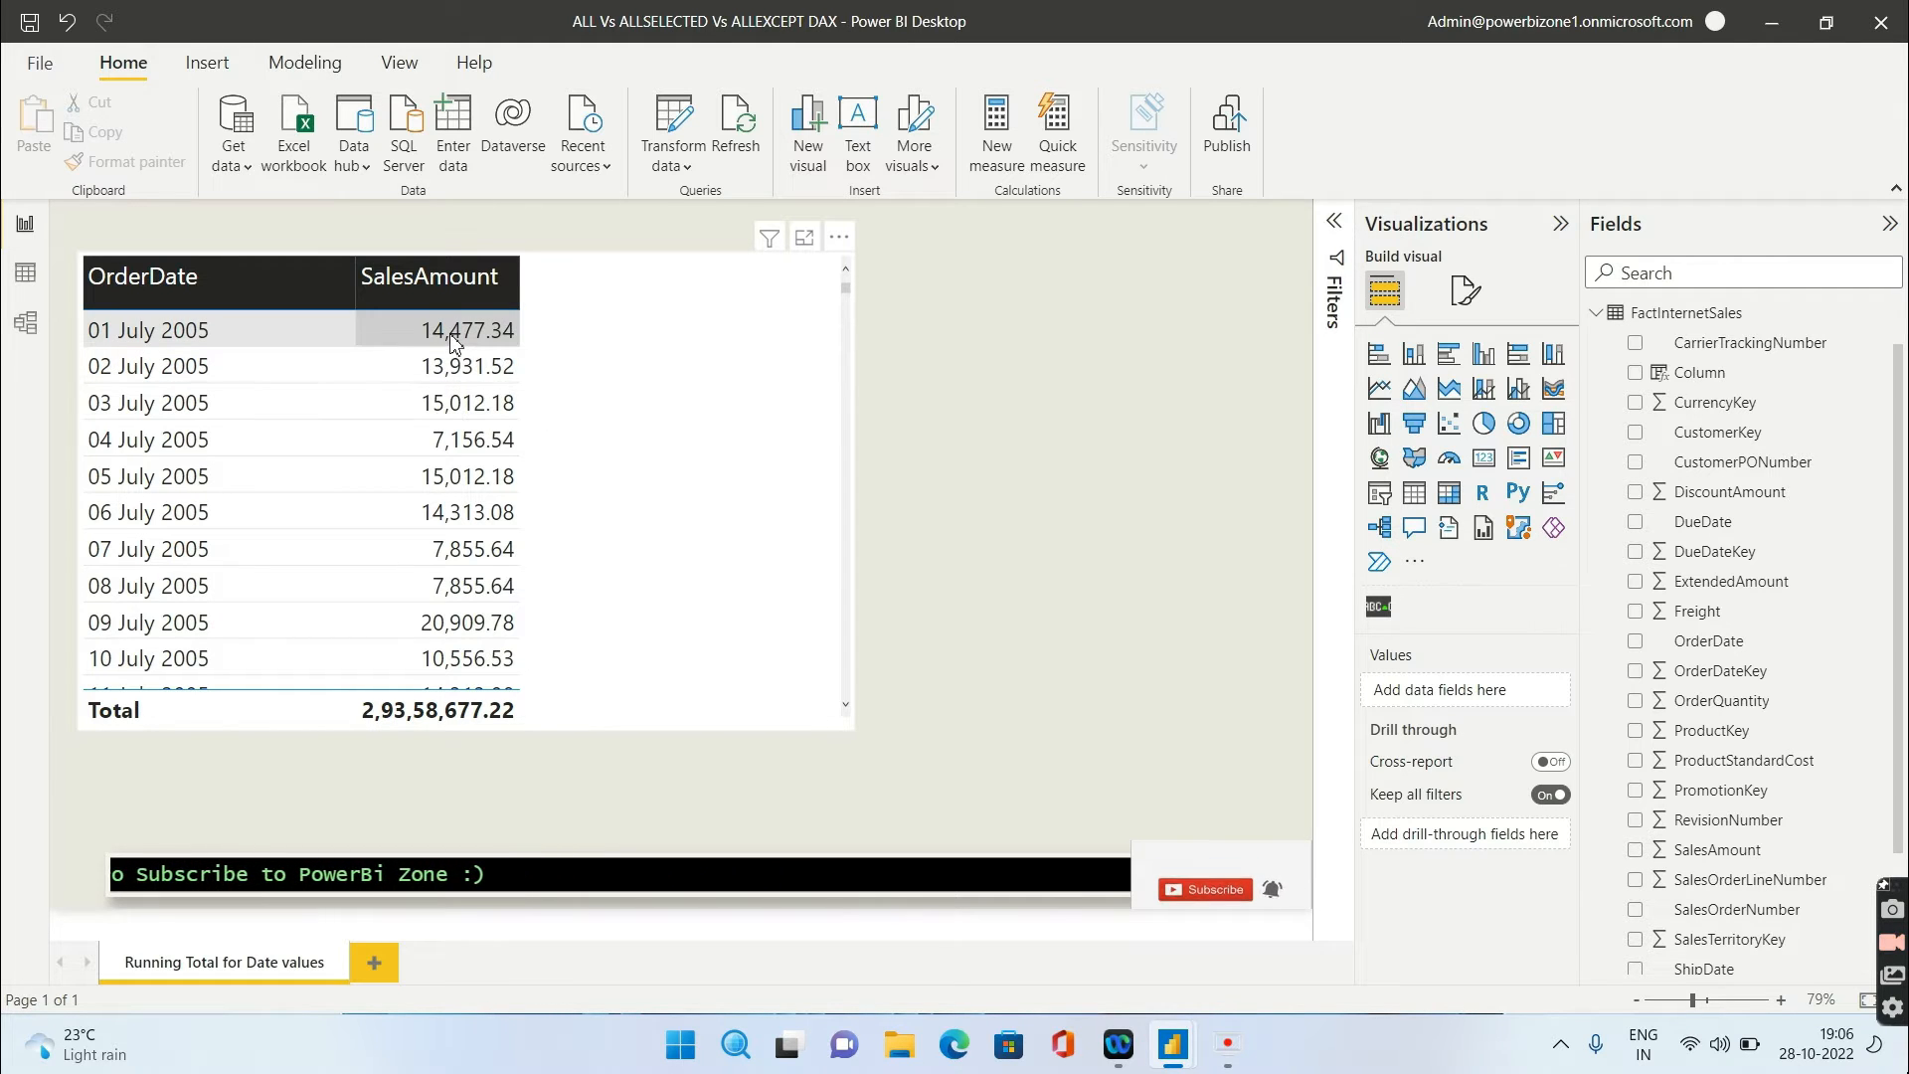
pyautogui.moveTo(451, 365)
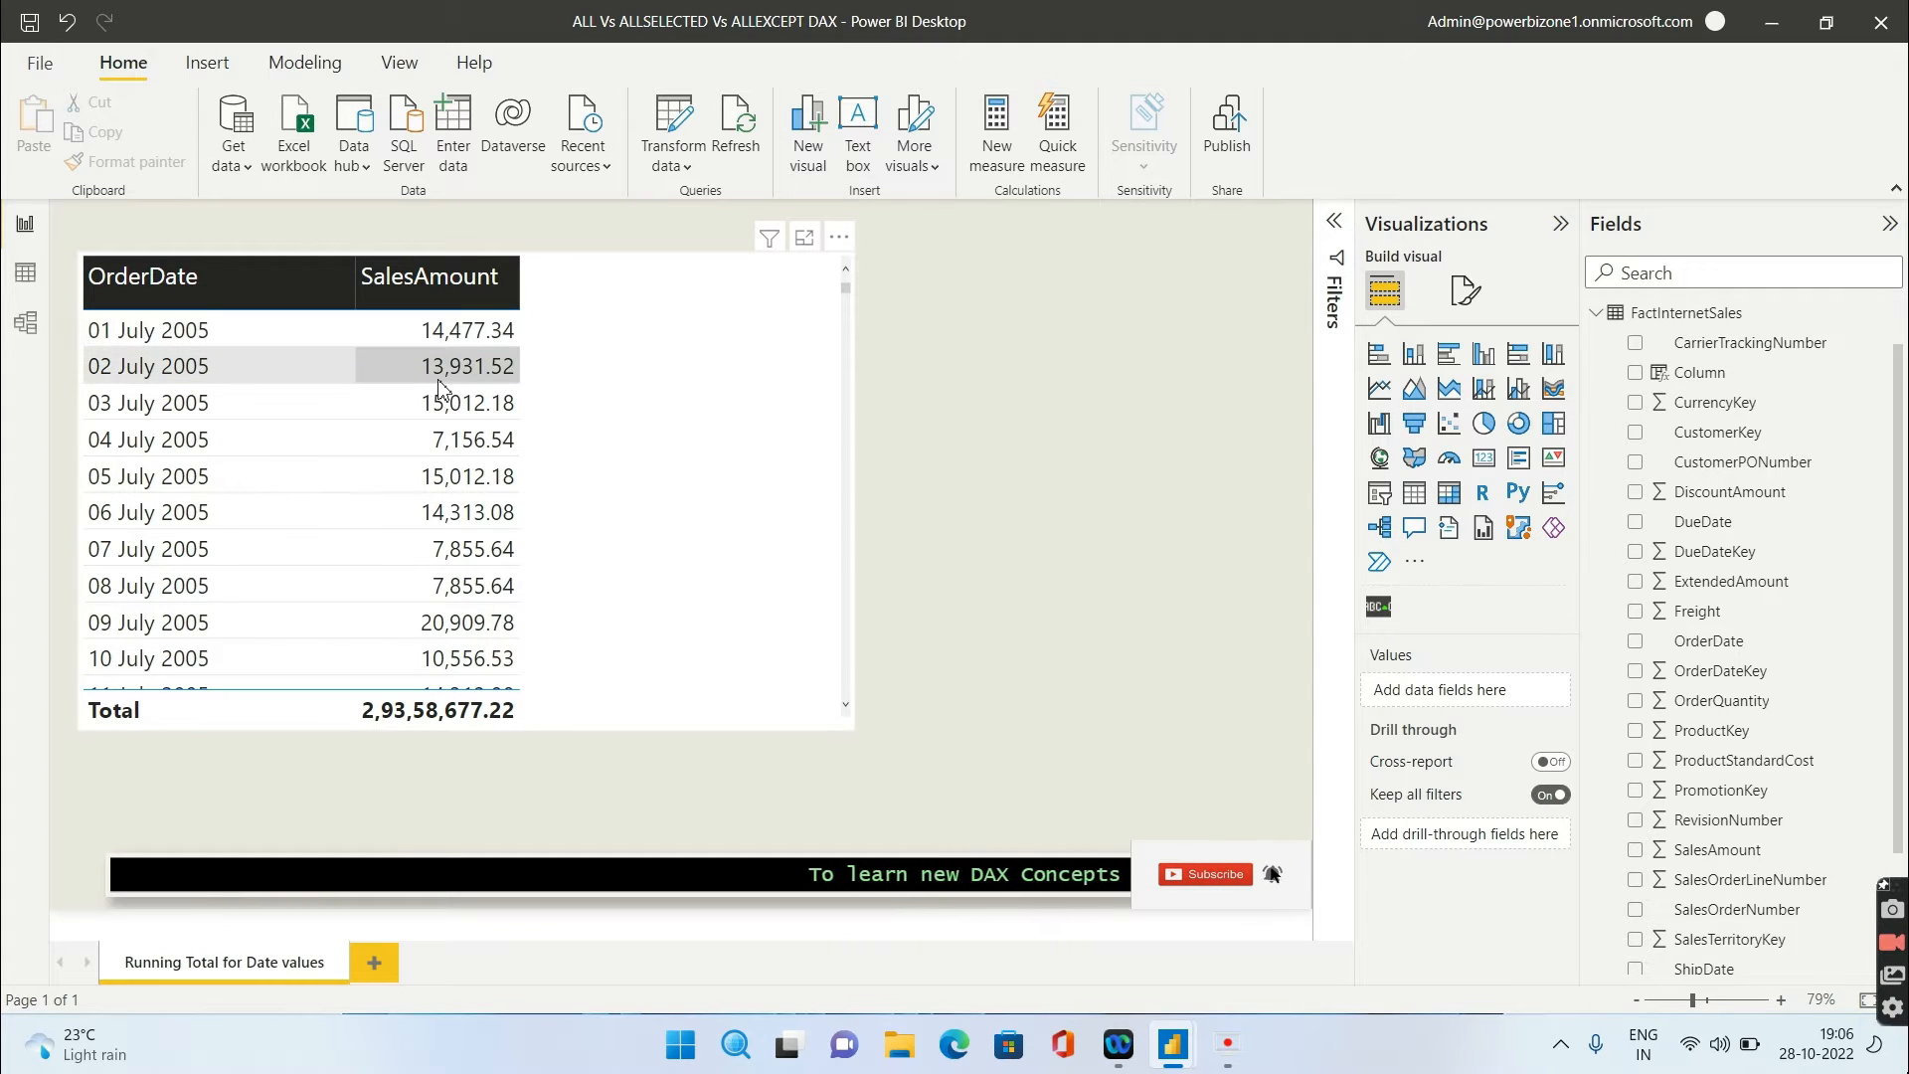
pyautogui.moveTo(438, 365)
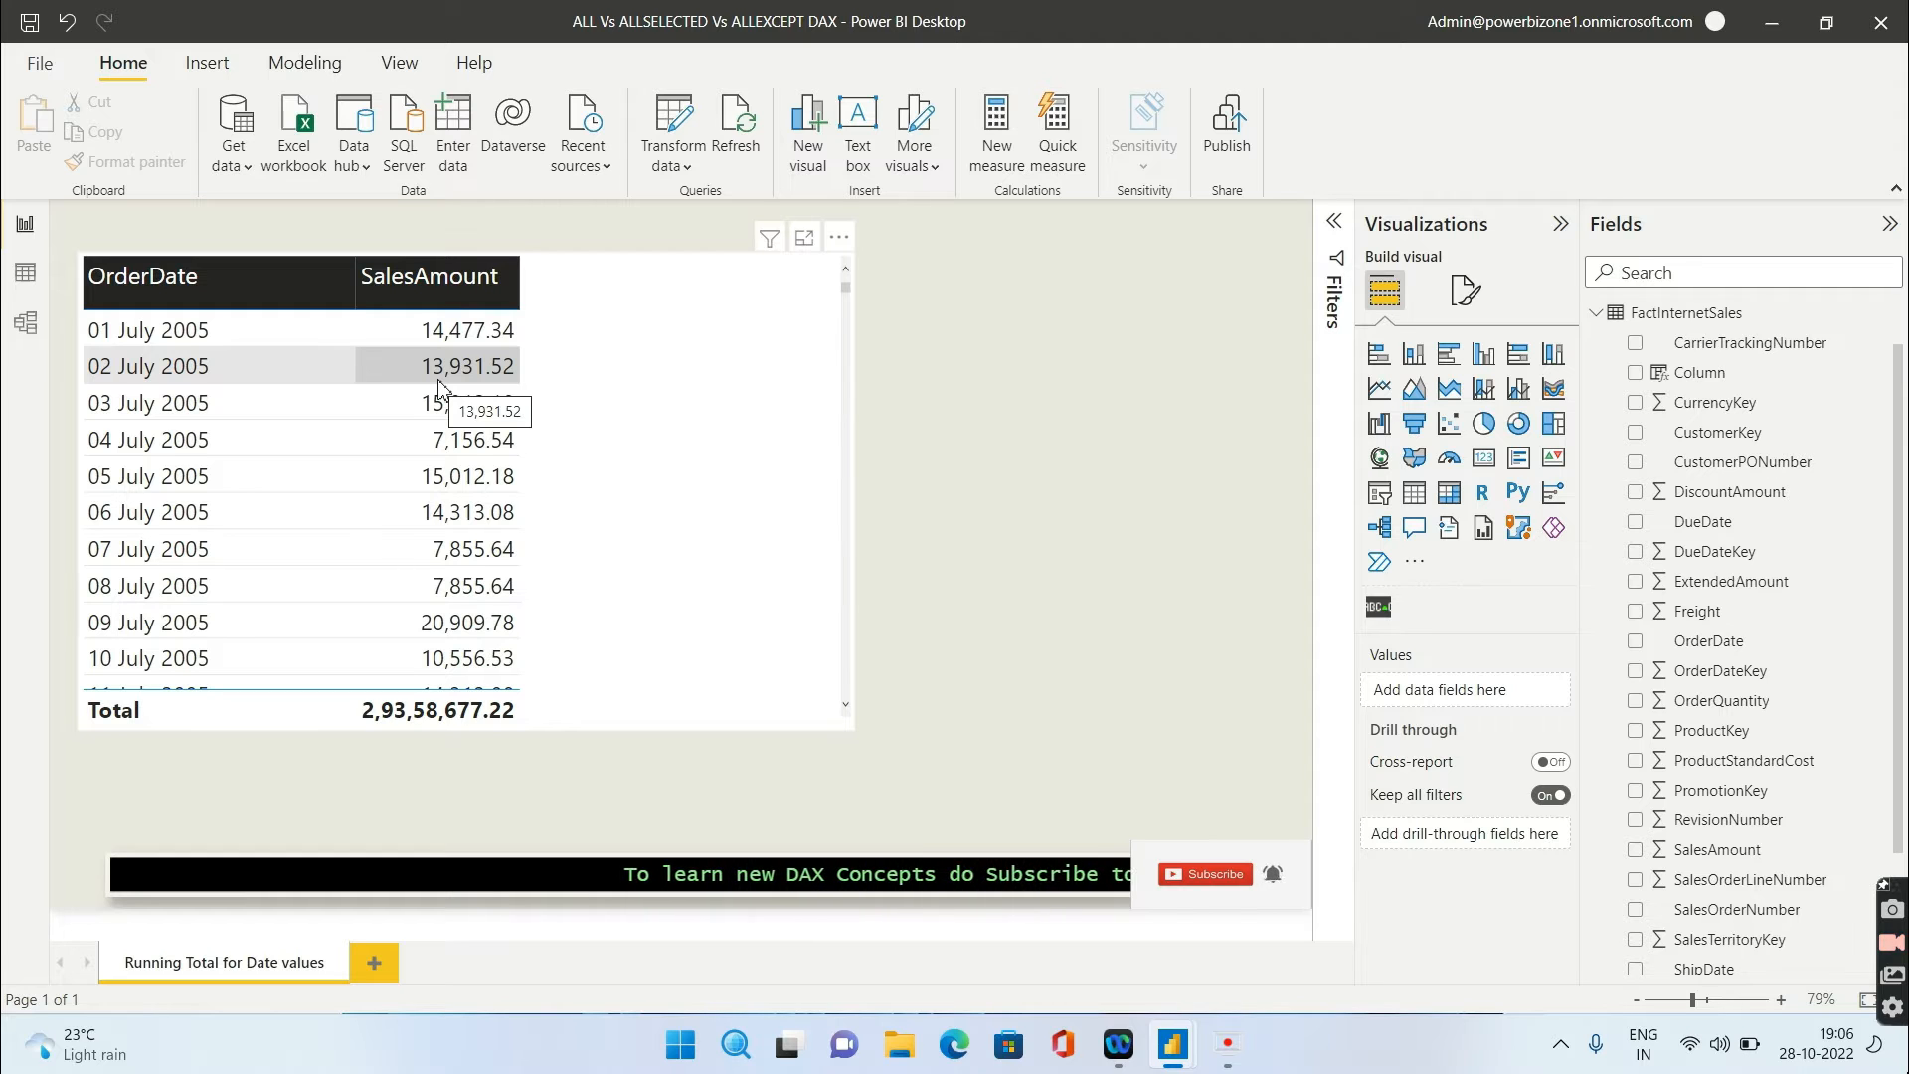
pyautogui.moveTo(445, 402)
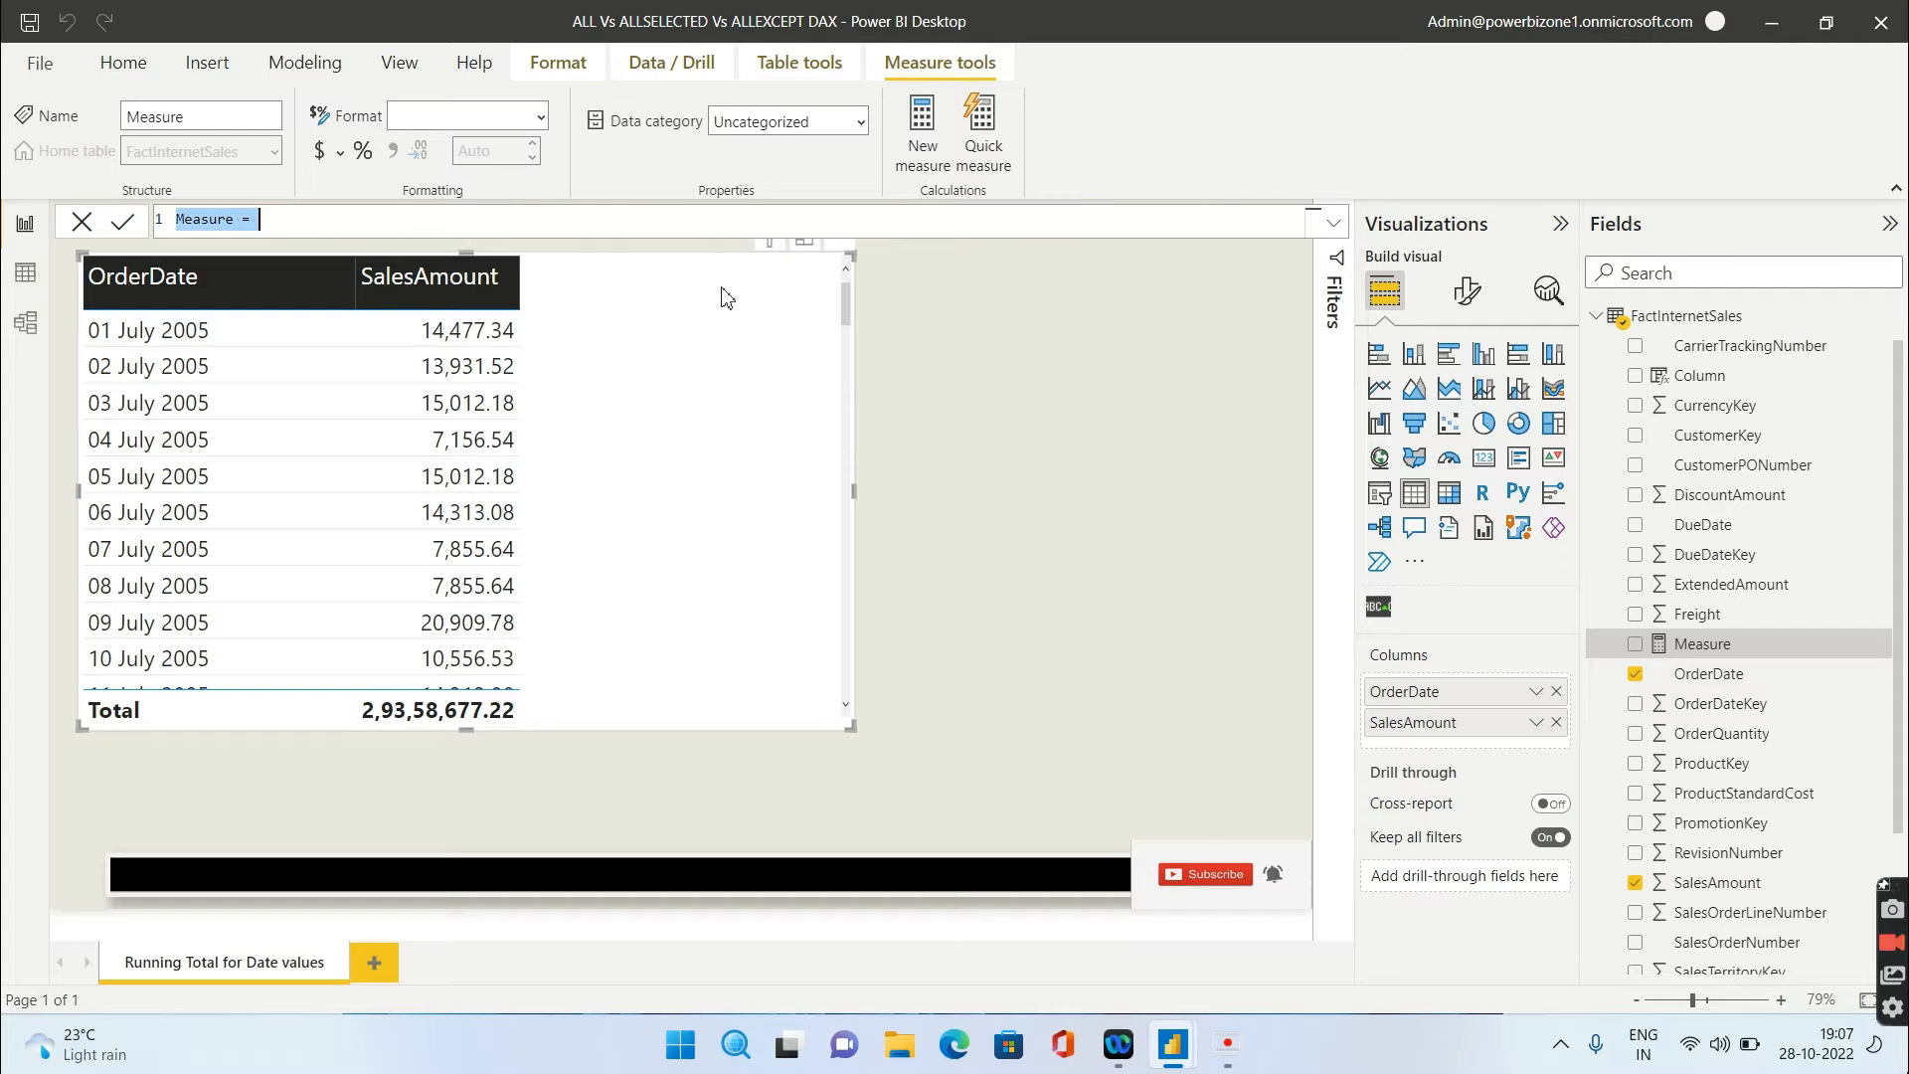
# Create the Sum_Sales measure as SUM of FactInternetSales[SalesAmount], then start another measure.
pyautogui.write('Sum_S')
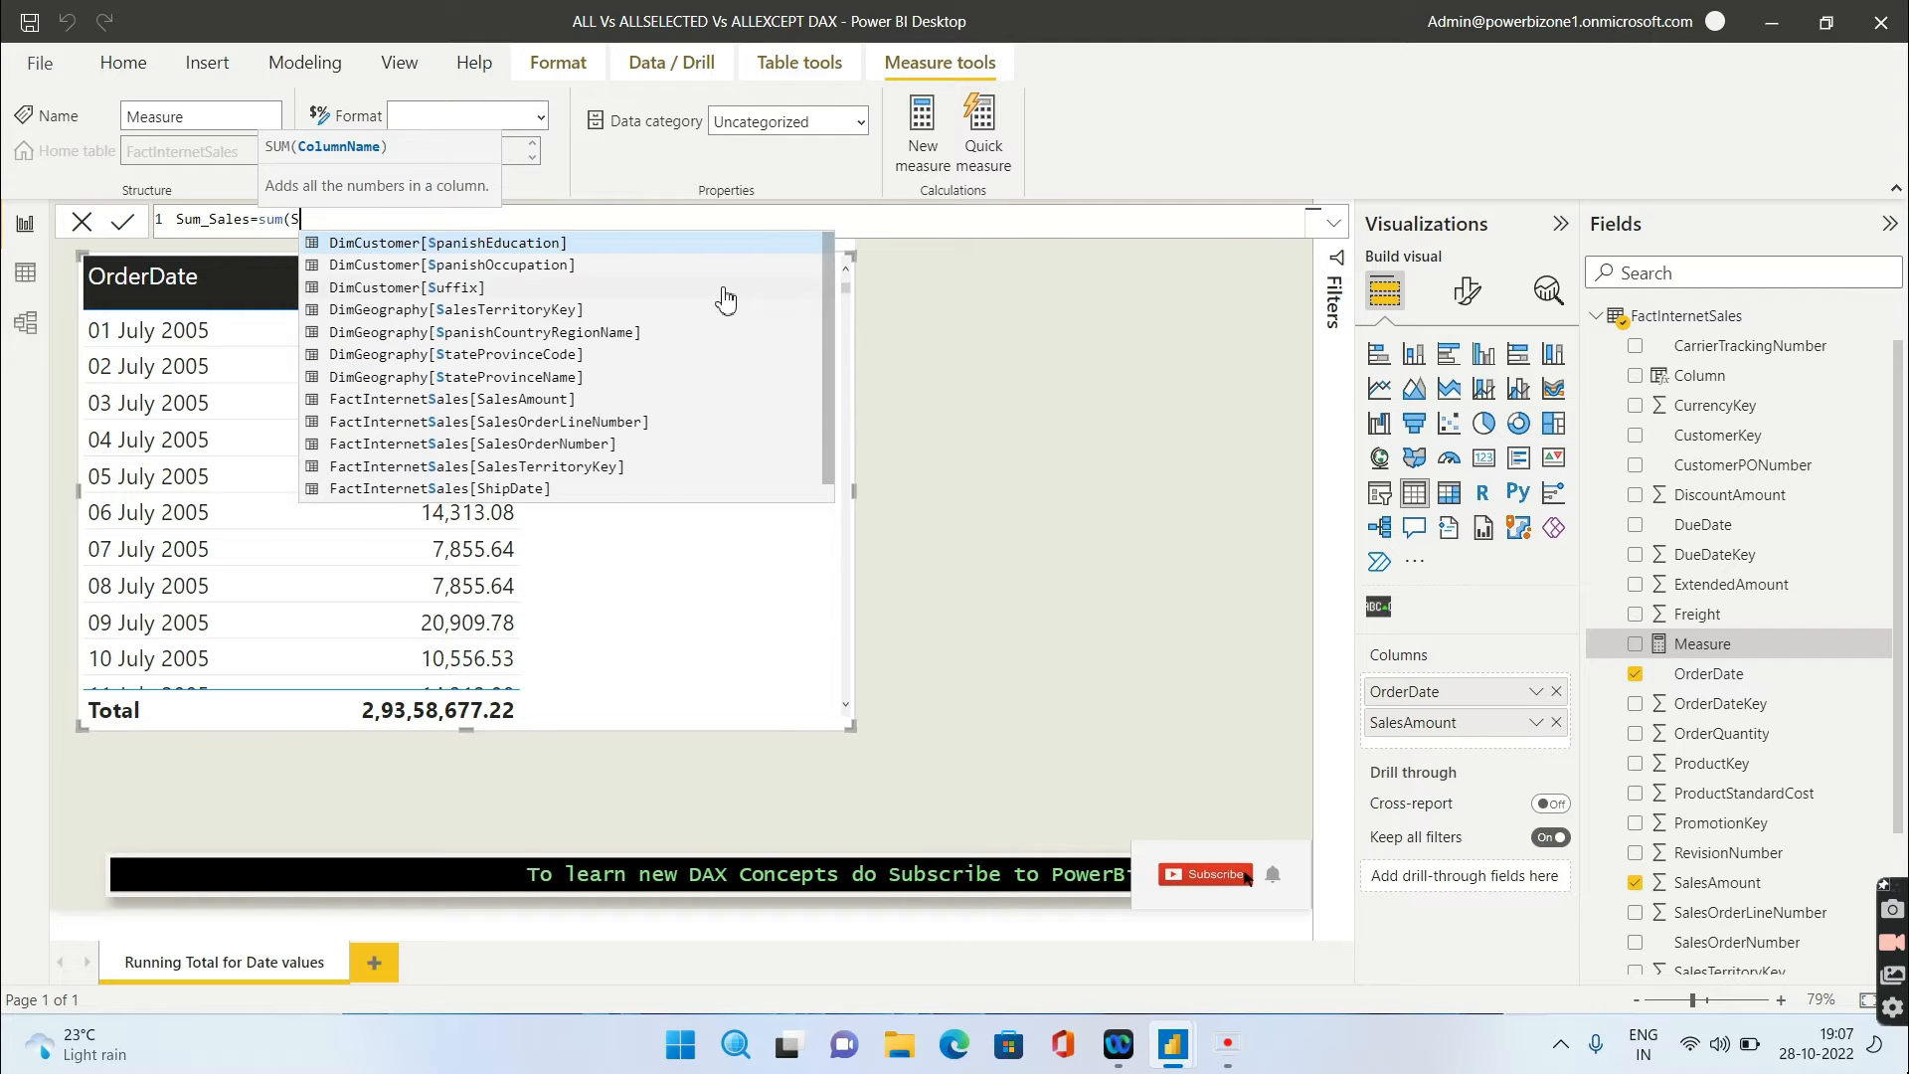
pyautogui.write('ales[SalesAmount])')
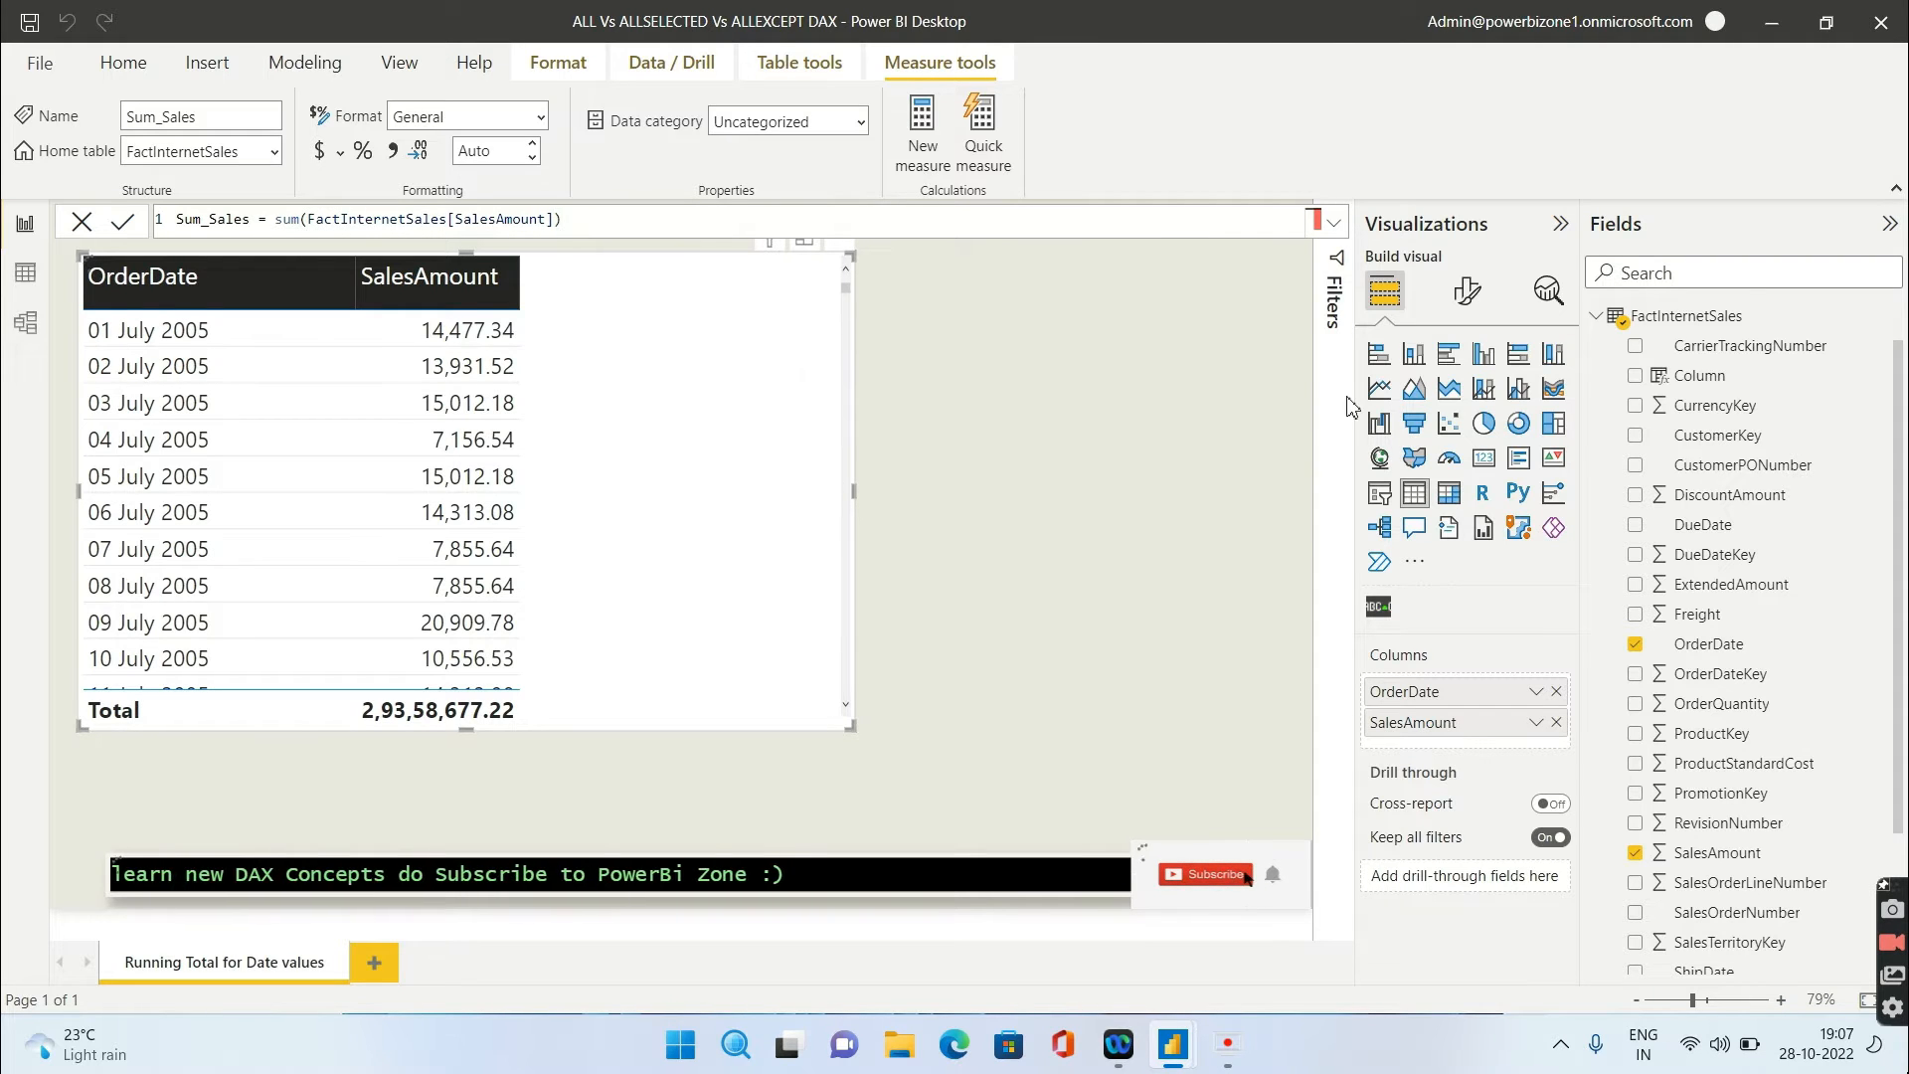
pyautogui.click(922, 122)
pyautogui.write('Max_orderDate')
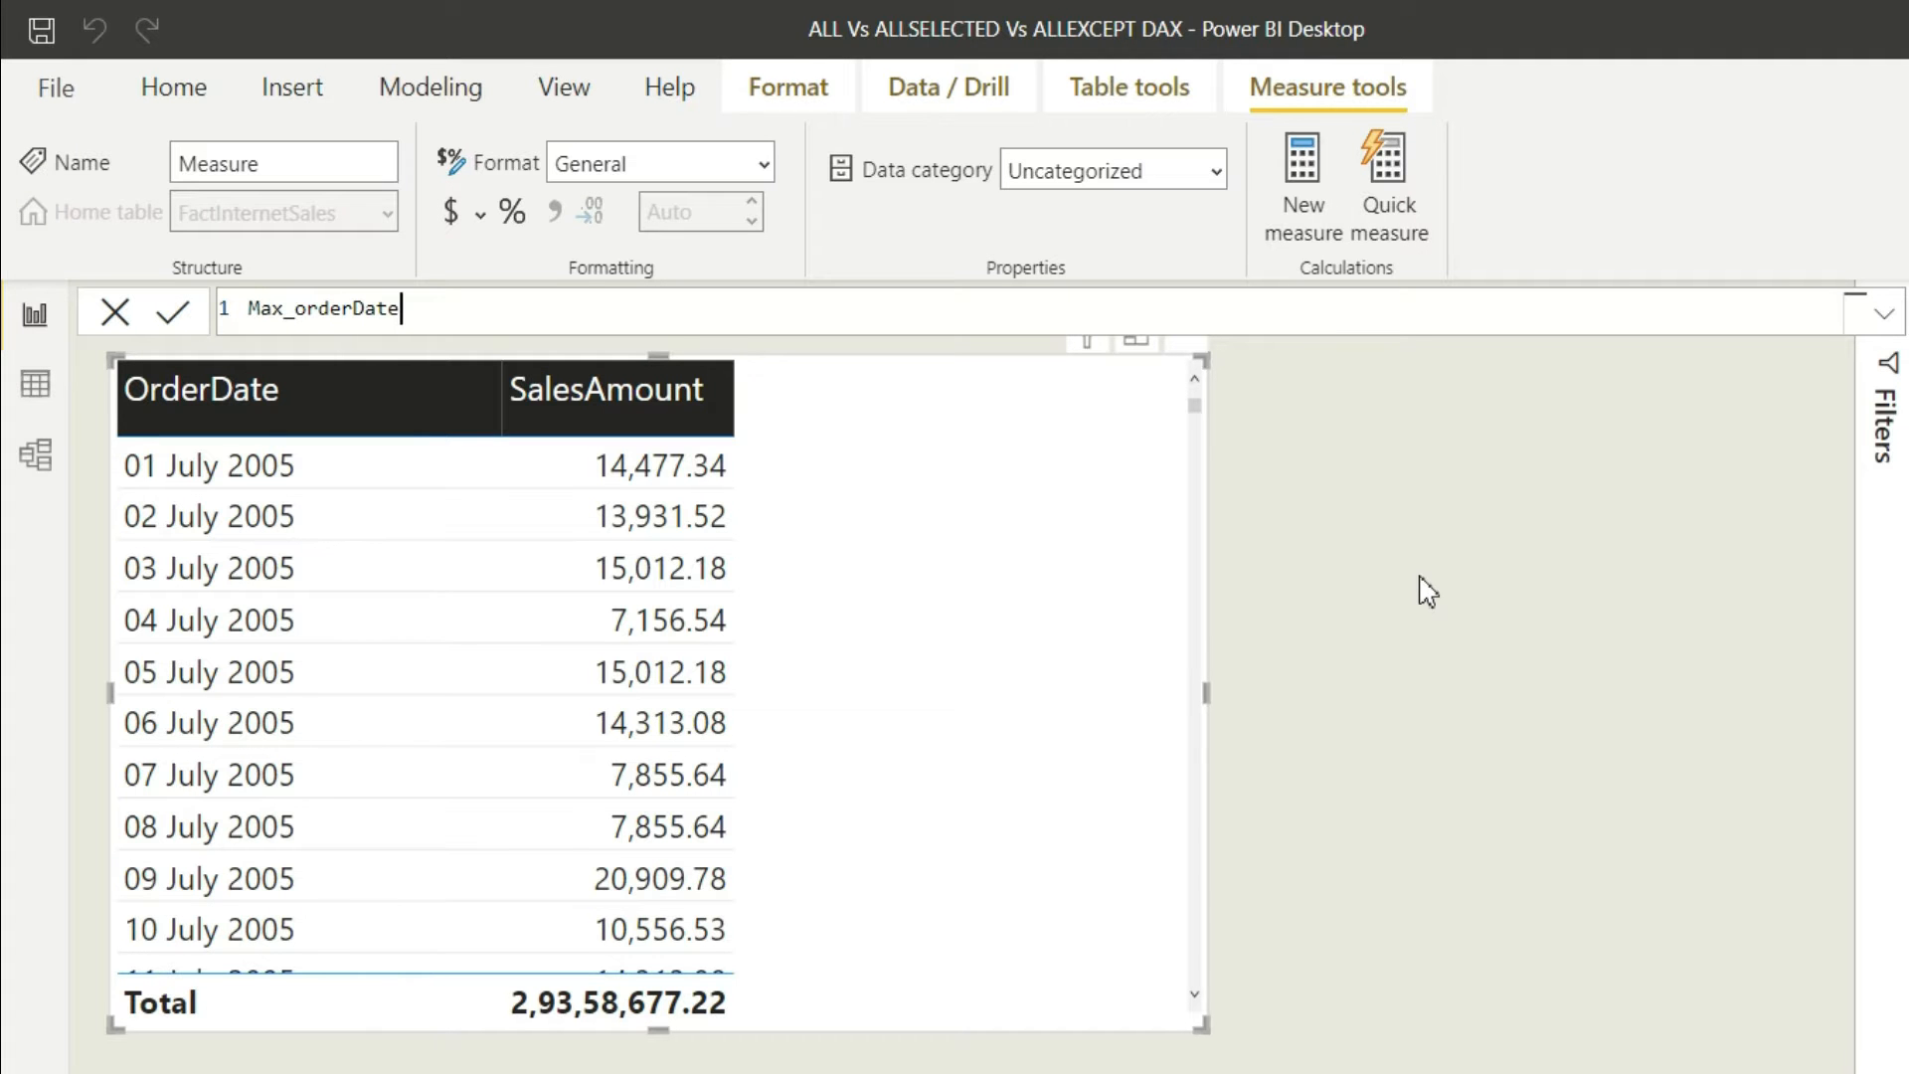
# Define Max_orderDate as MAX(FactInternetSales[OrderDate]) and add it to the table.
pyautogui.write('=max(FactInternetSales[OrderDate])')
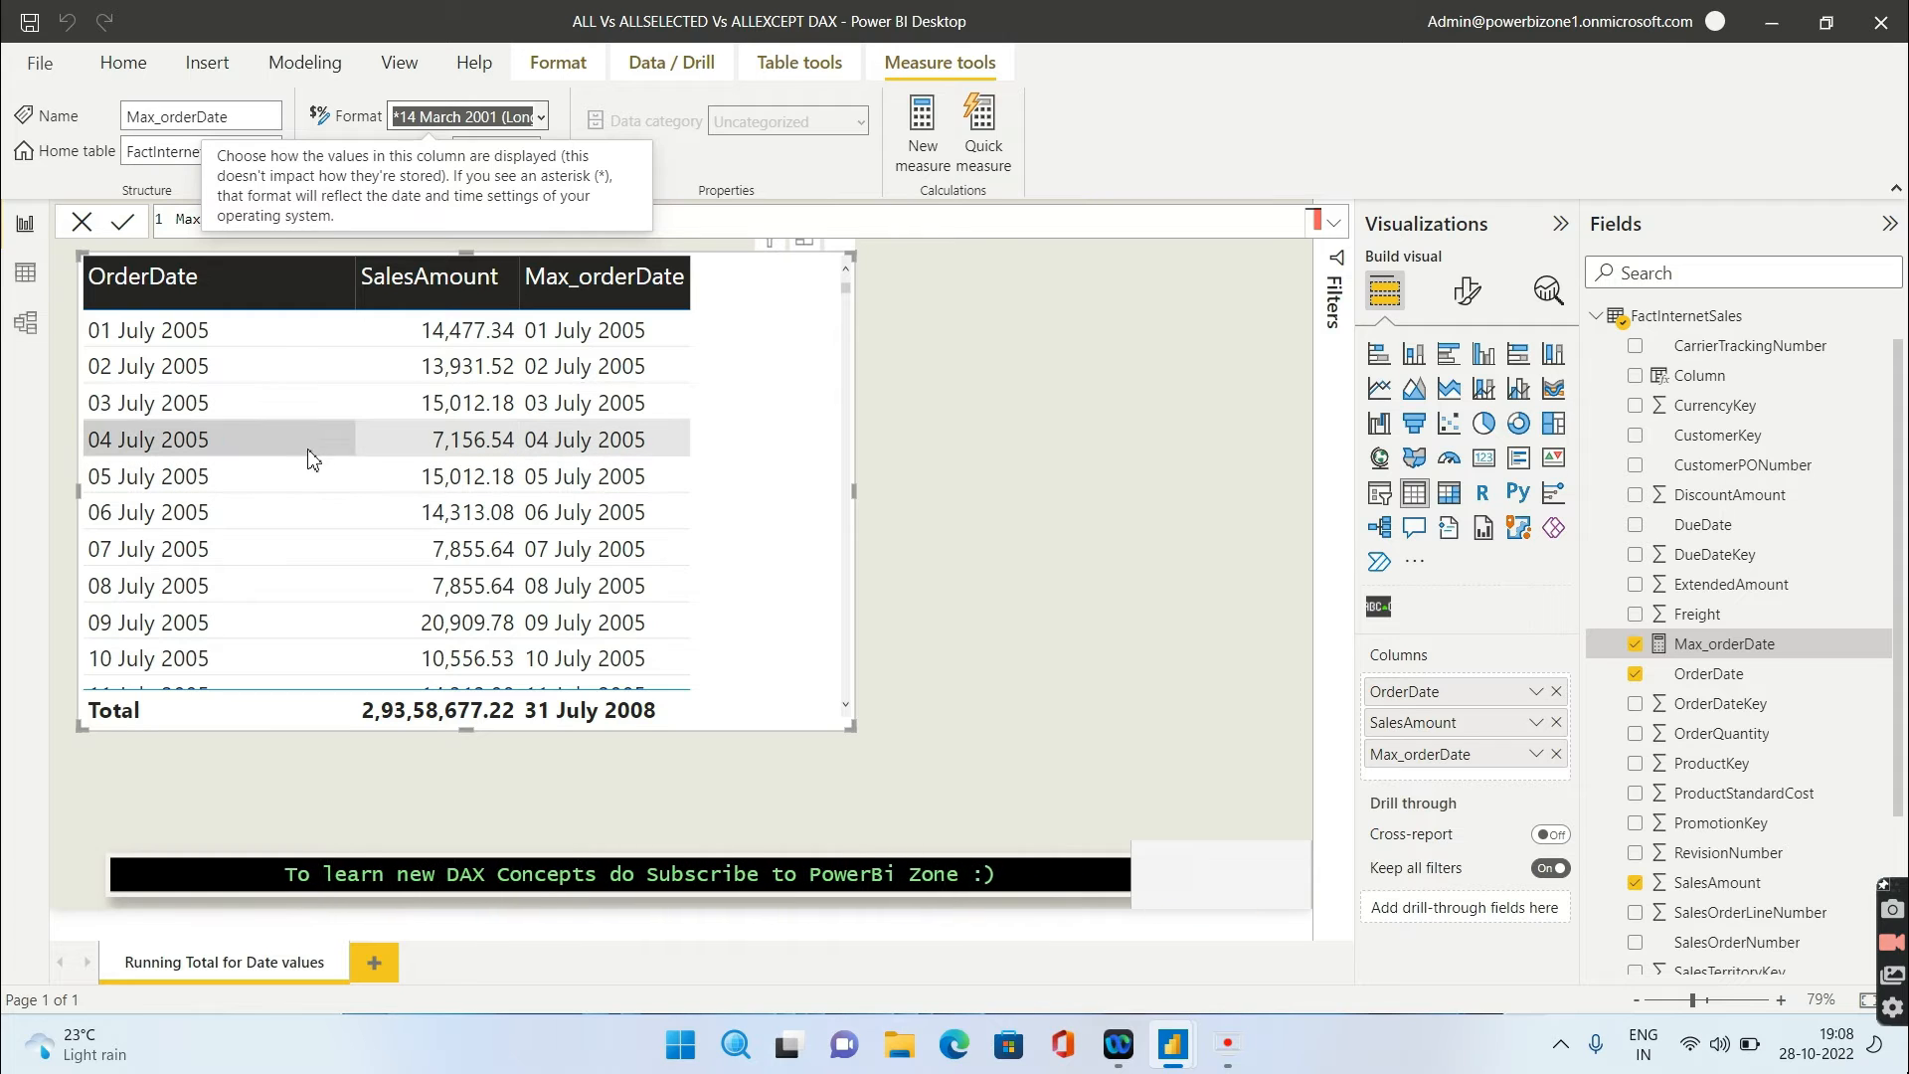
pyautogui.moveTo(304, 454)
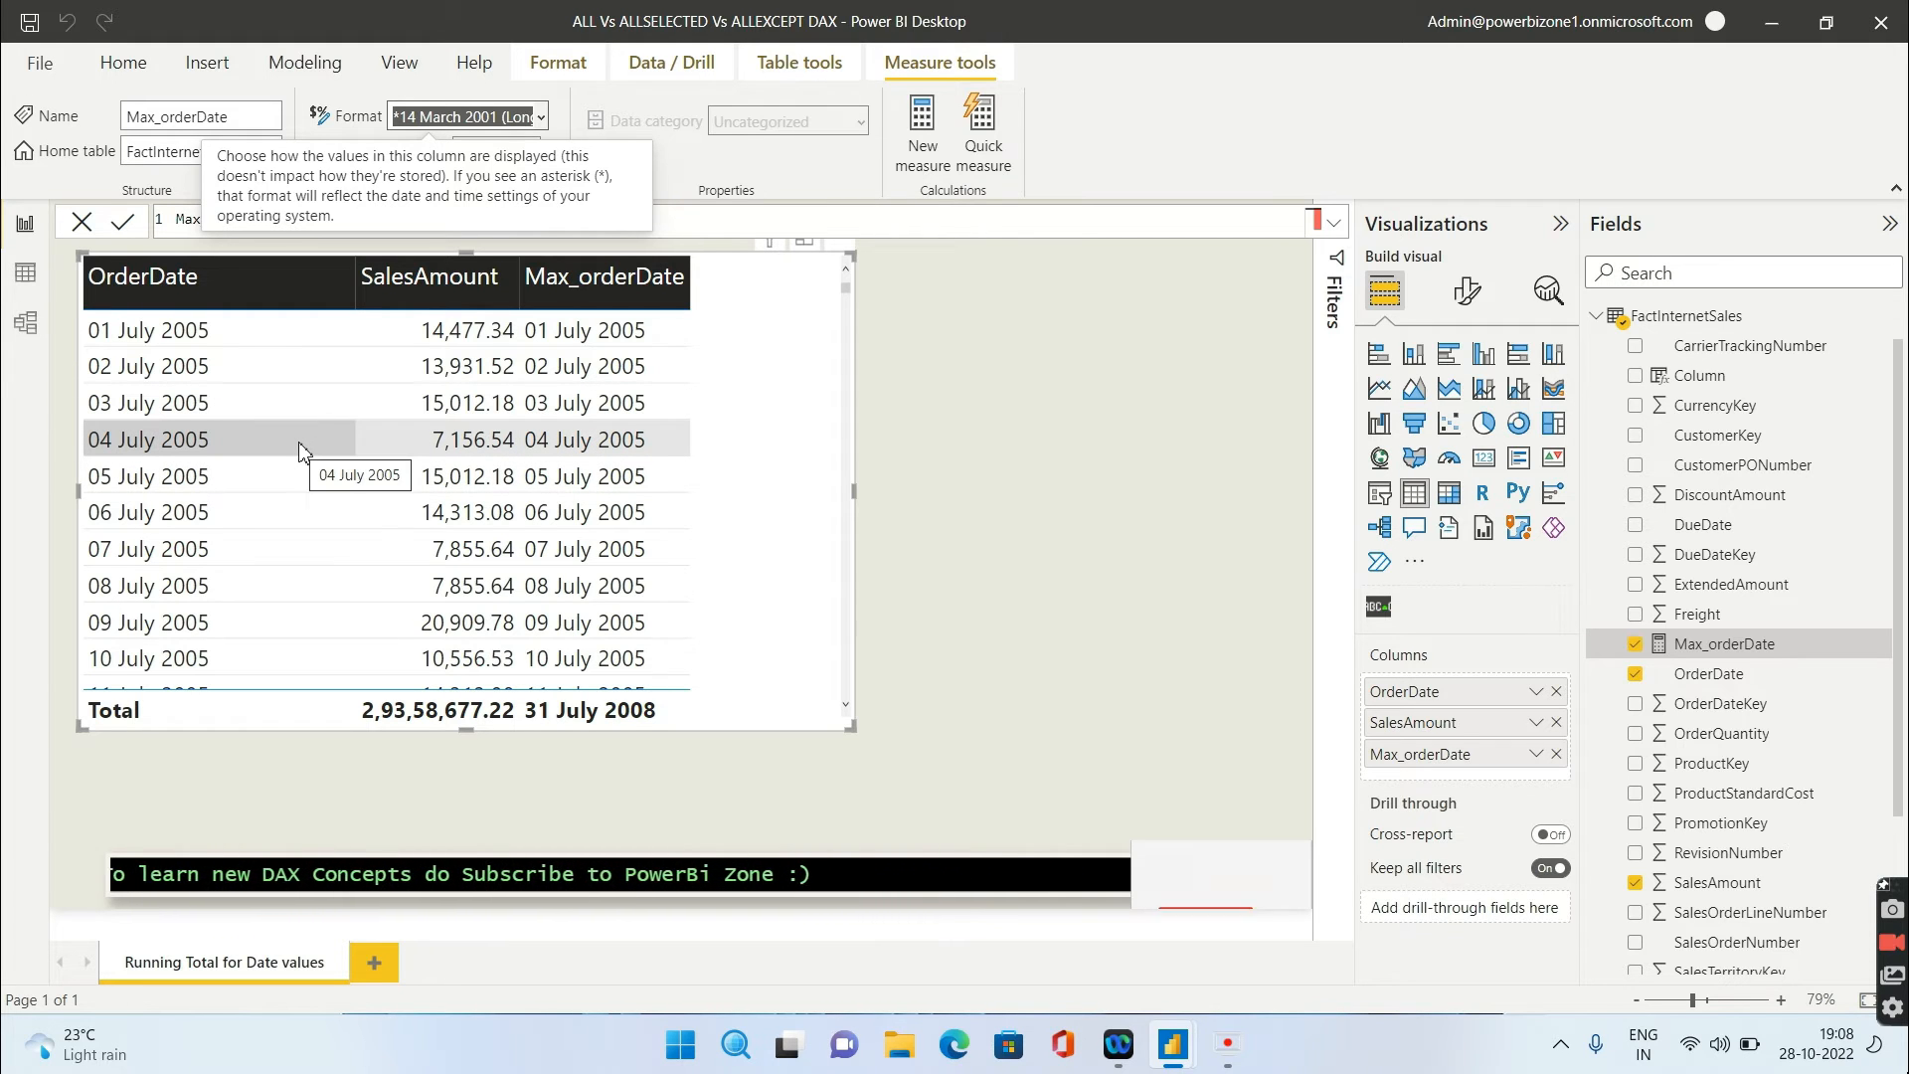
pyautogui.moveTo(213, 453)
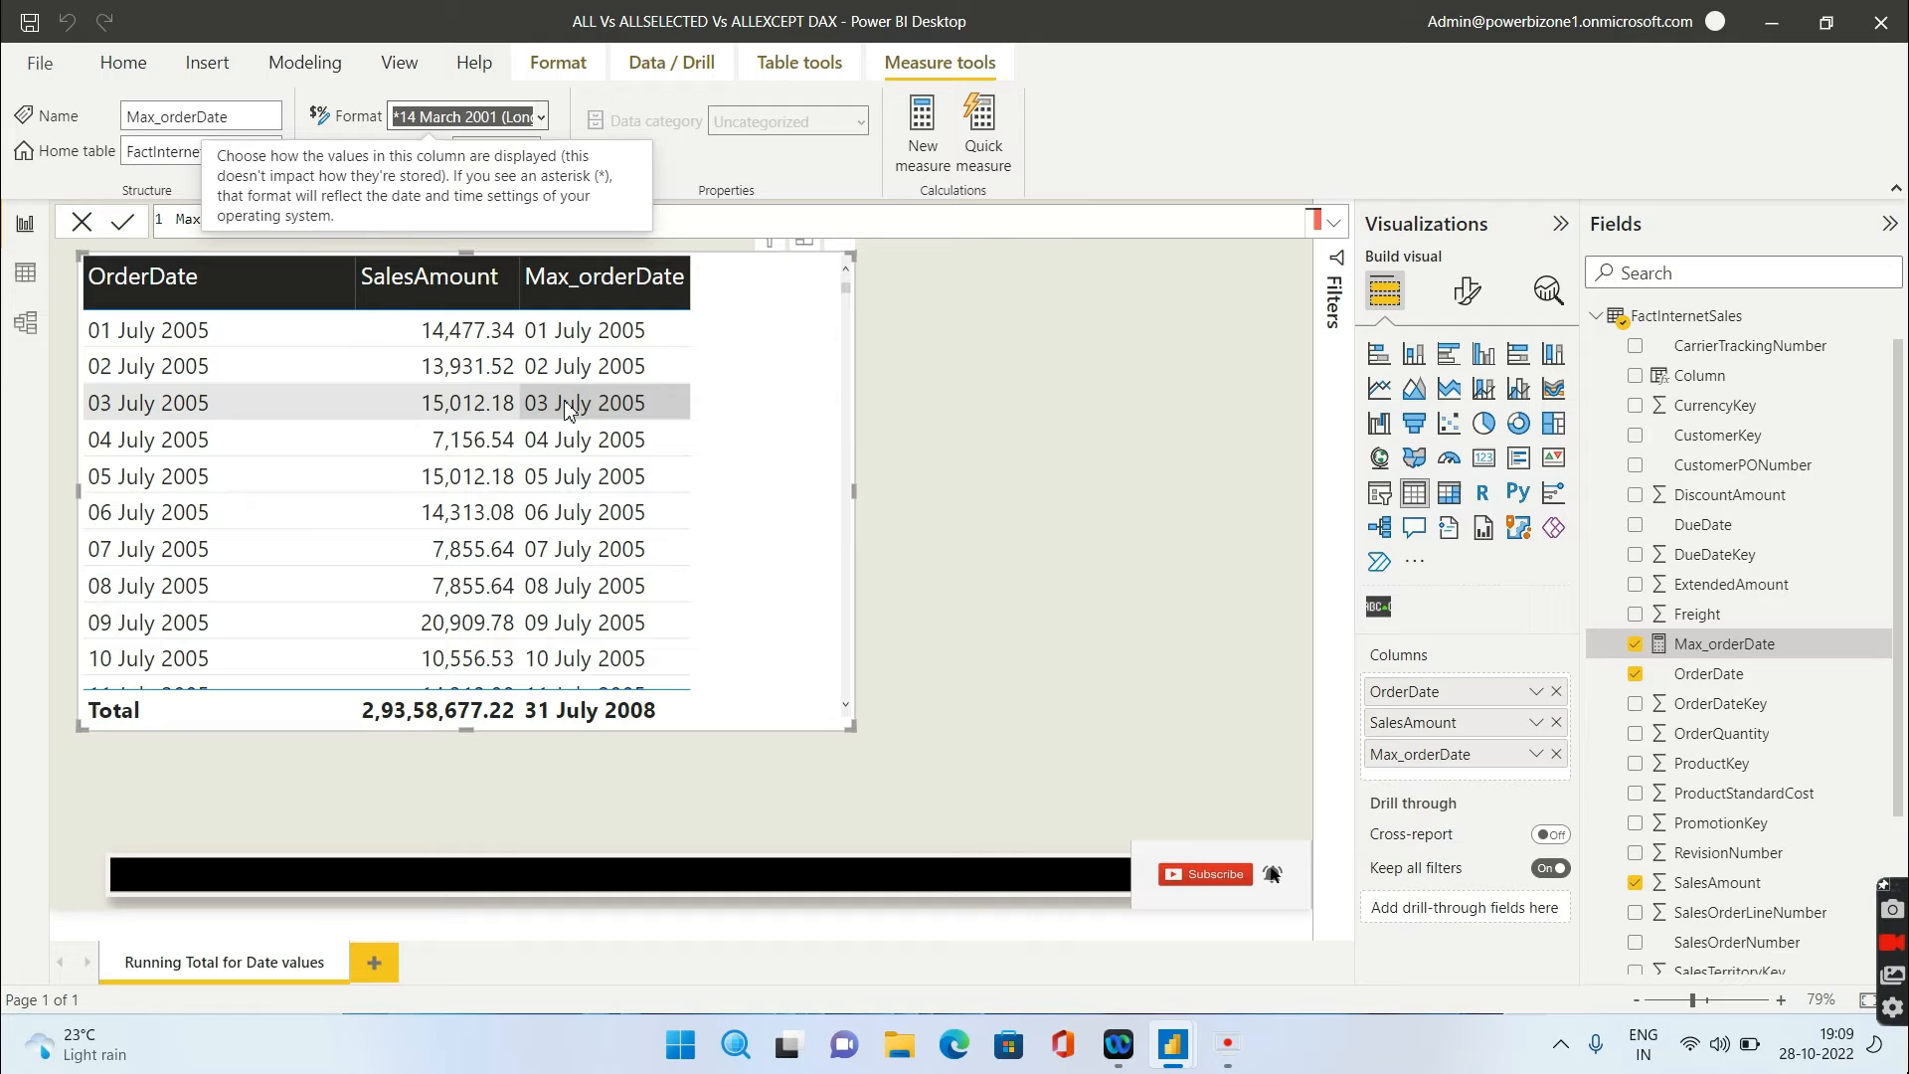
pyautogui.moveTo(573, 439)
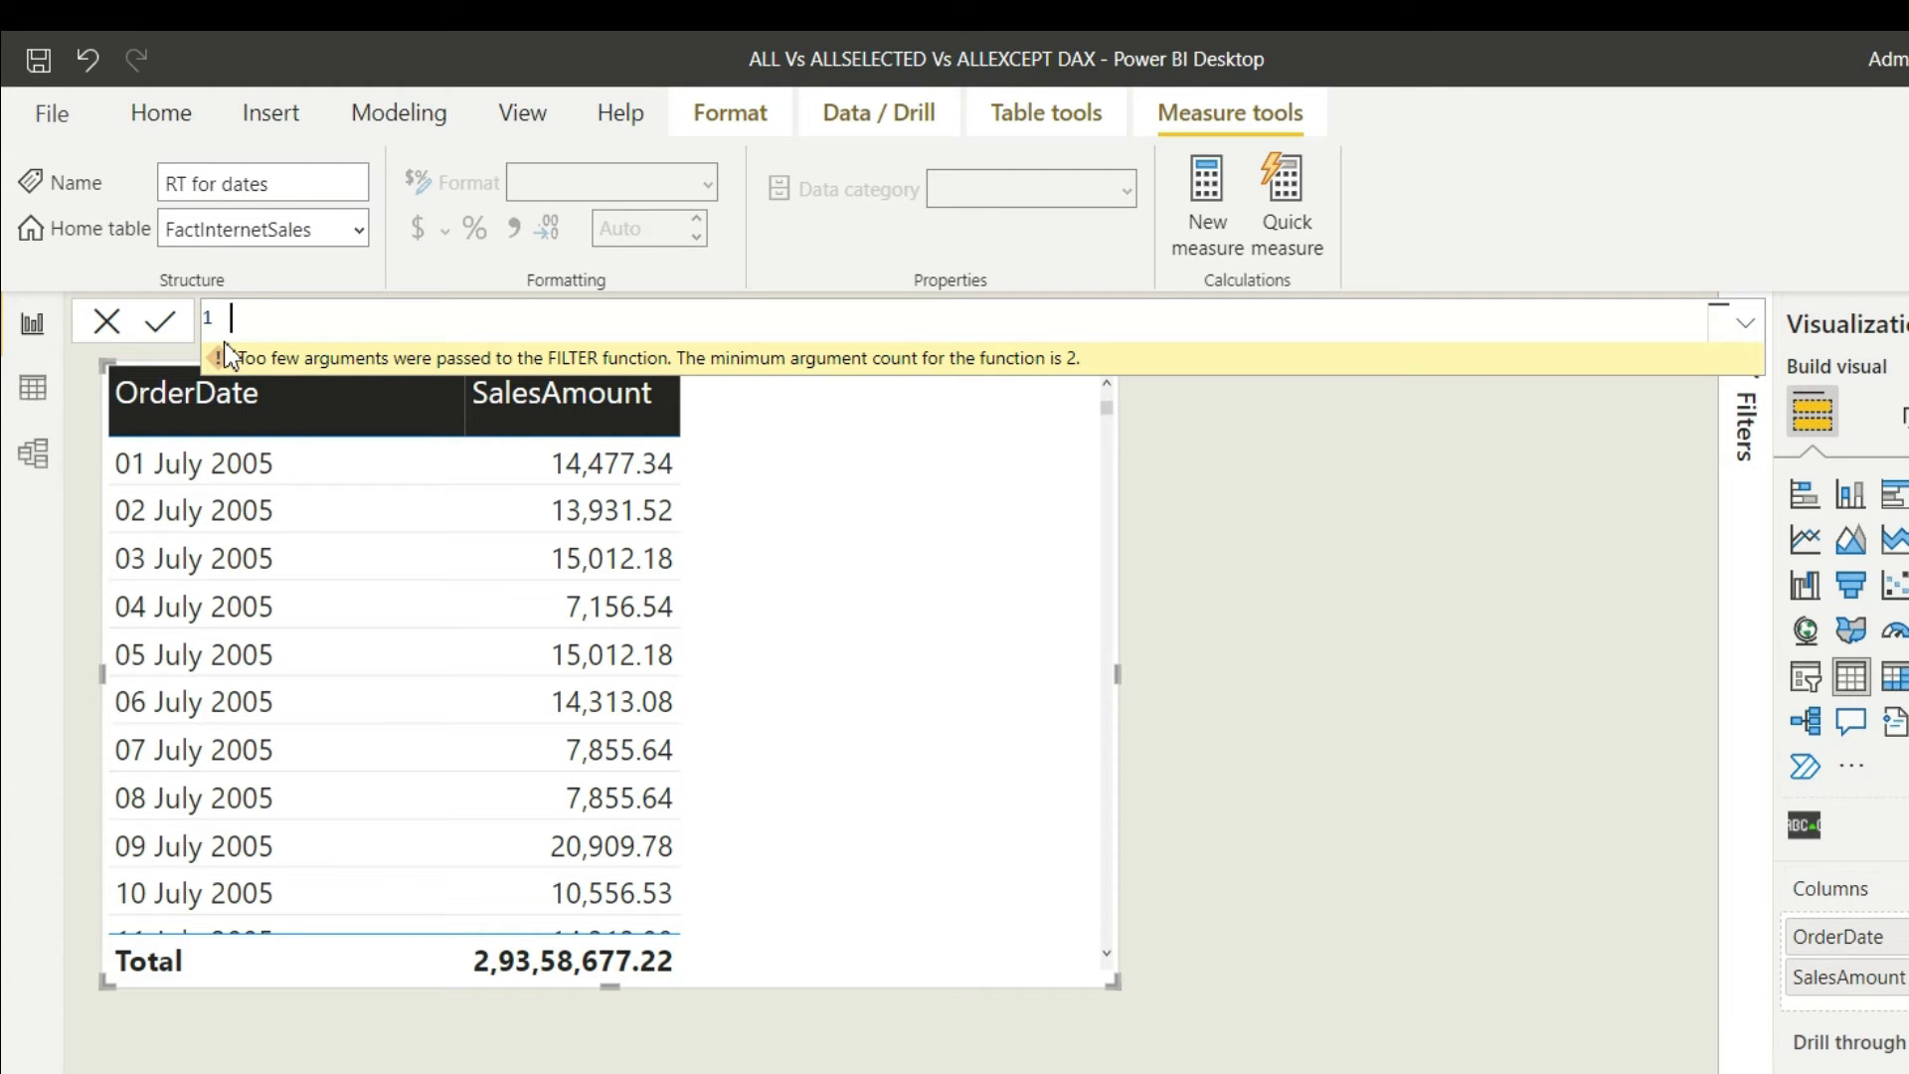
# Name the measure 'RT for dates' and begin it with CALCULATE([Sum_Sales], ...).
pyautogui.write('RT for da')
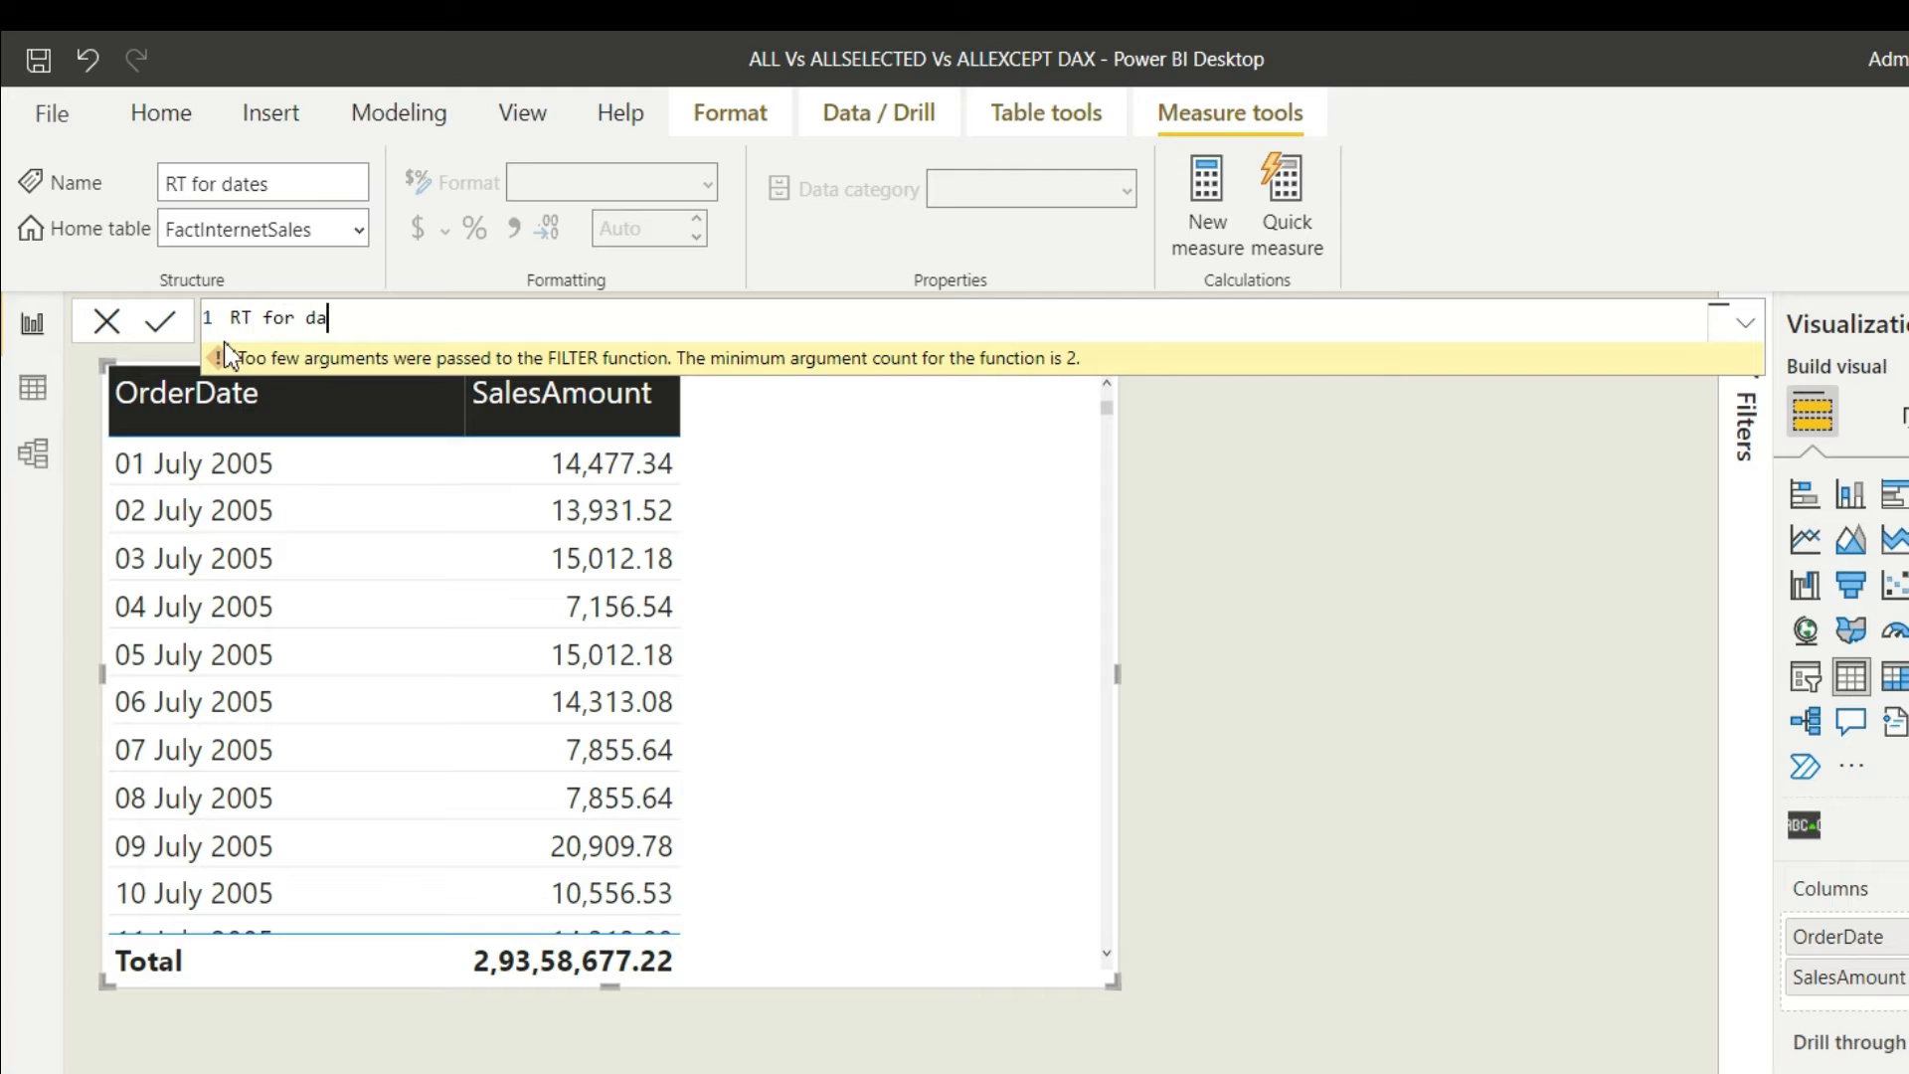
pyautogui.write('tes =')
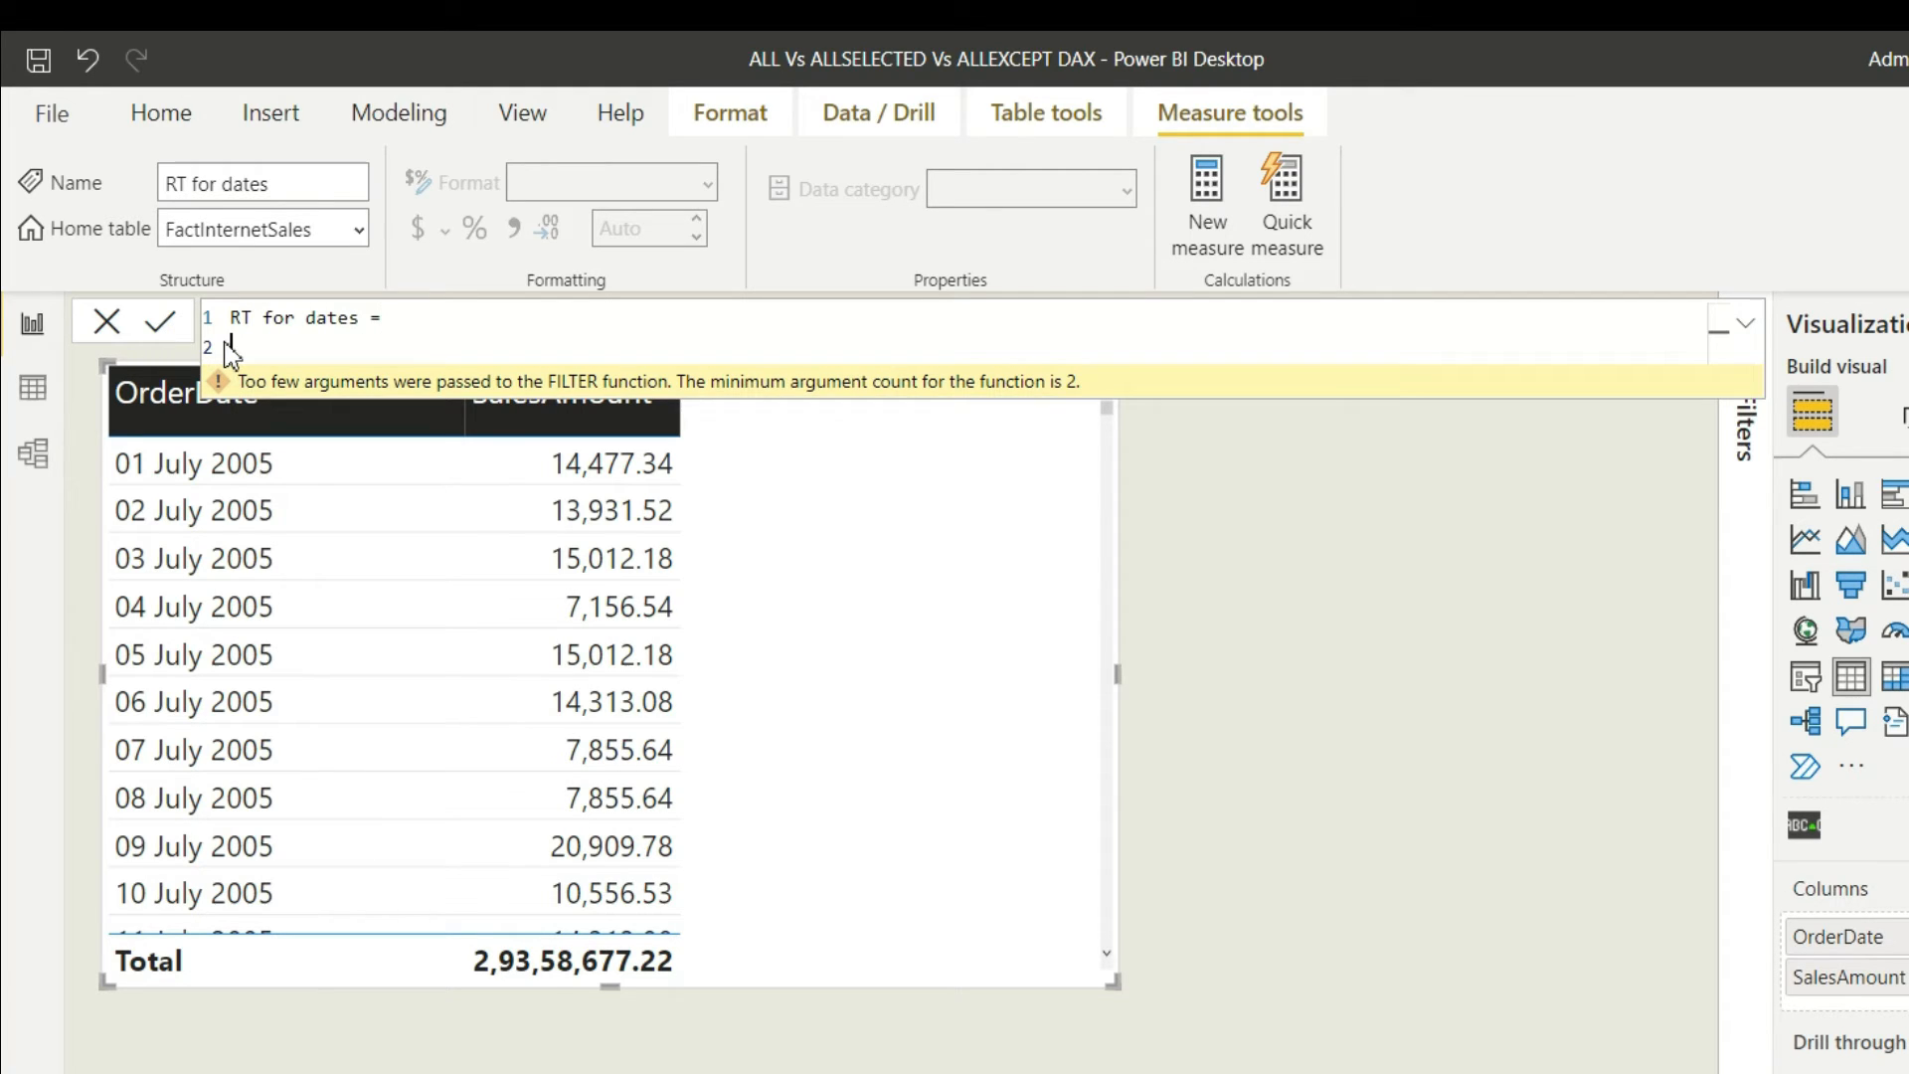
pyautogui.write('calc')
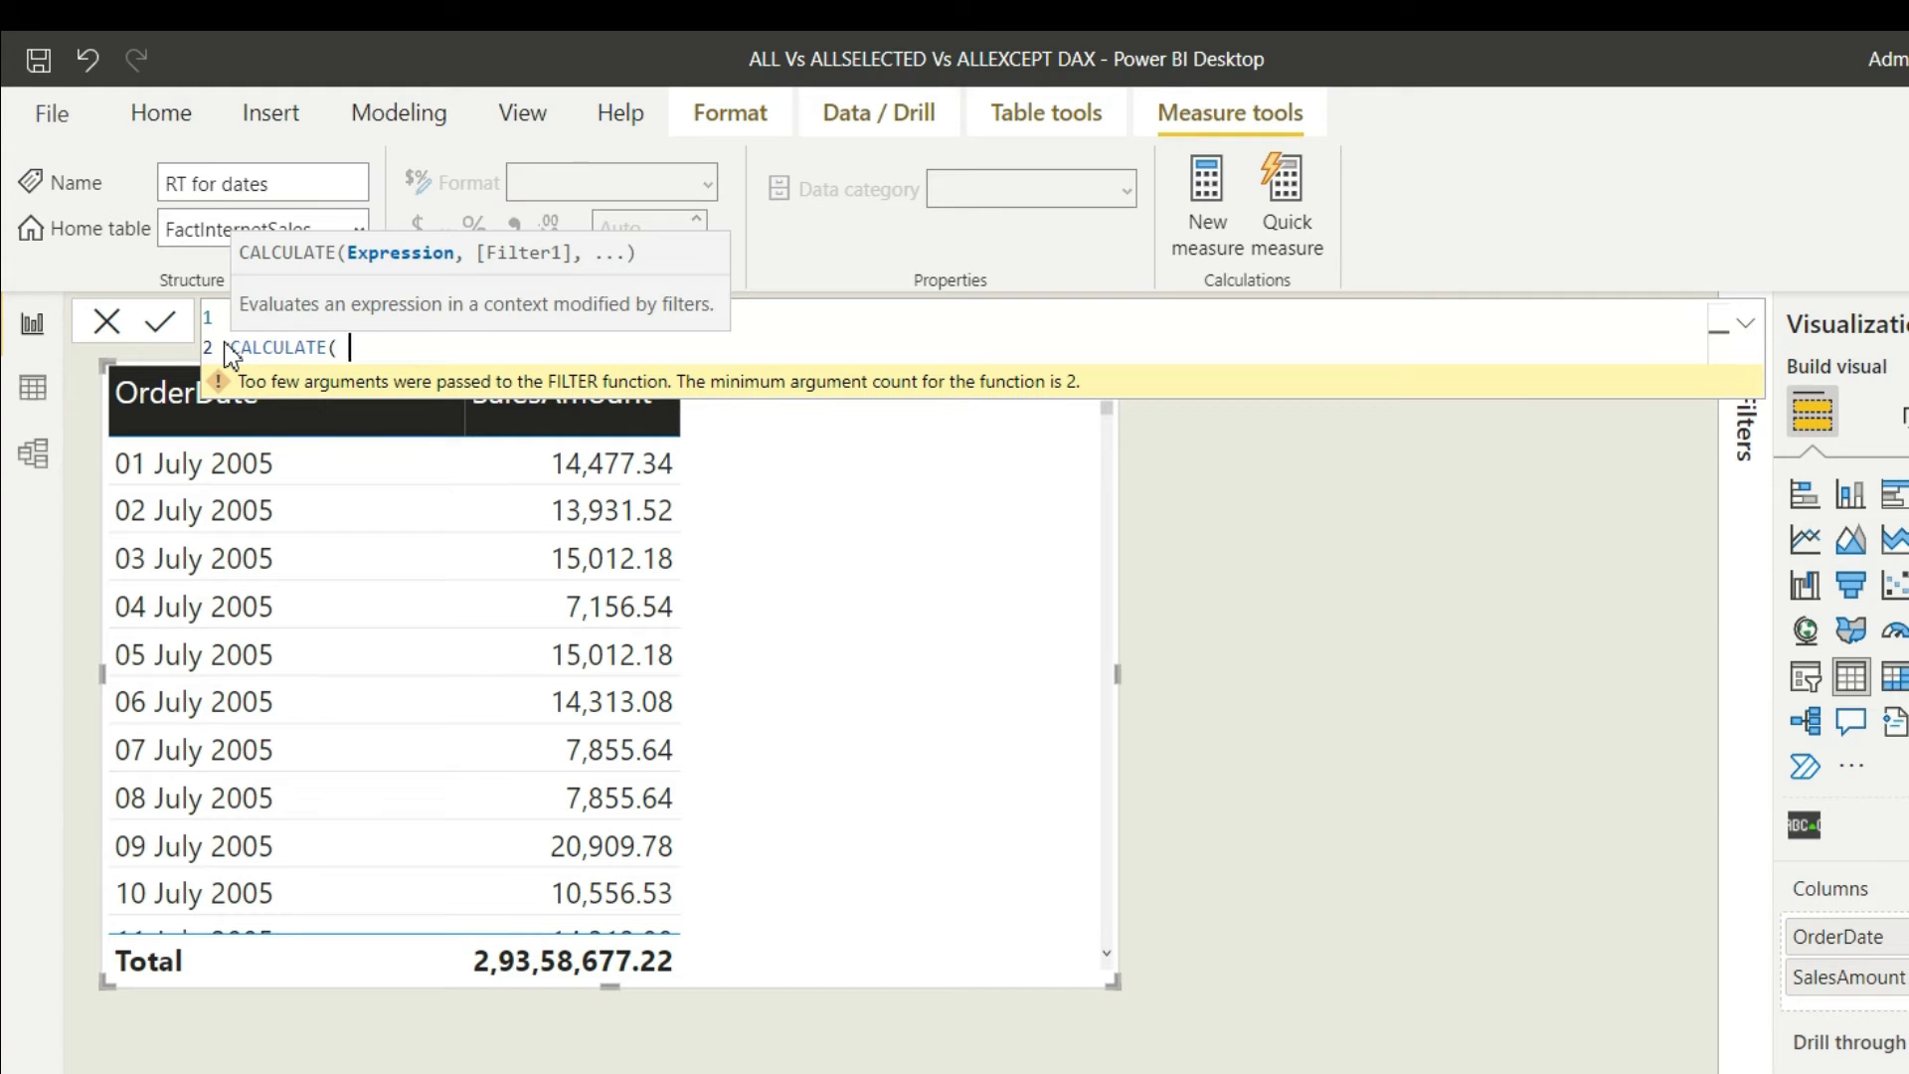
pyautogui.write('sum')
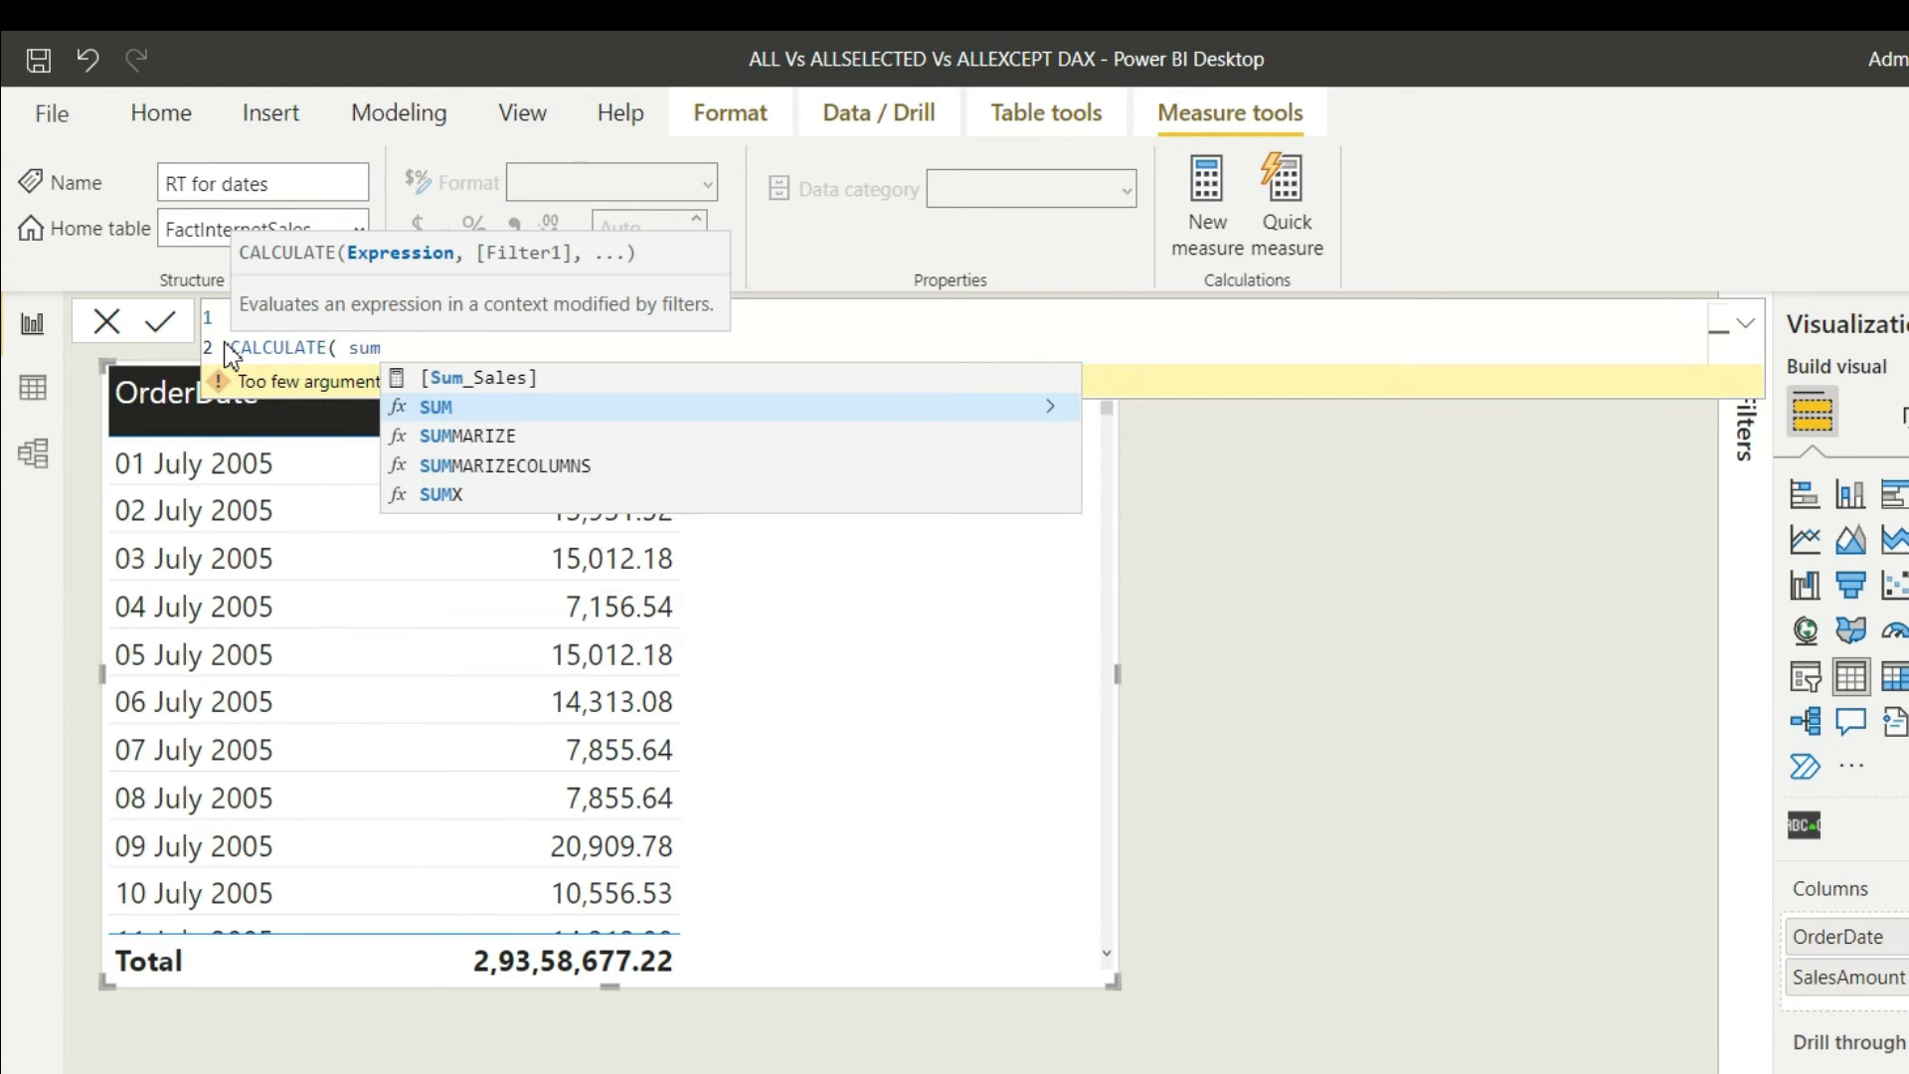
pyautogui.click(488, 378)
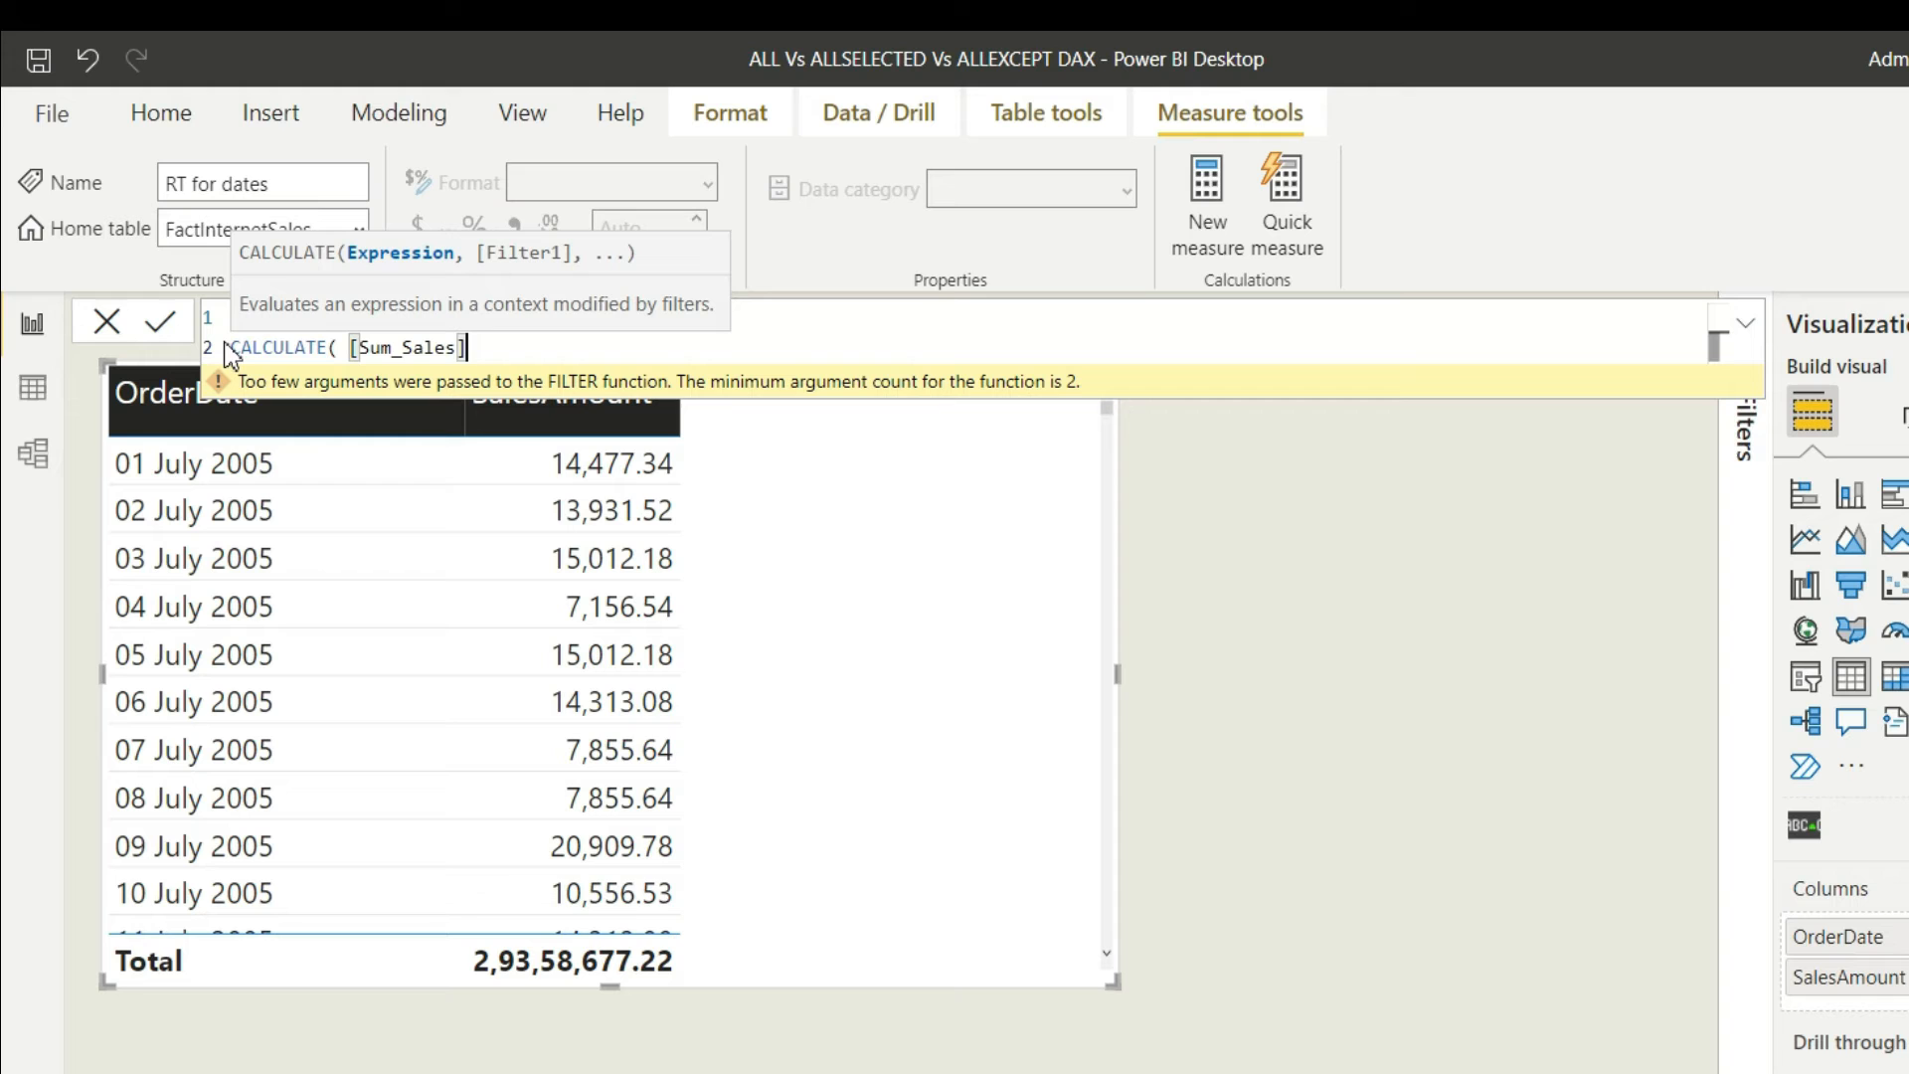
pyautogui.write(',')
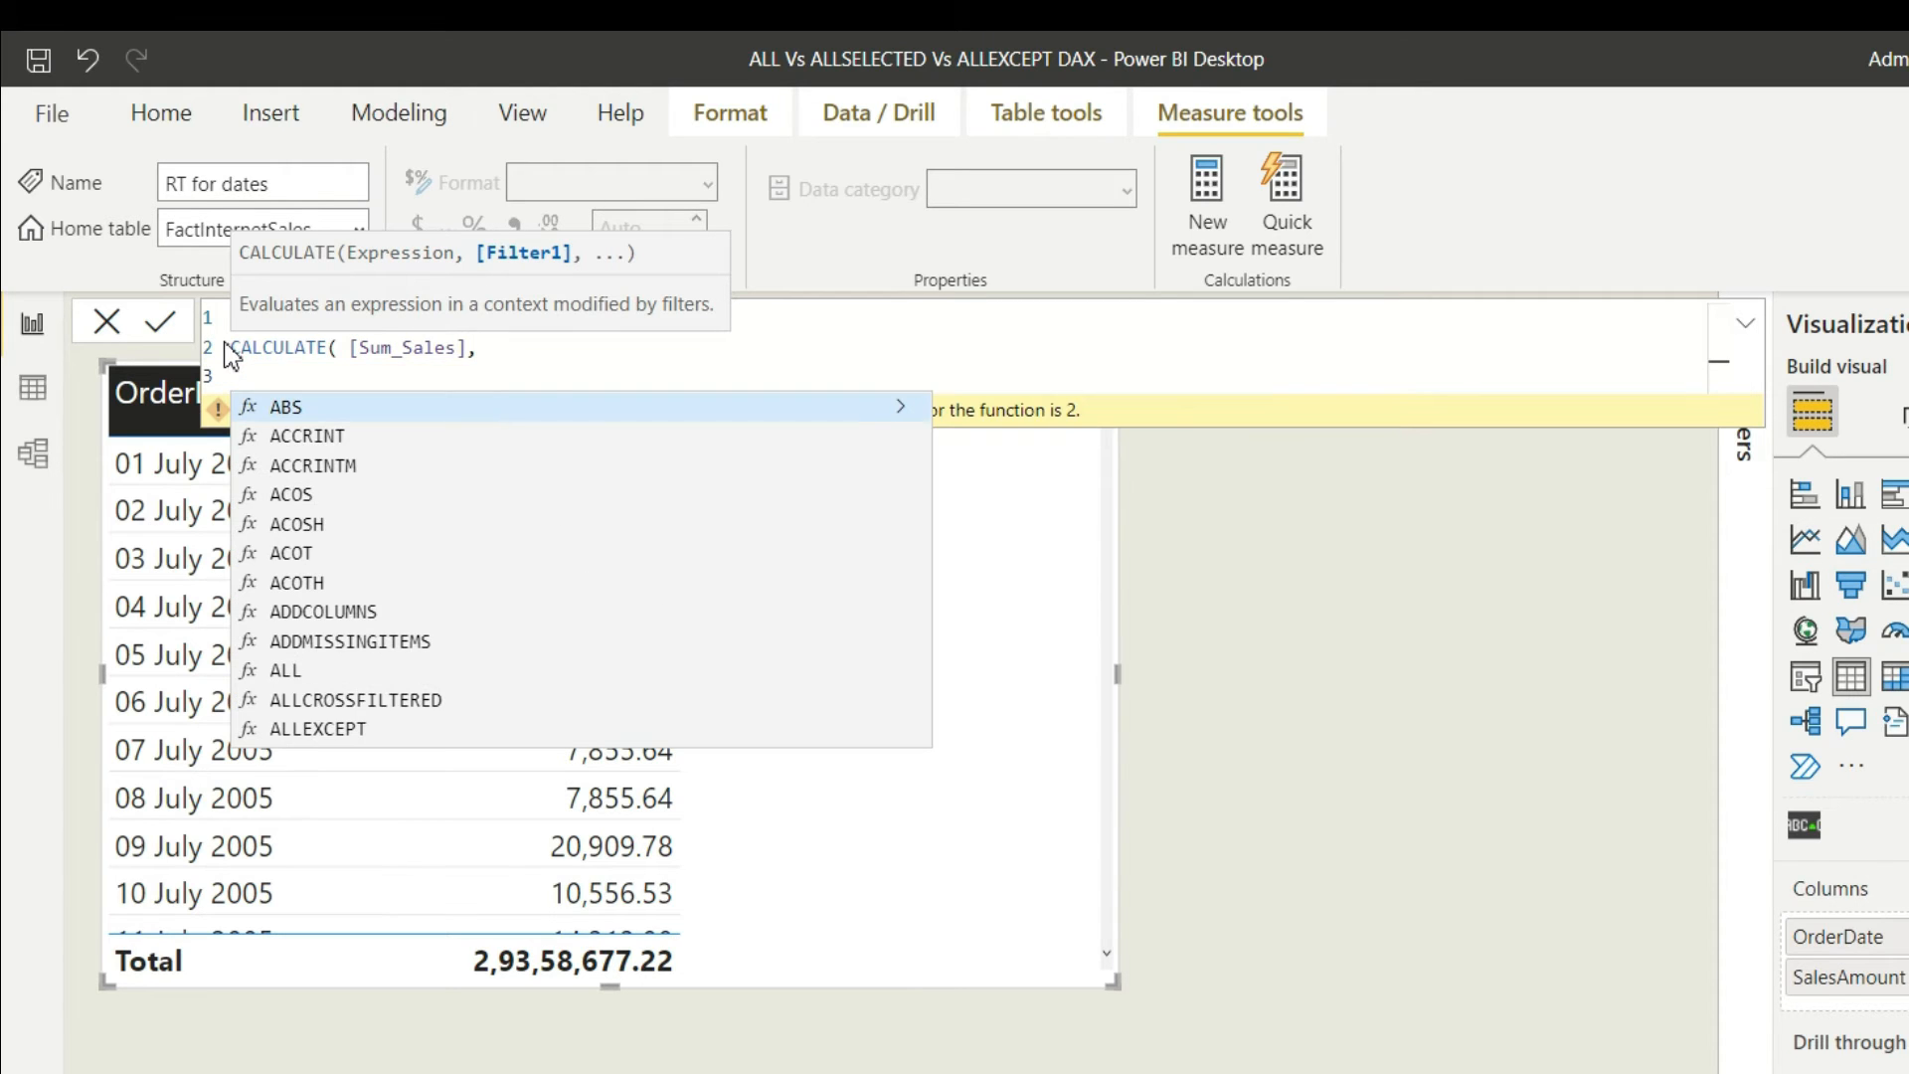
pyautogui.click(287, 406)
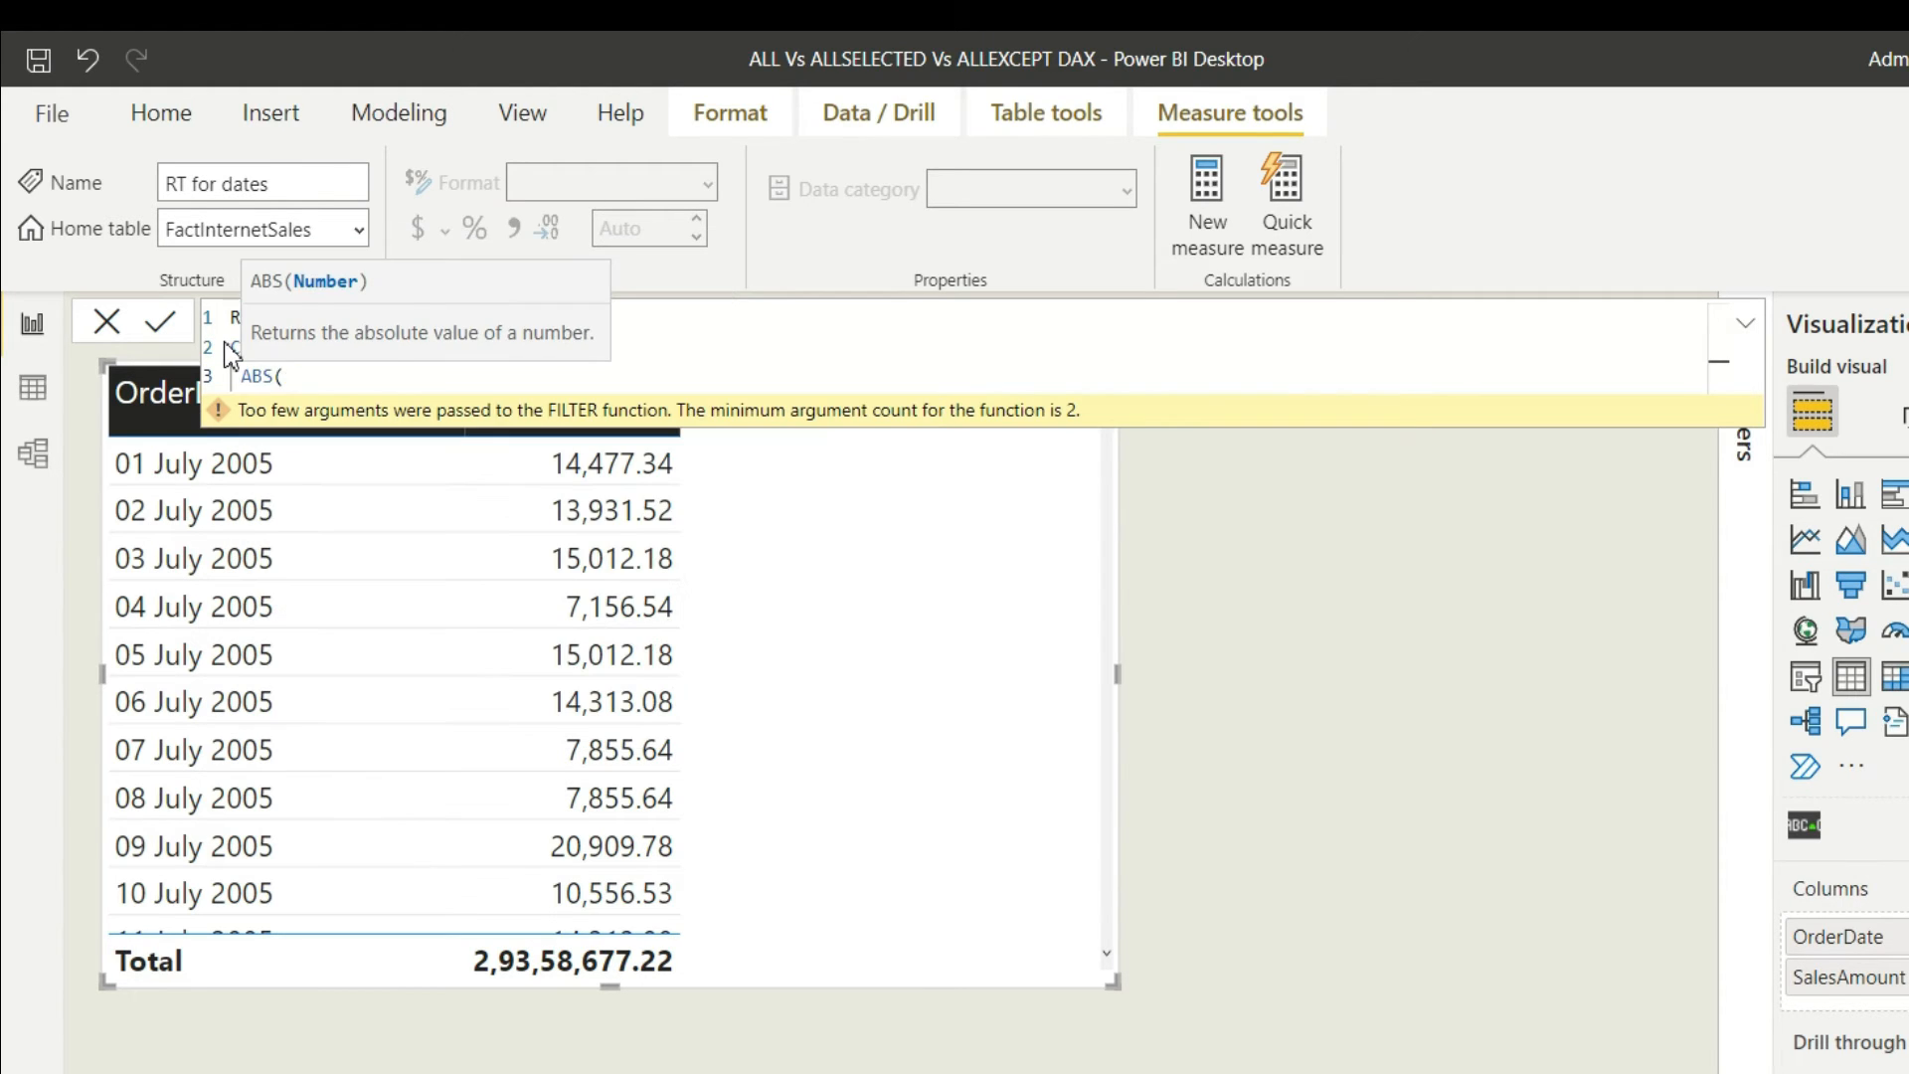
pyautogui.write('CALCULATE( [Sum_Sales],')
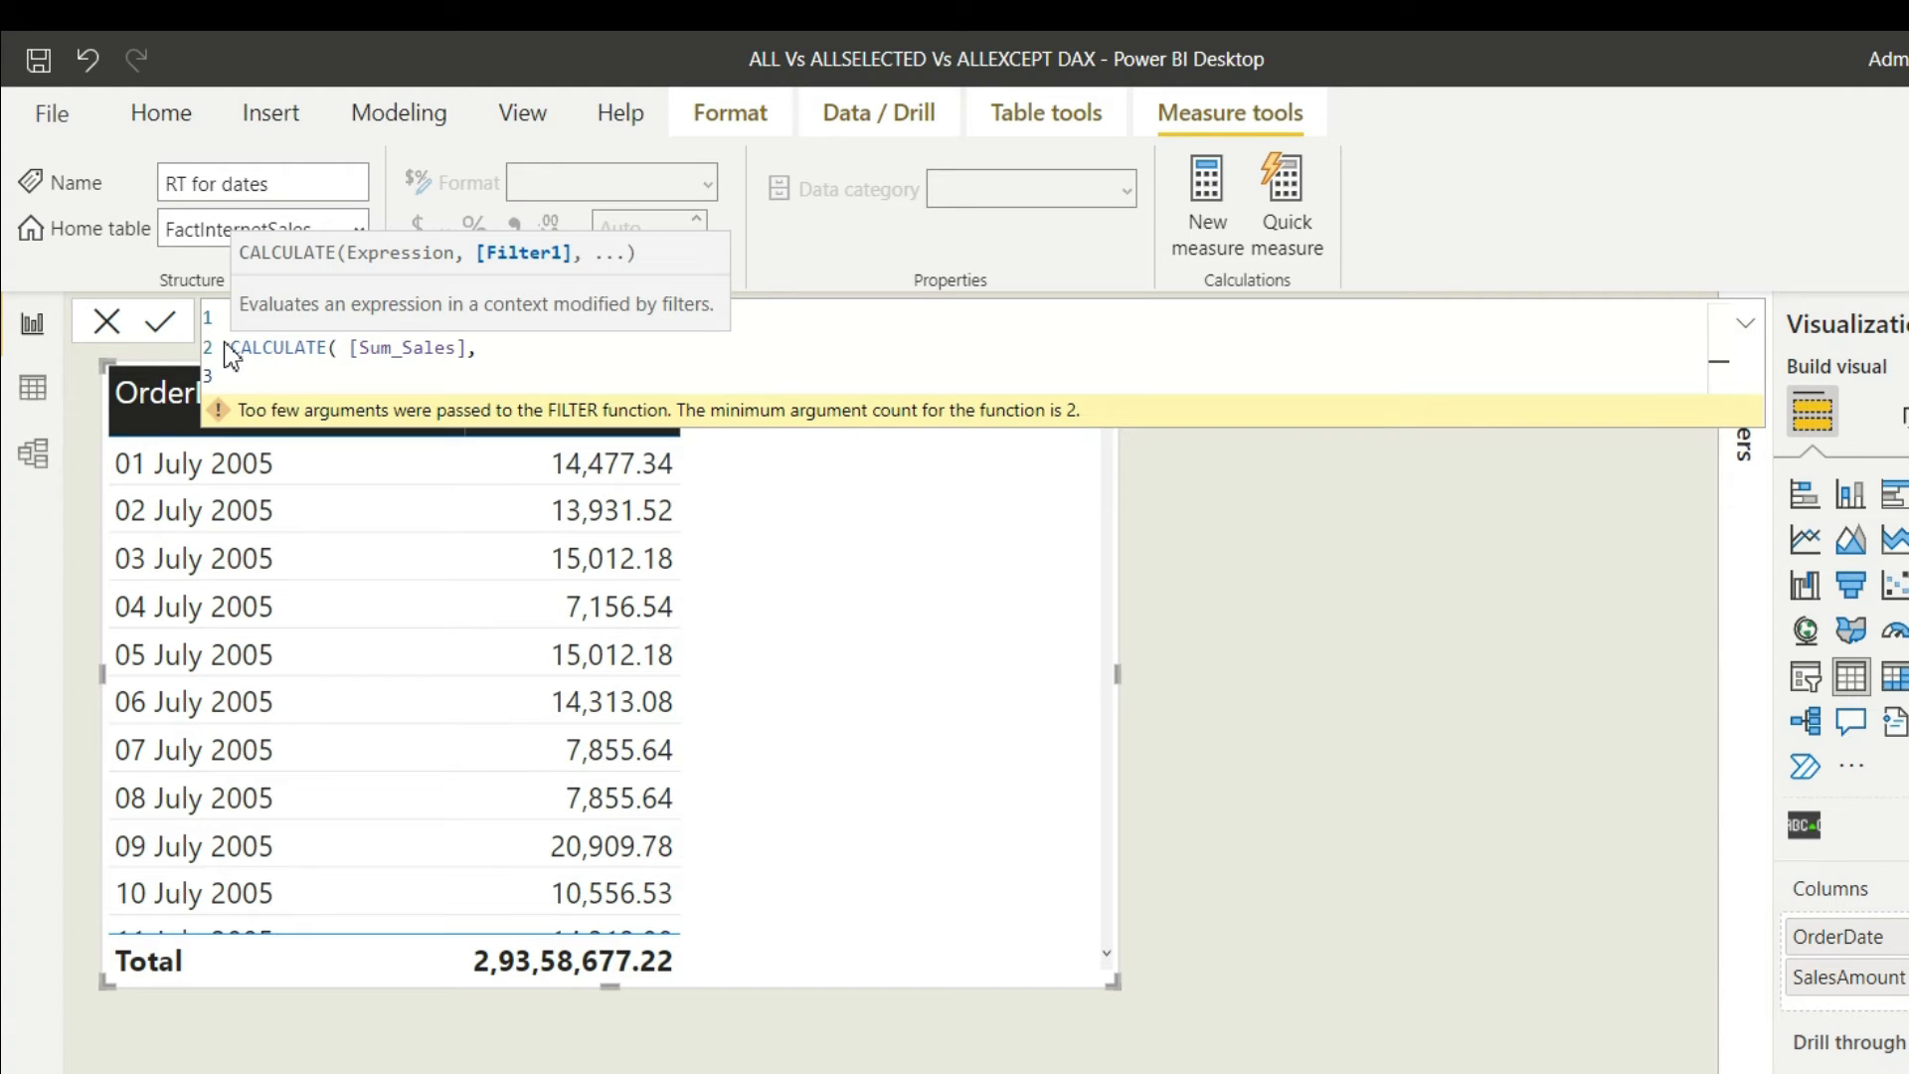
# Add FILTER(ALL(OrderDate), OrderDate <= MAX(OrderDate)) as the CALCULATE filter.
pyautogui.write('FILTER(')
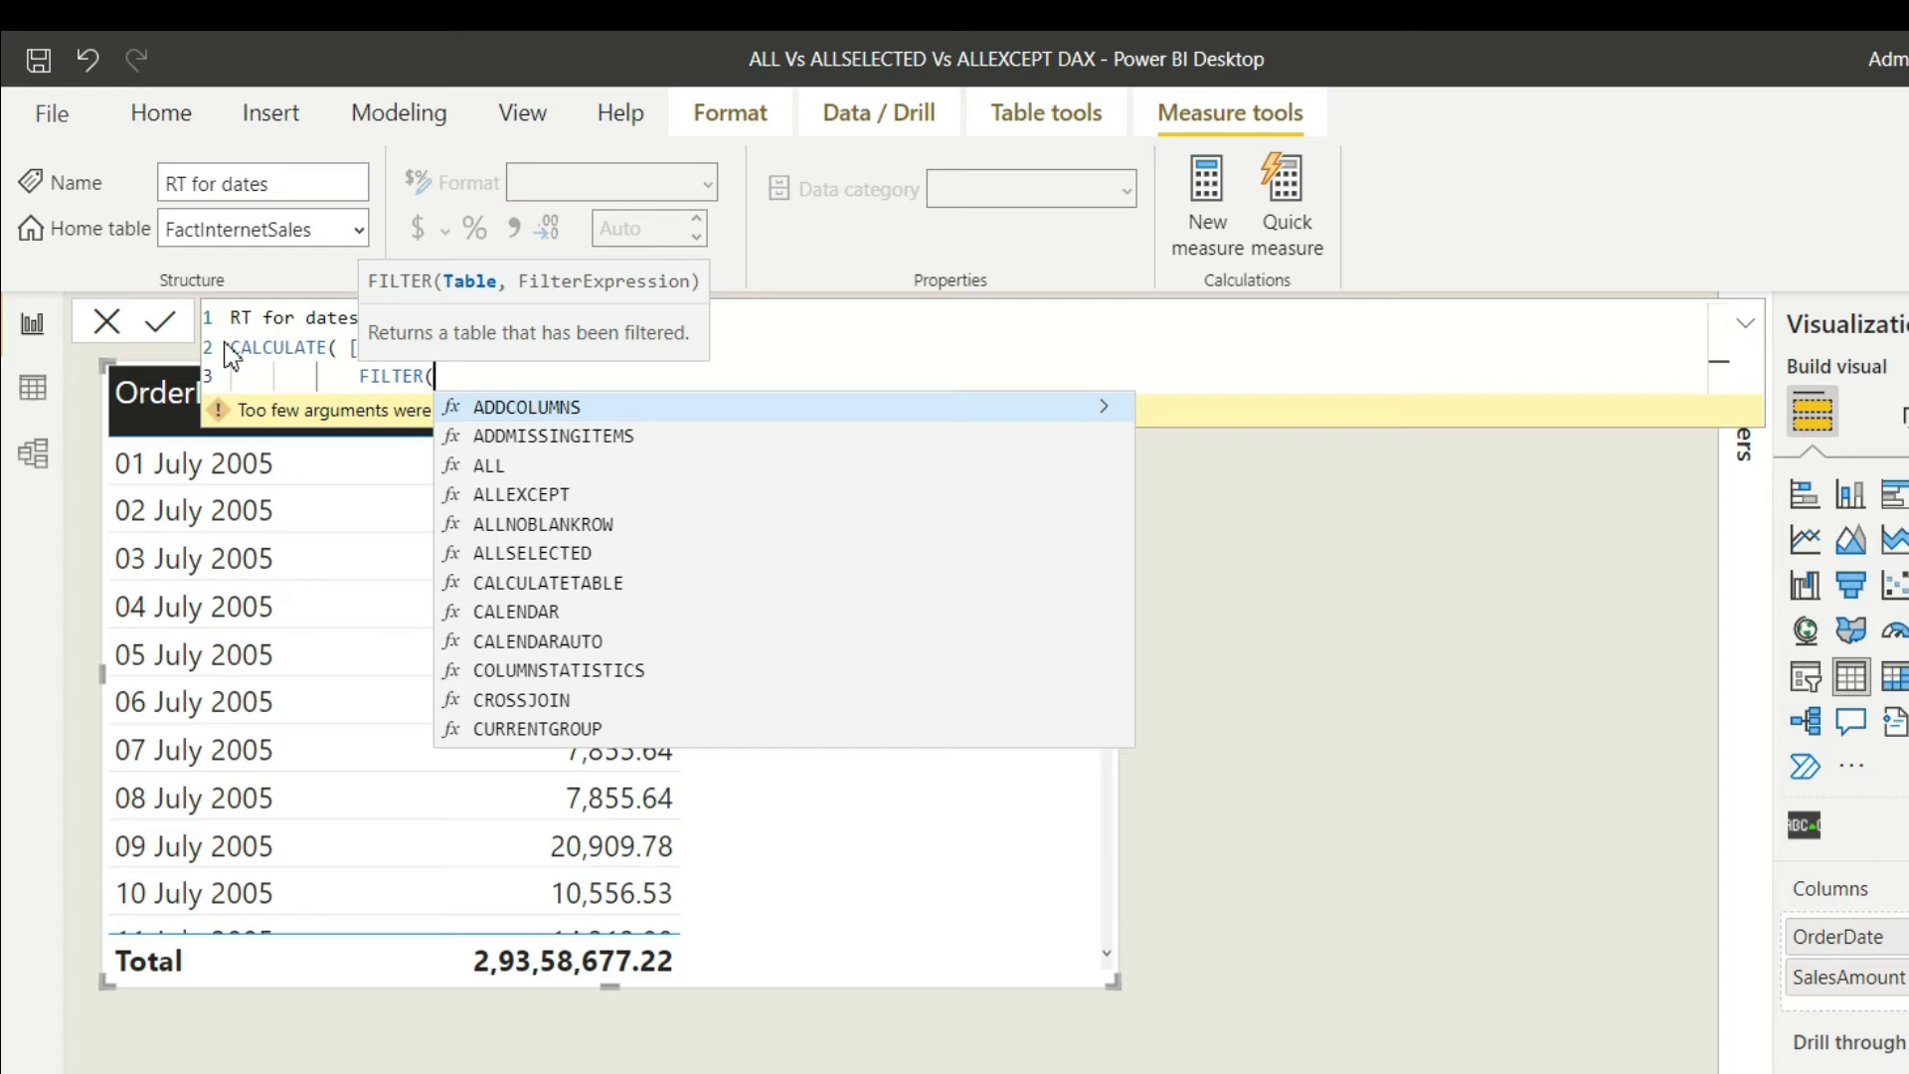
pyautogui.write('ALL')
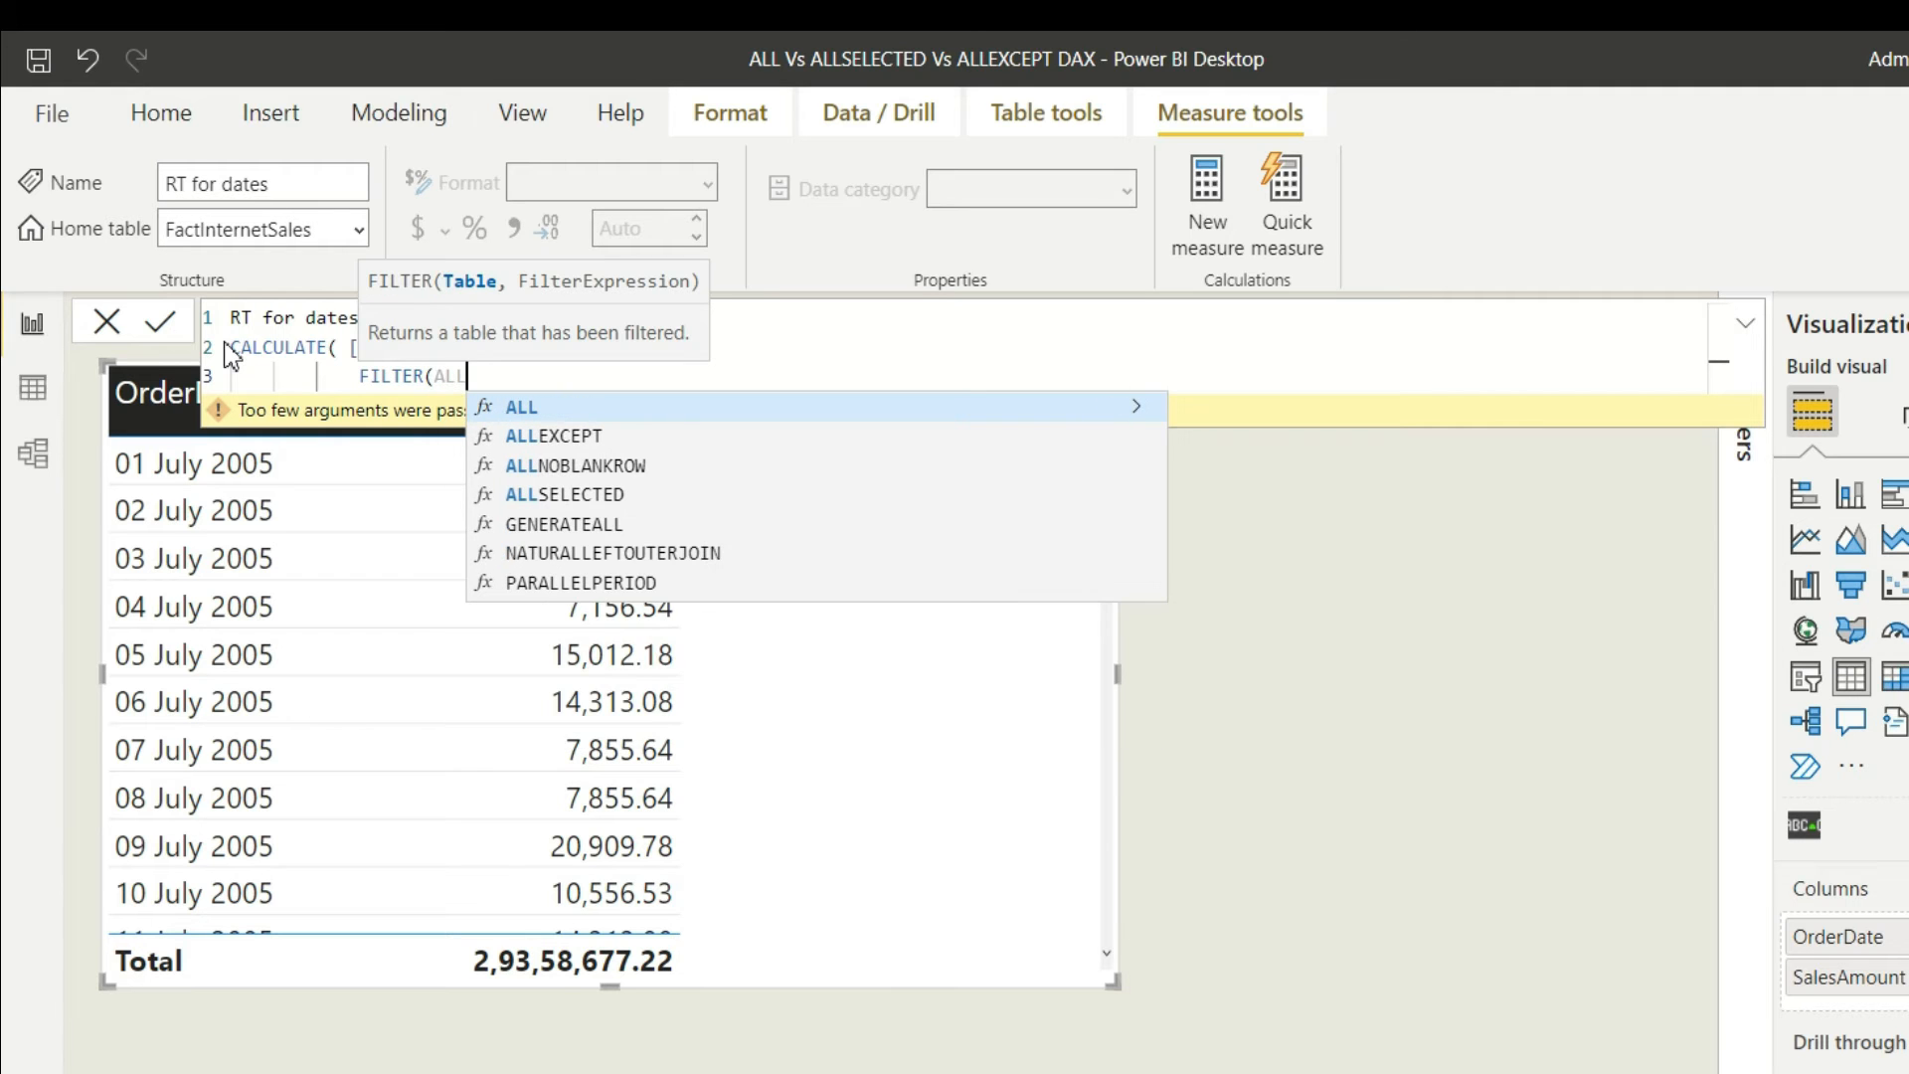
pyautogui.write('((')
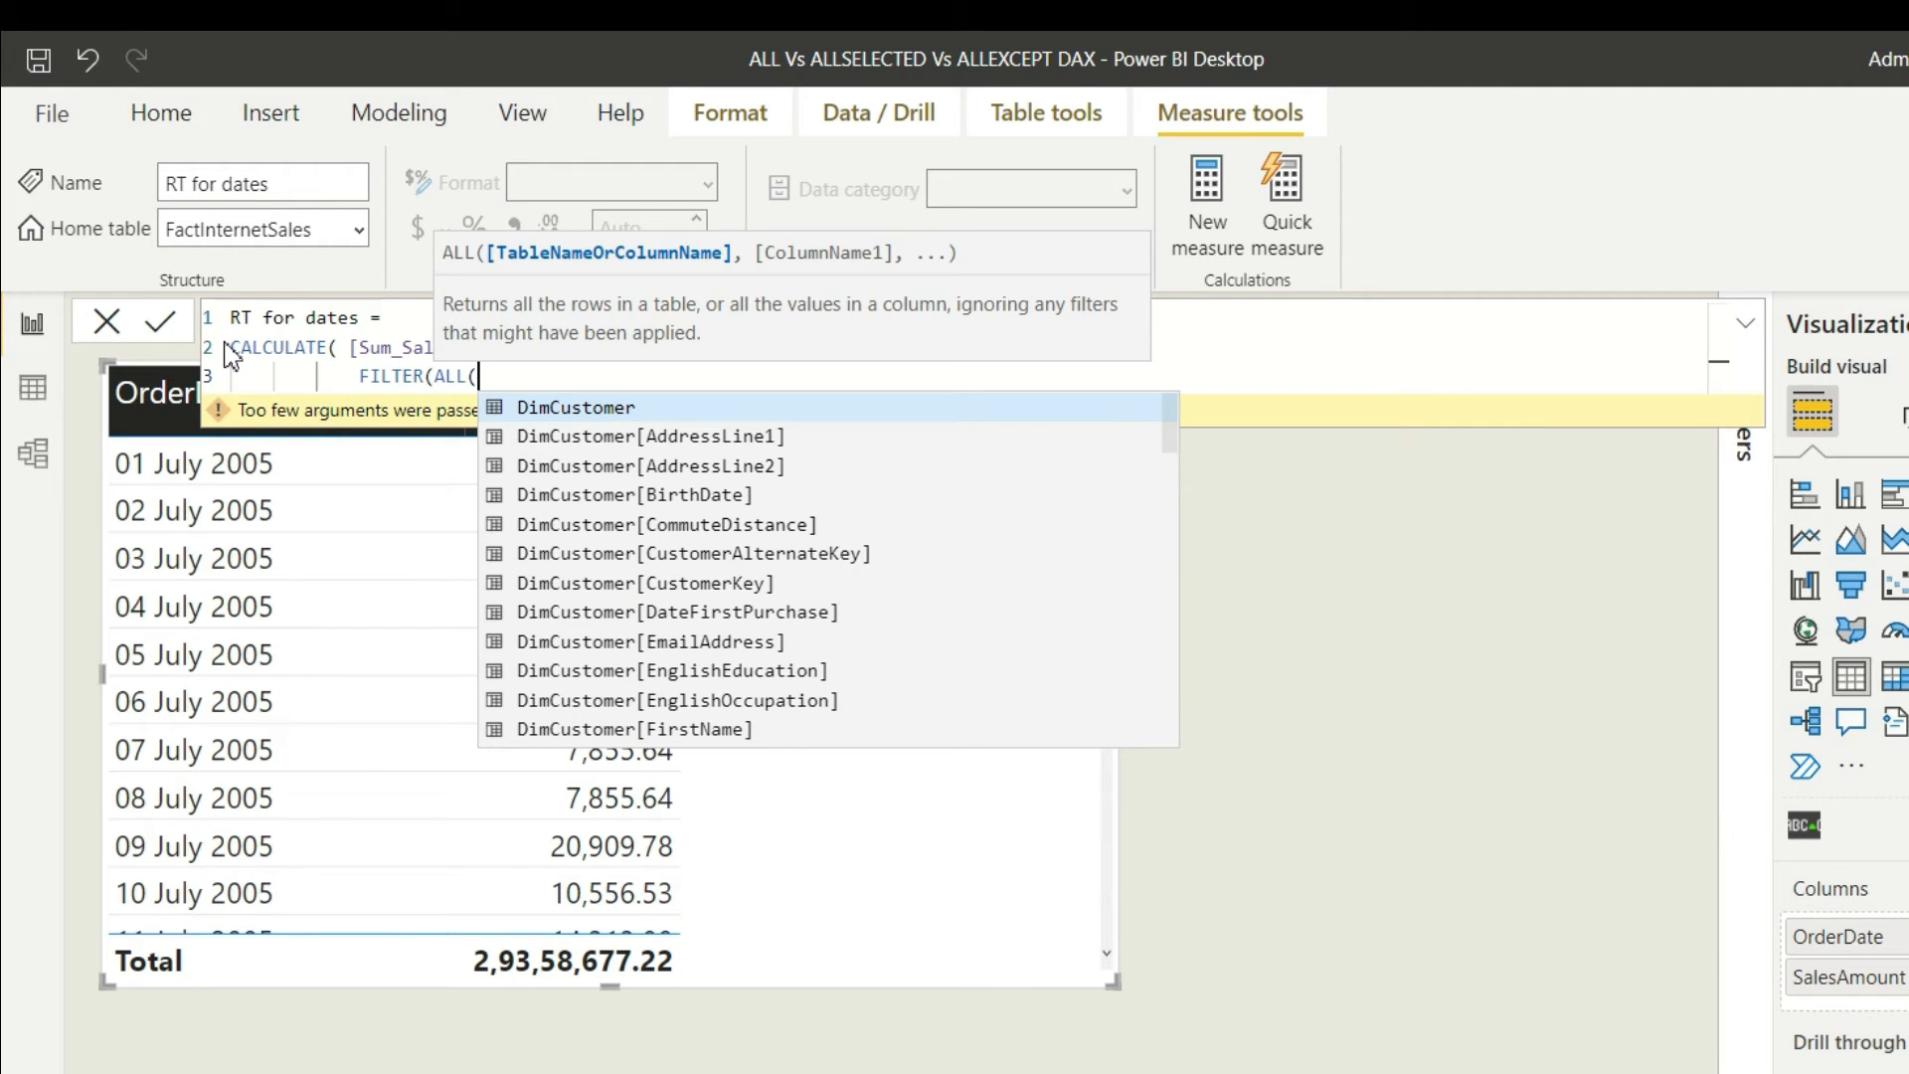
pyautogui.write('order')
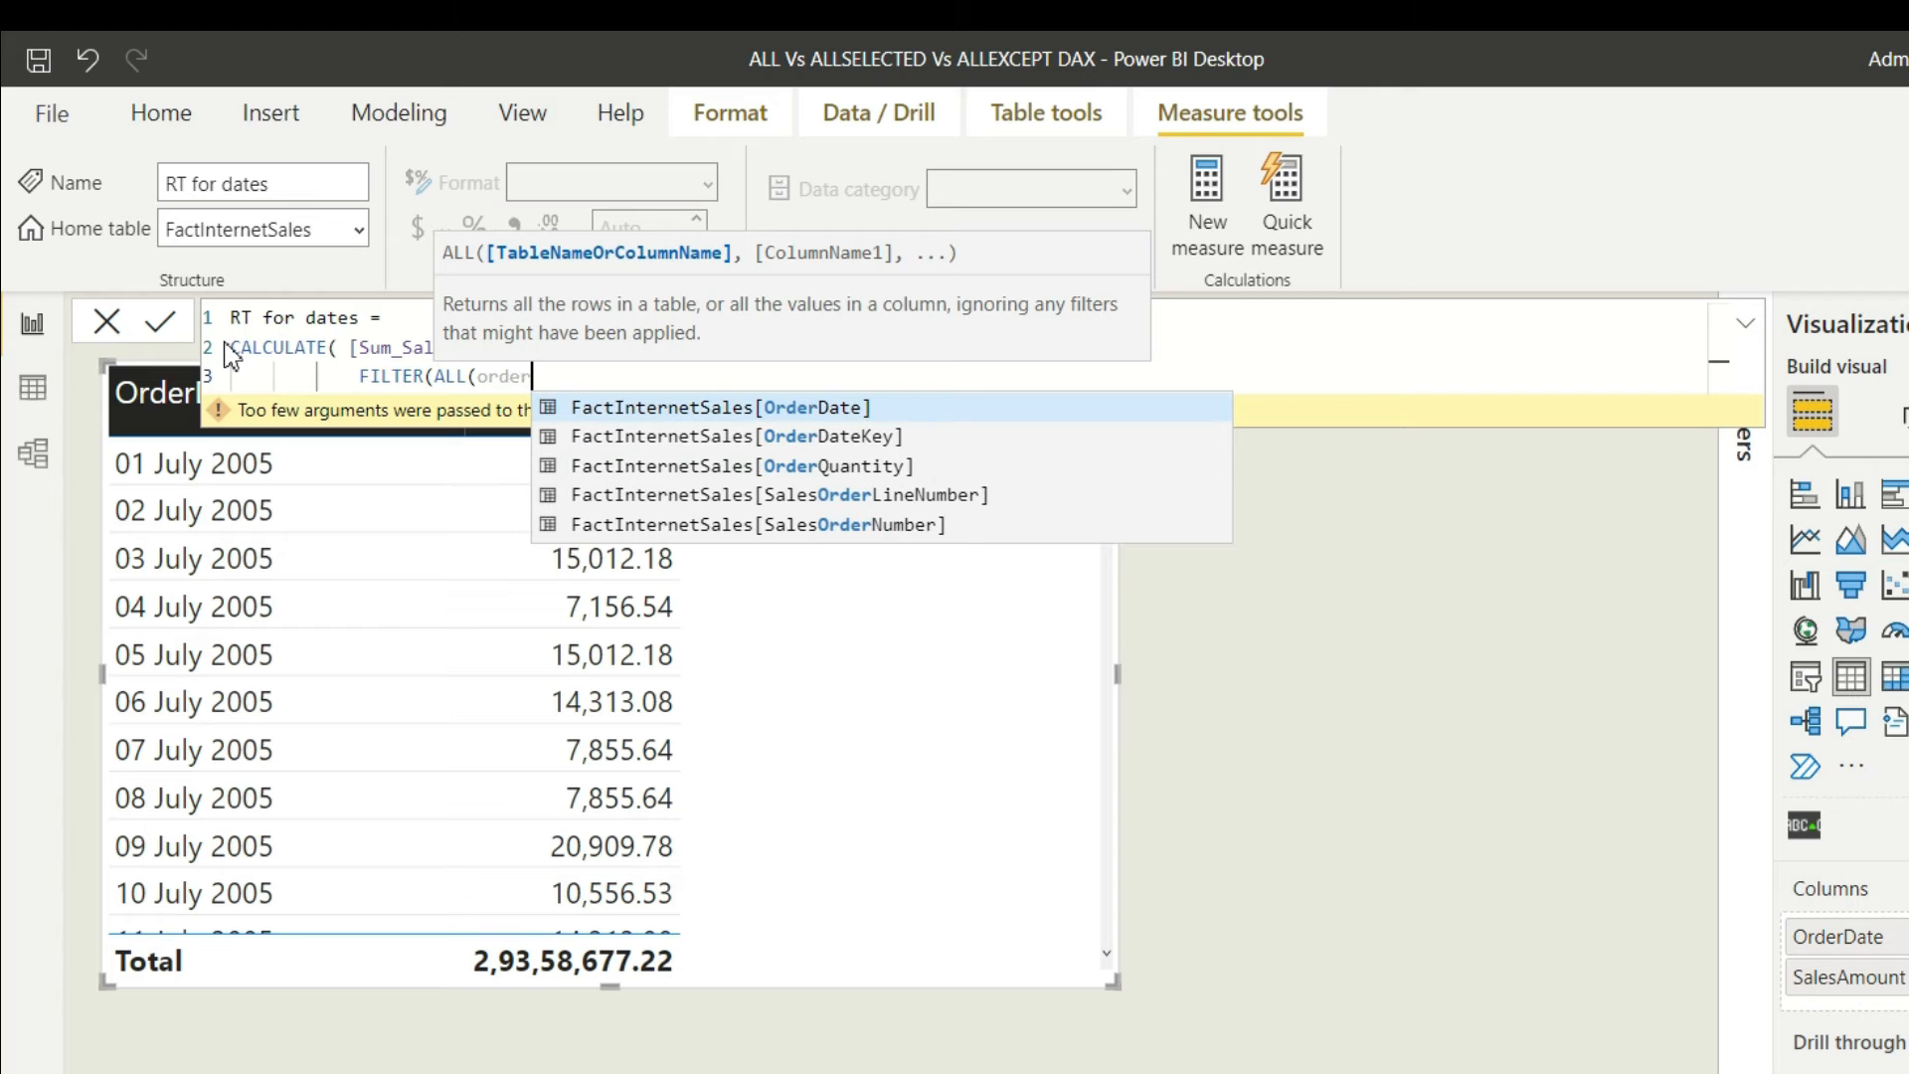
pyautogui.click(719, 407)
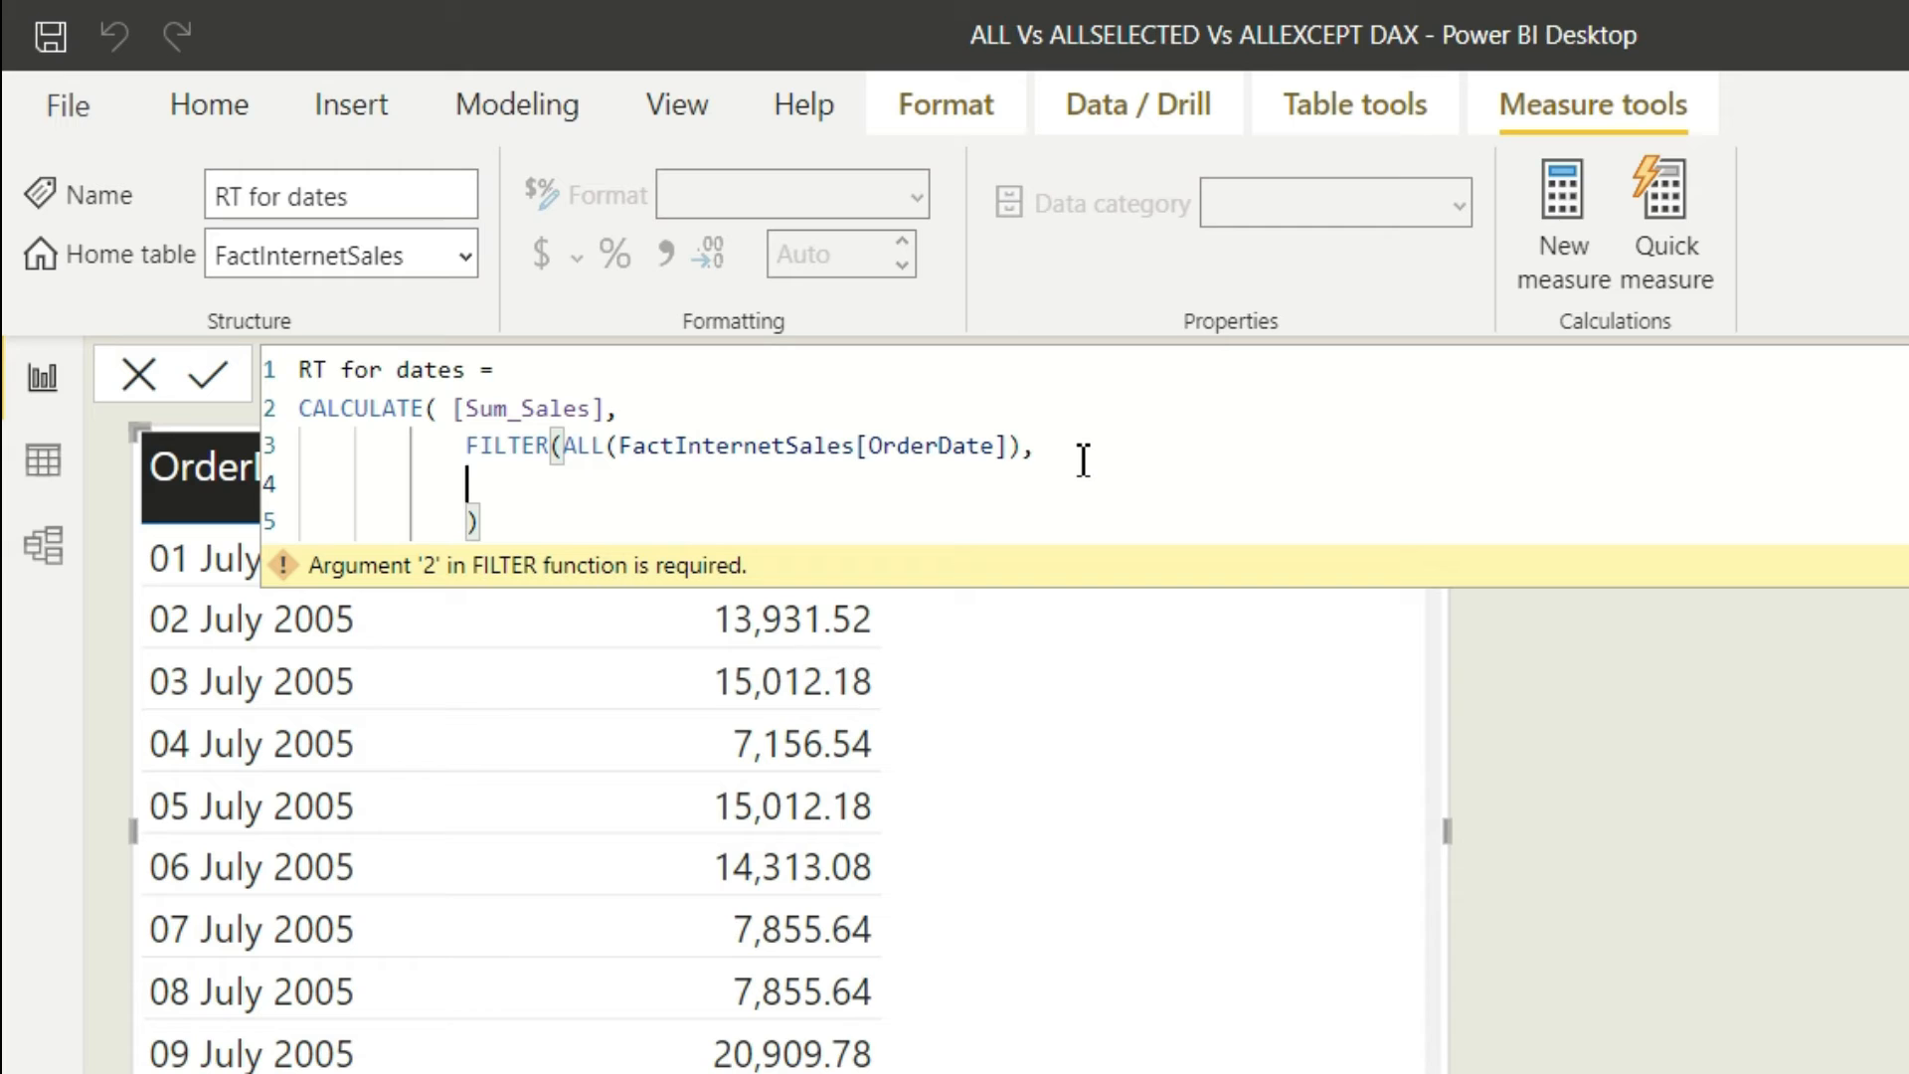
pyautogui.write('order')
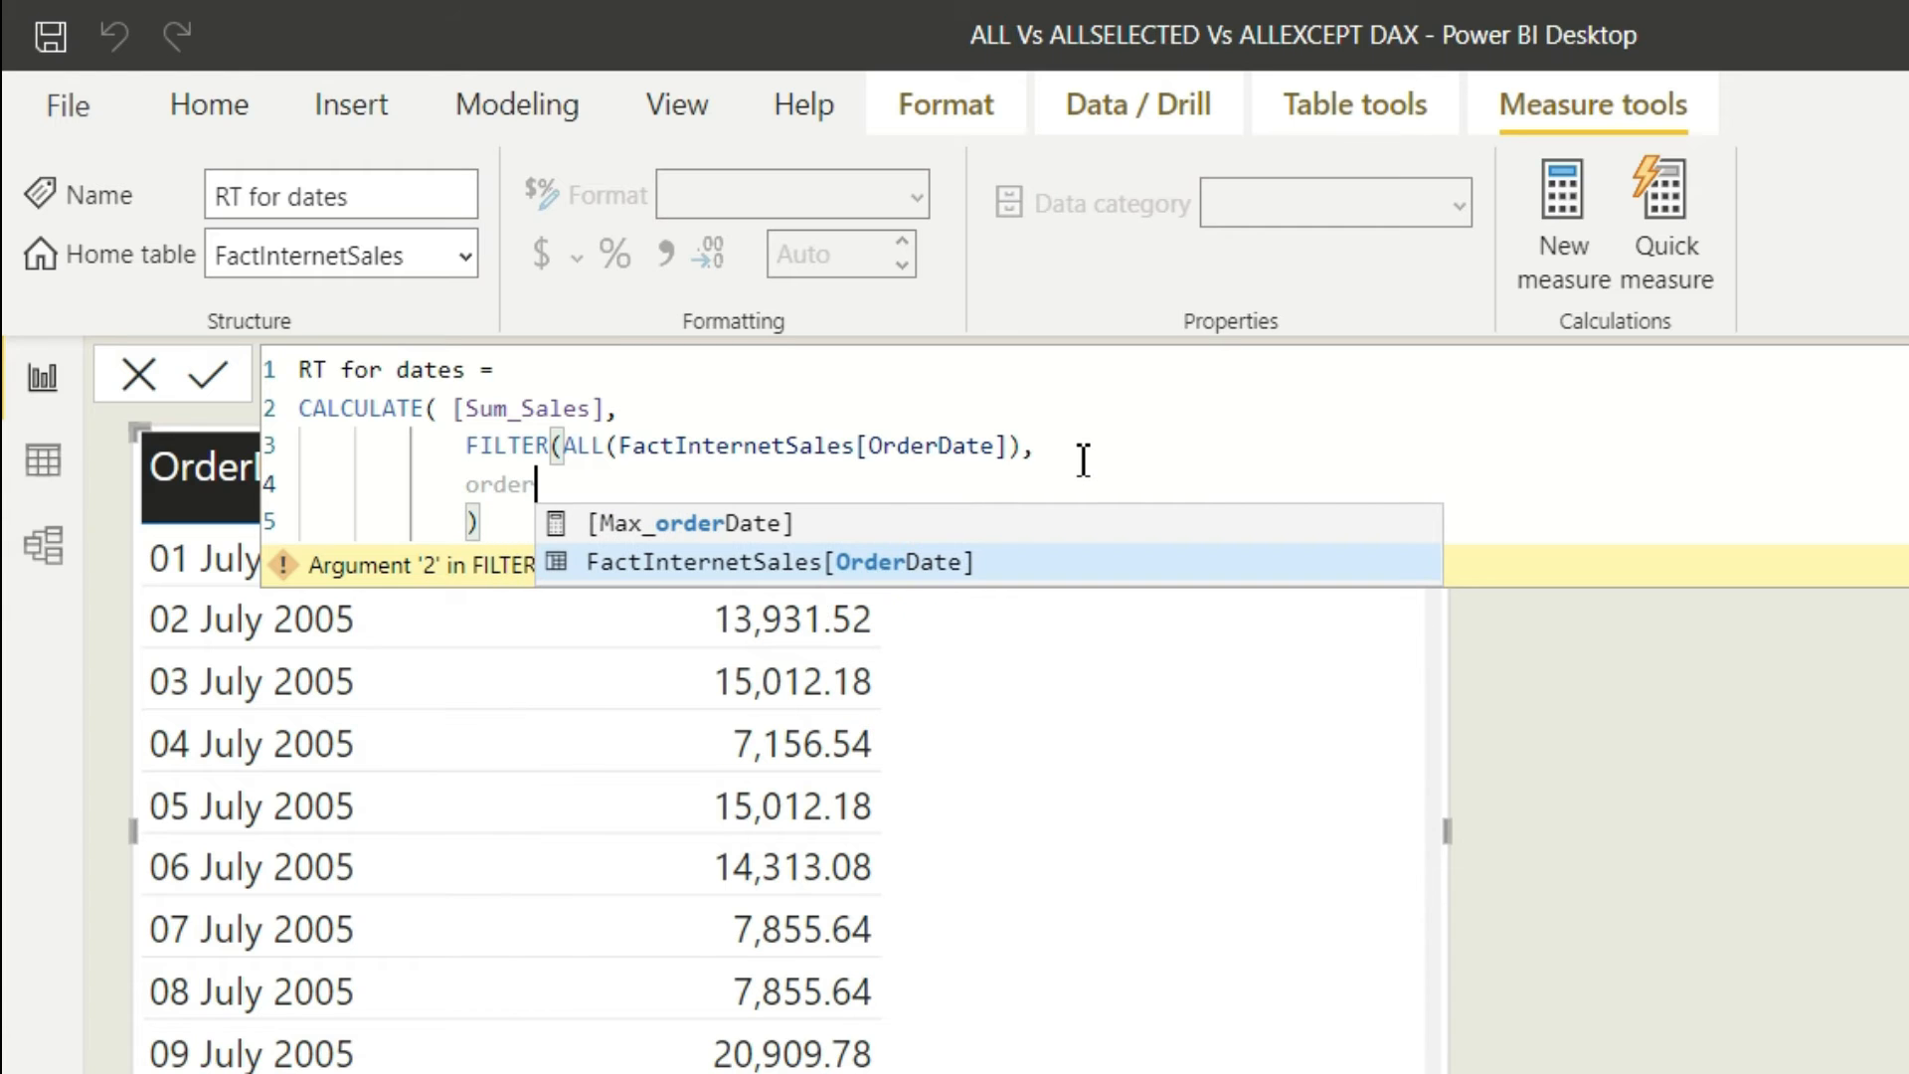
pyautogui.click(780, 561)
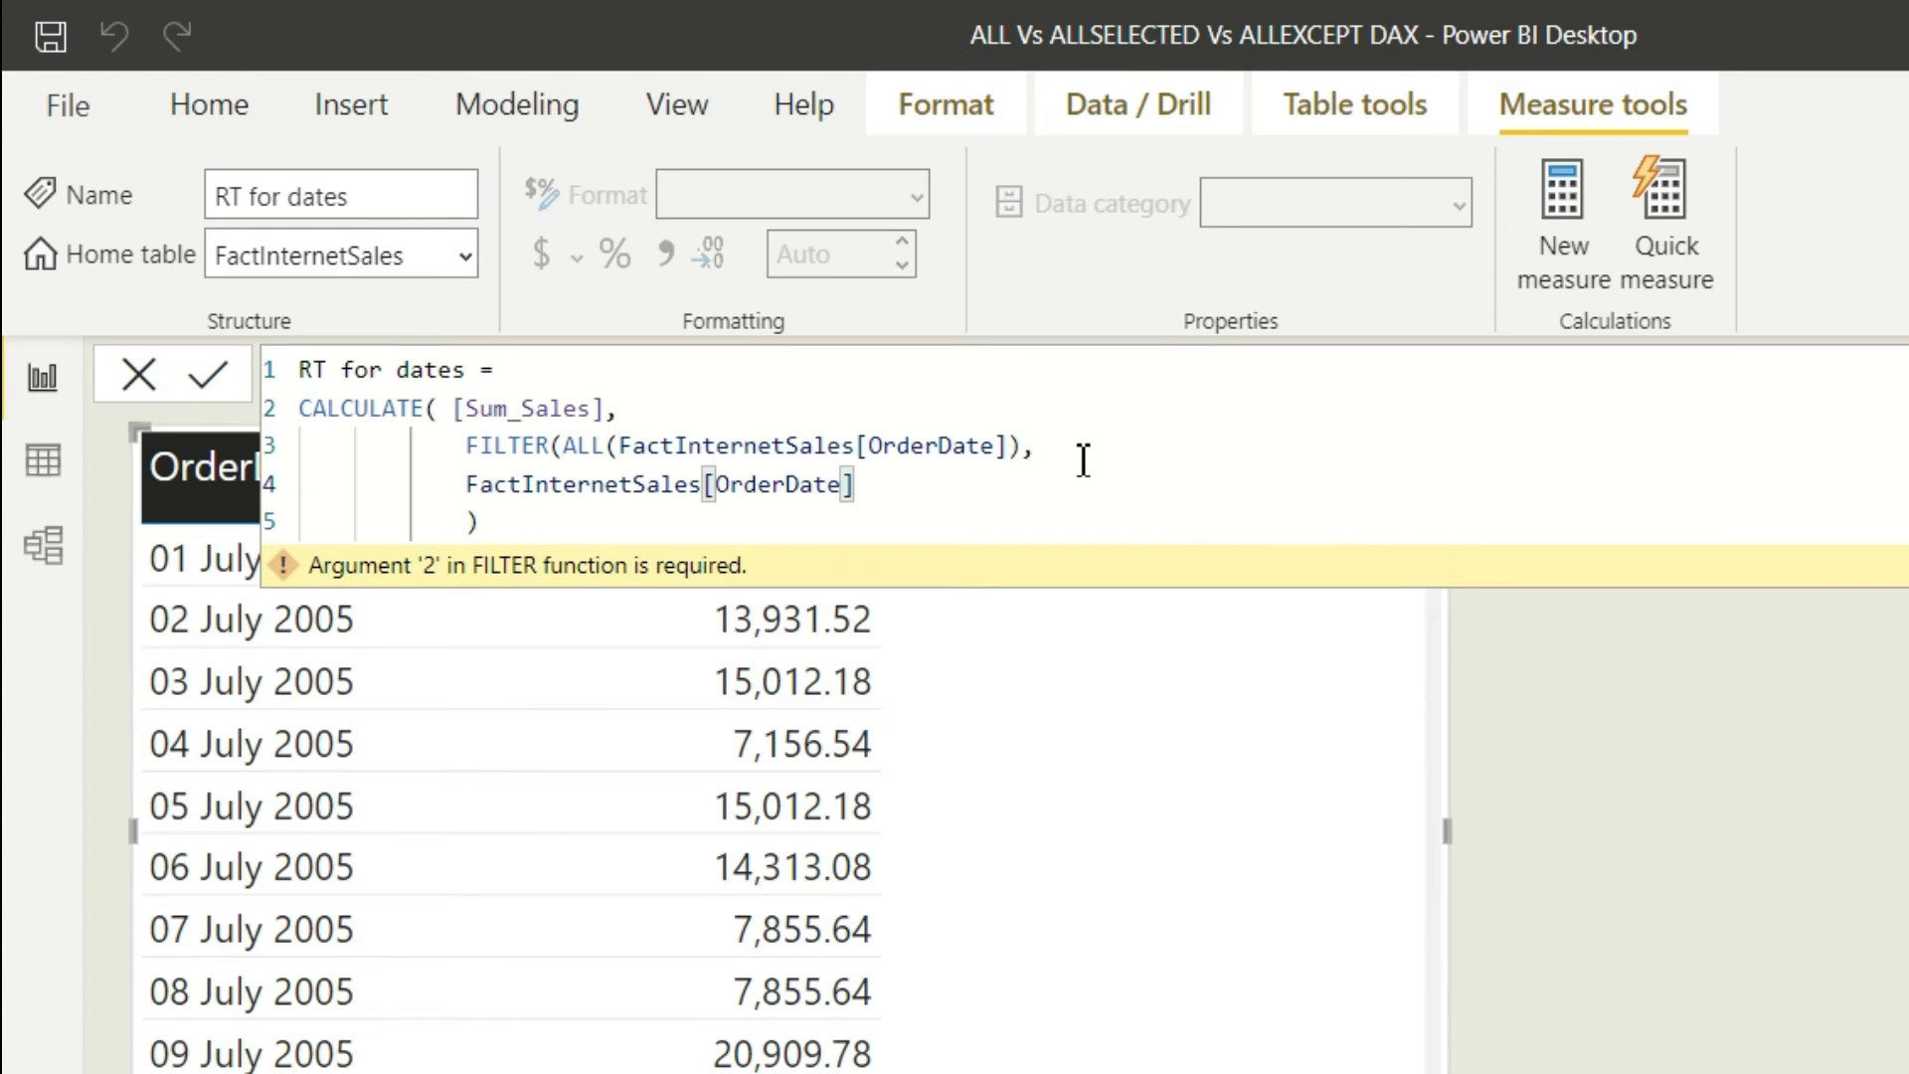
pyautogui.write('<=m')
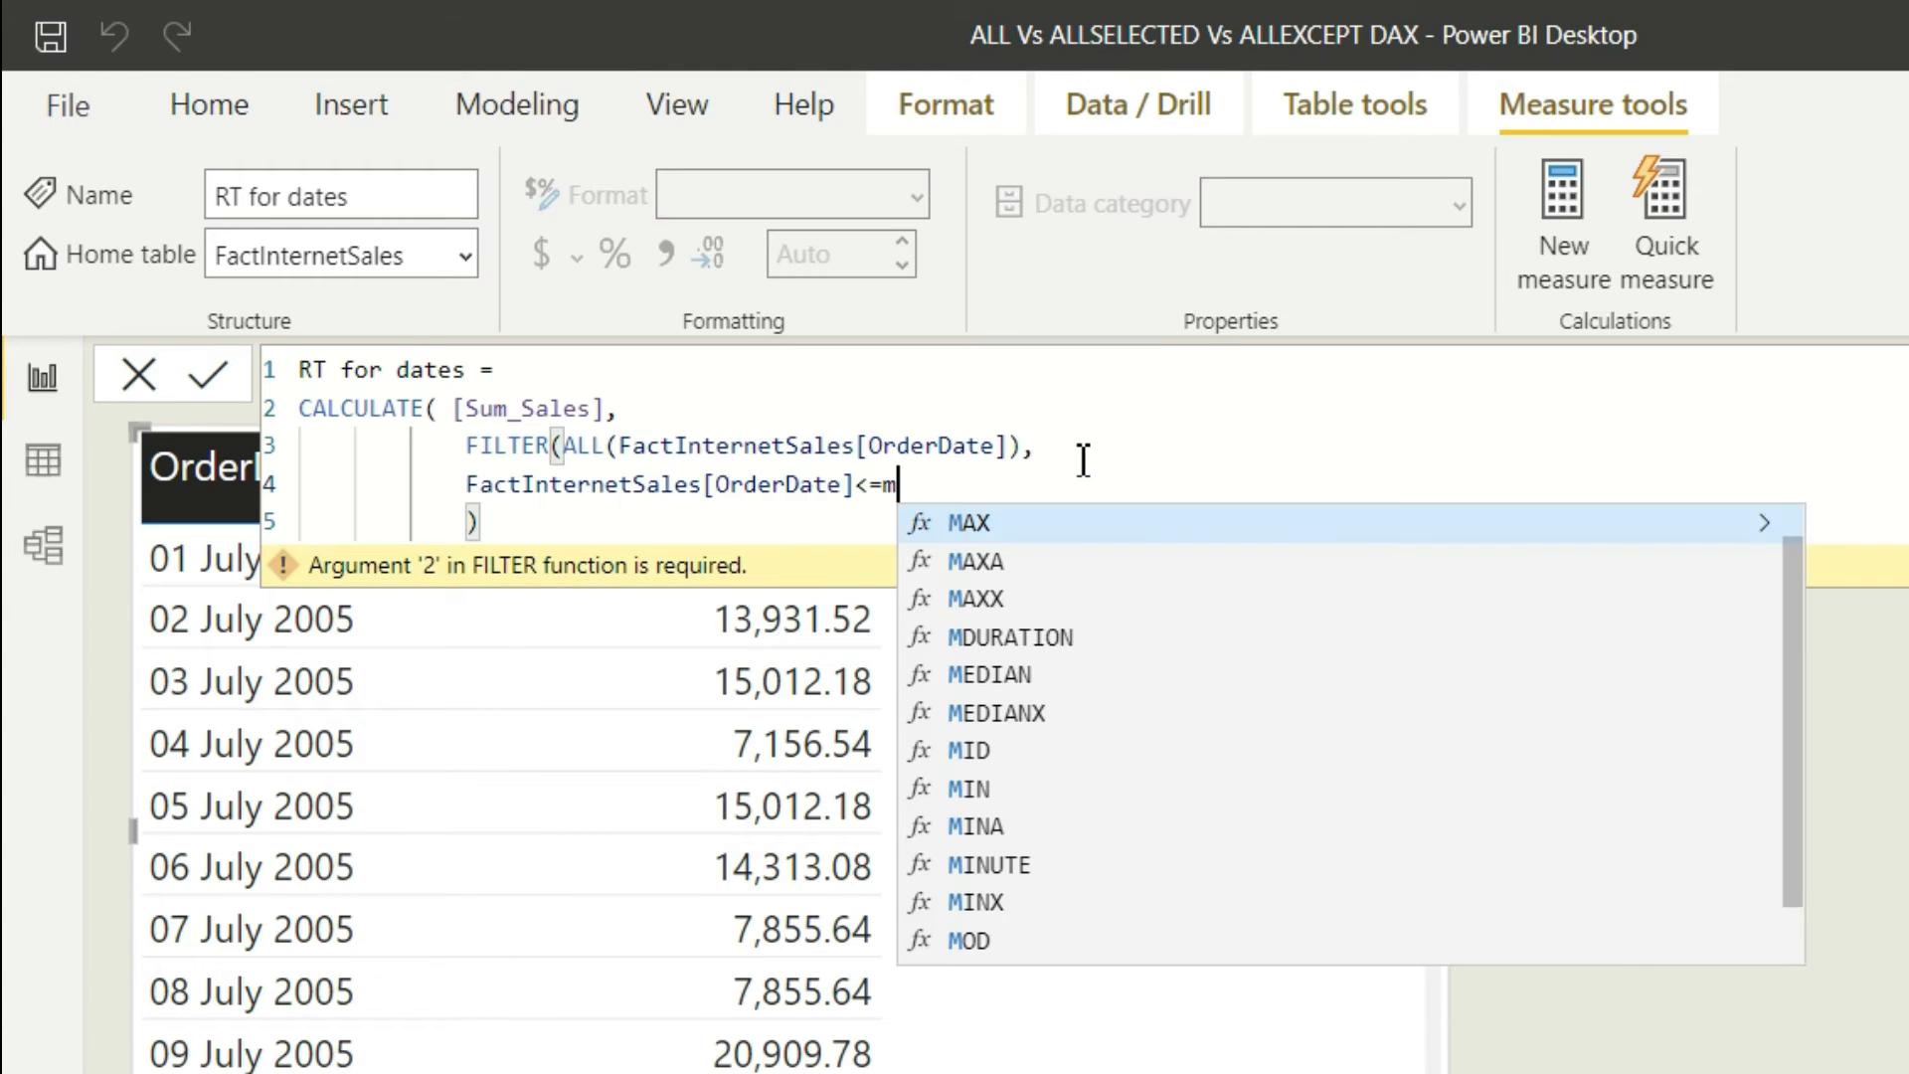
pyautogui.write('ax(')
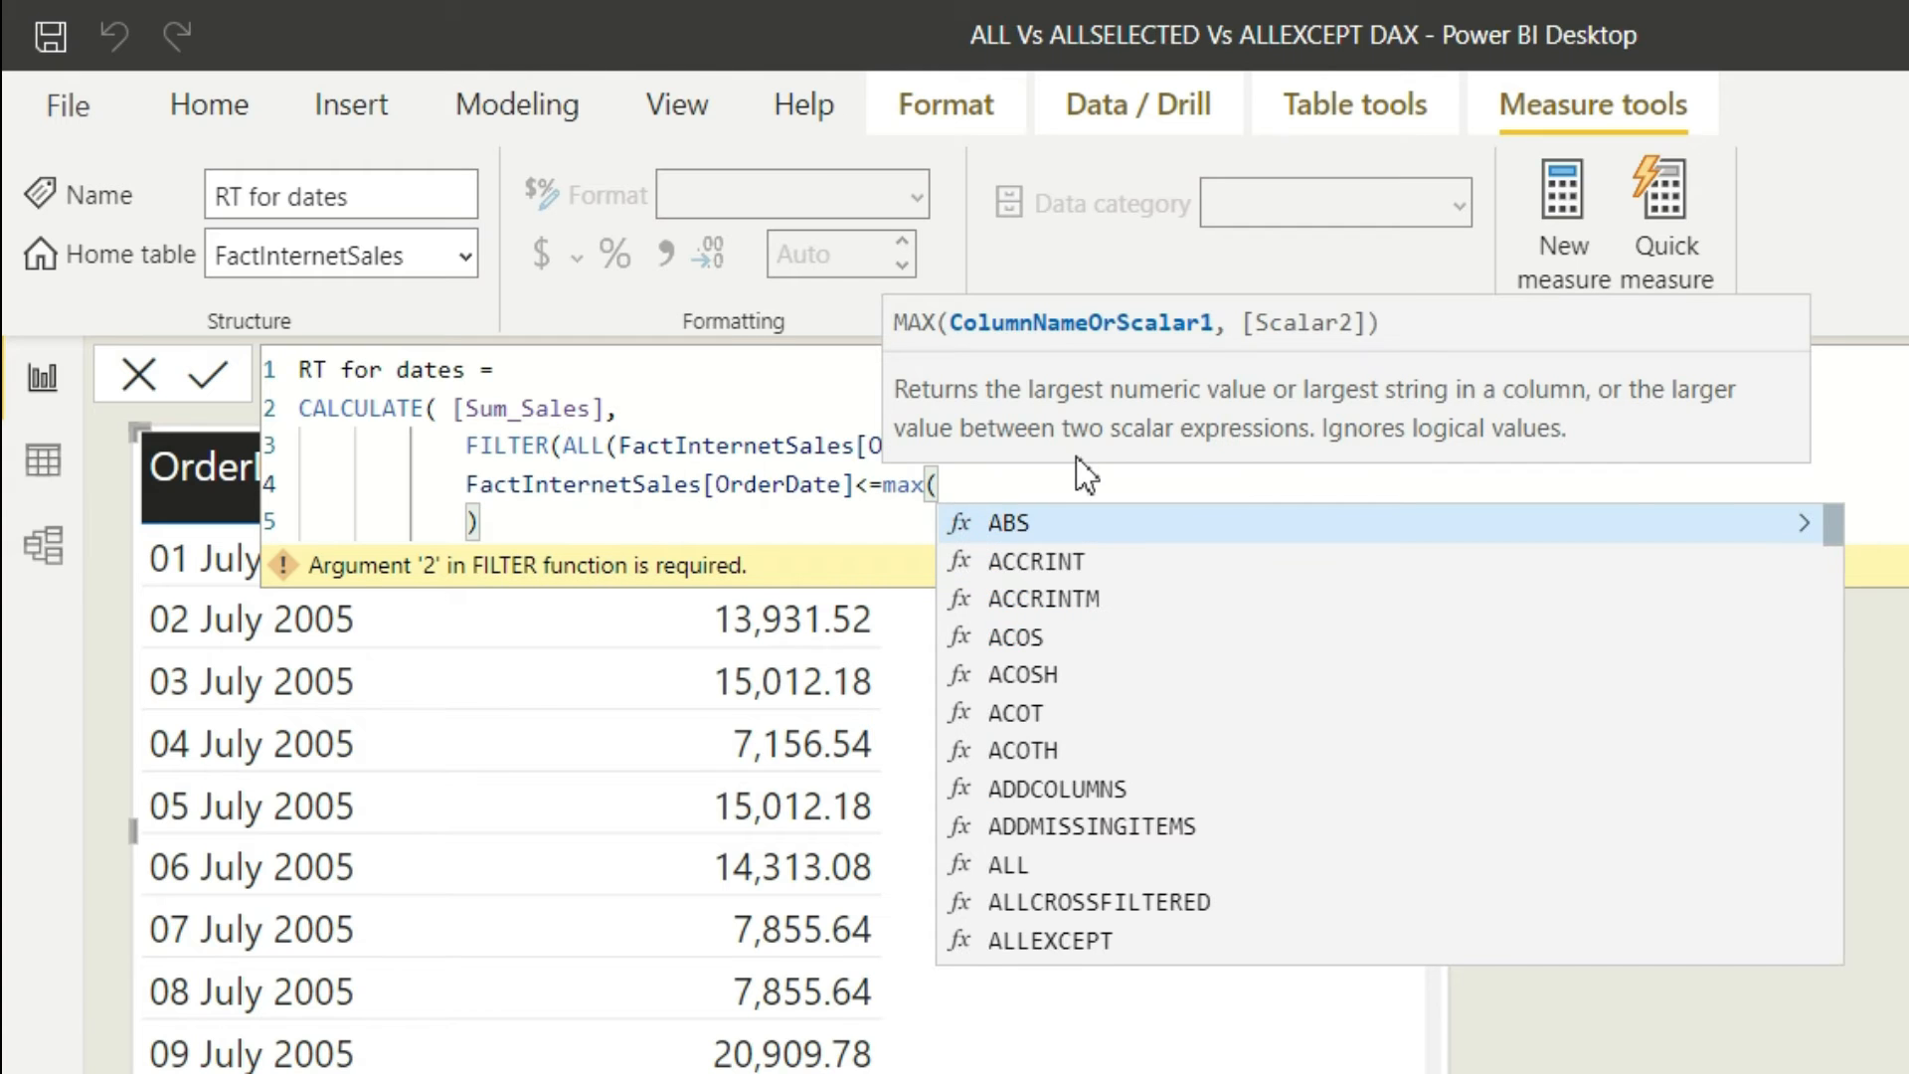
pyautogui.write('order')
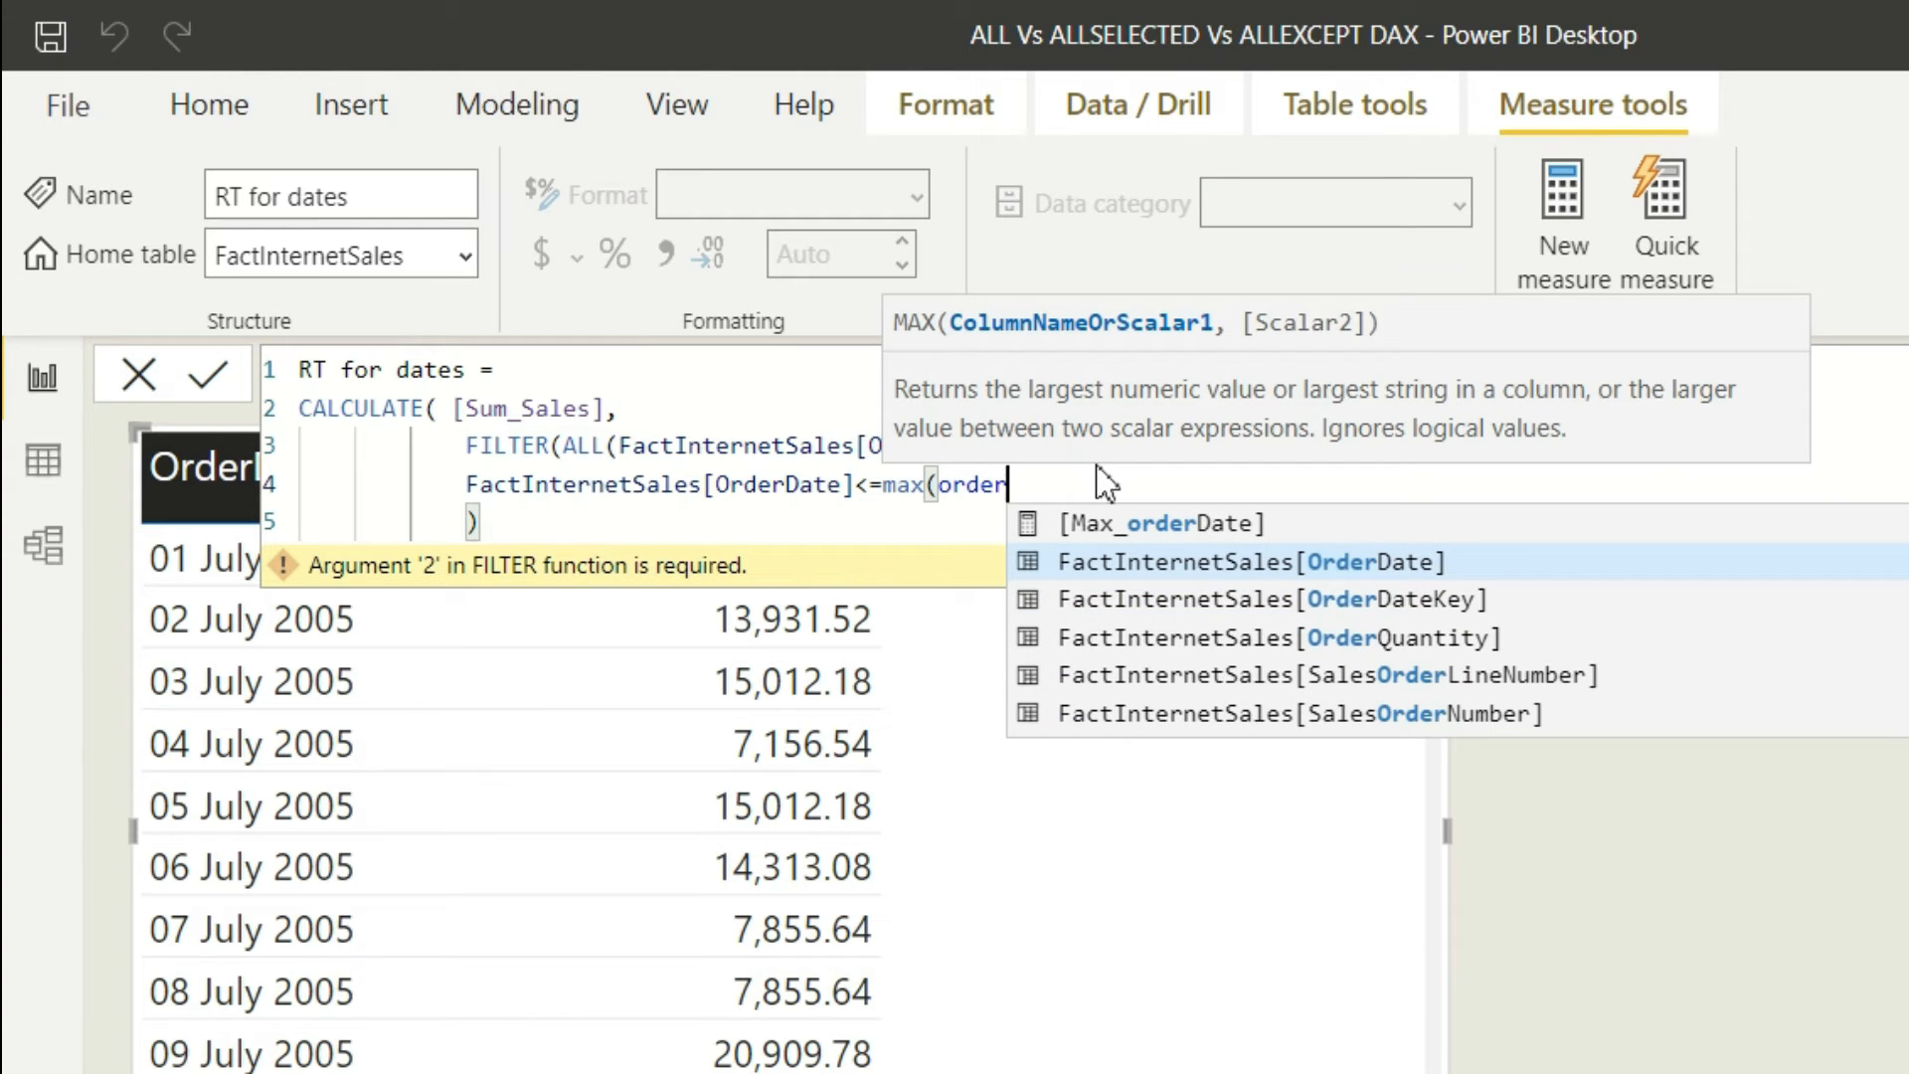
pyautogui.click(1251, 561)
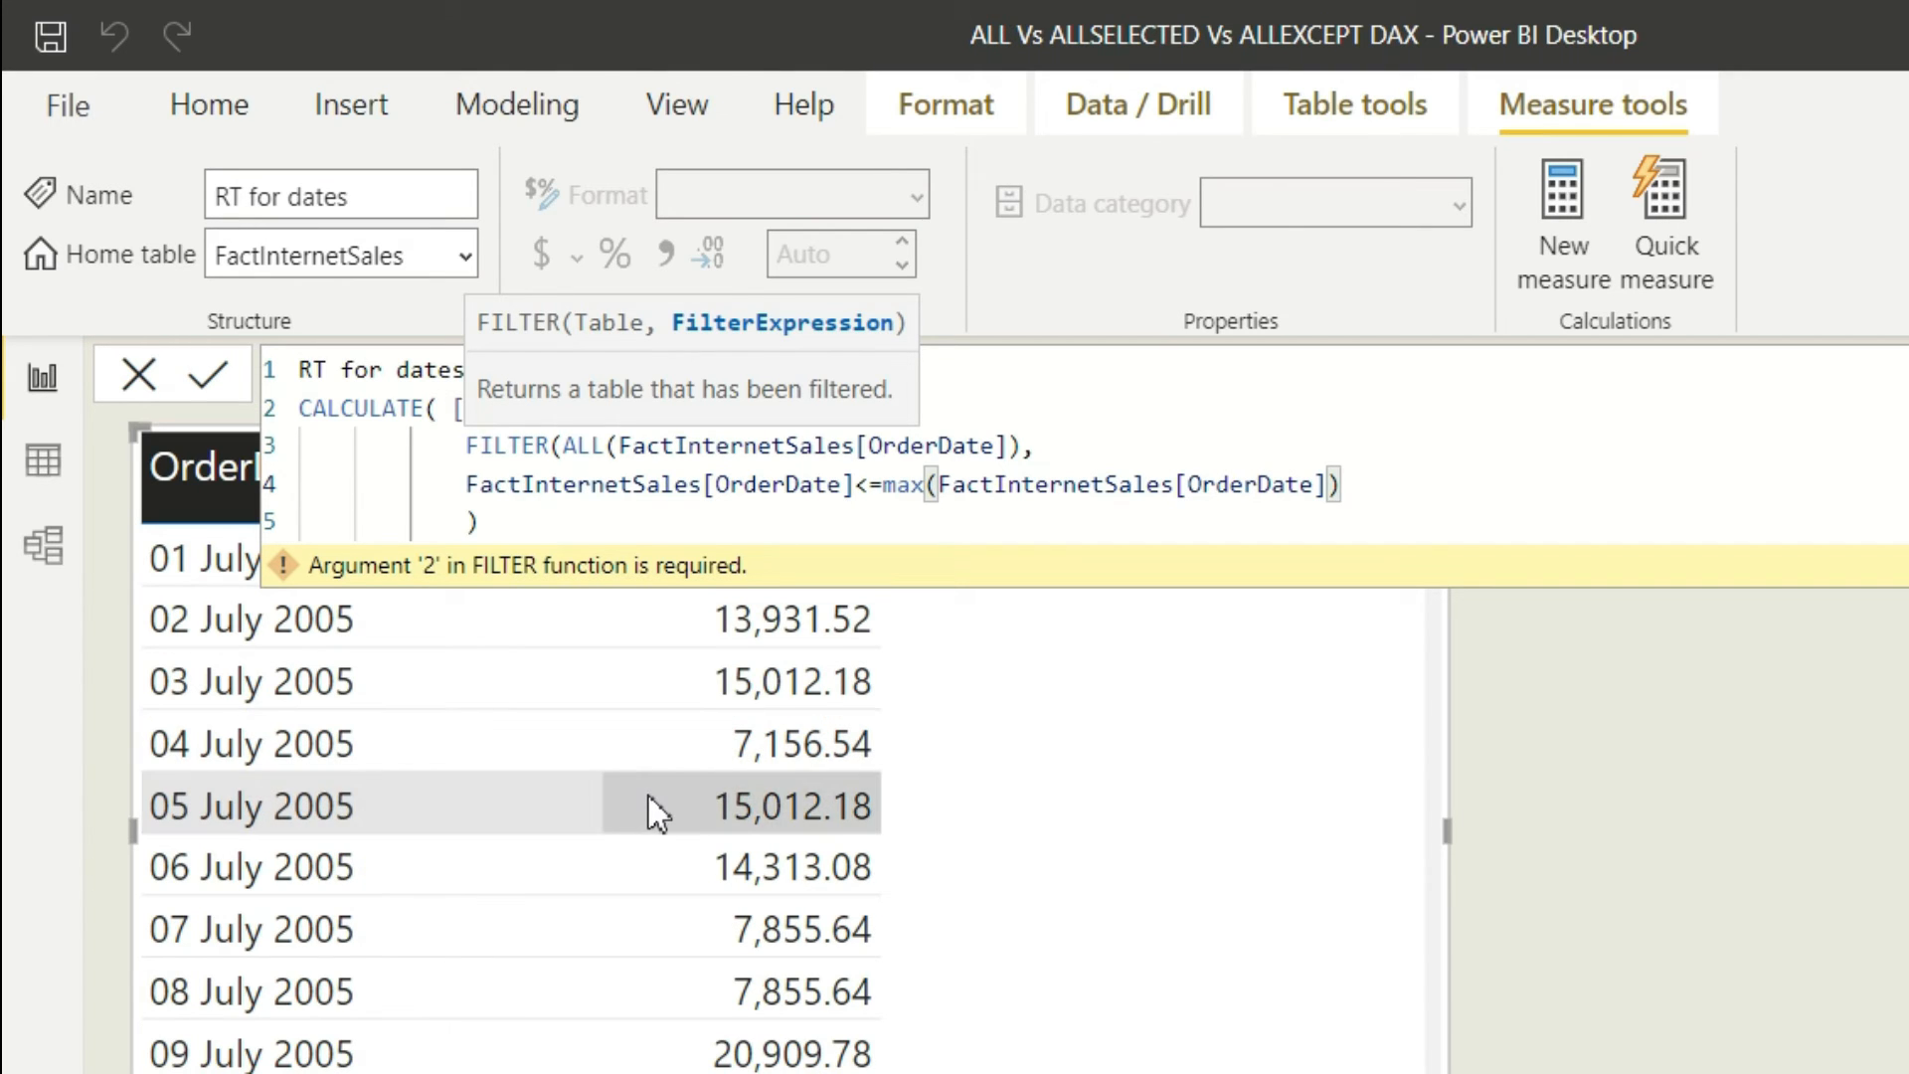
pyautogui.moveTo(652, 810)
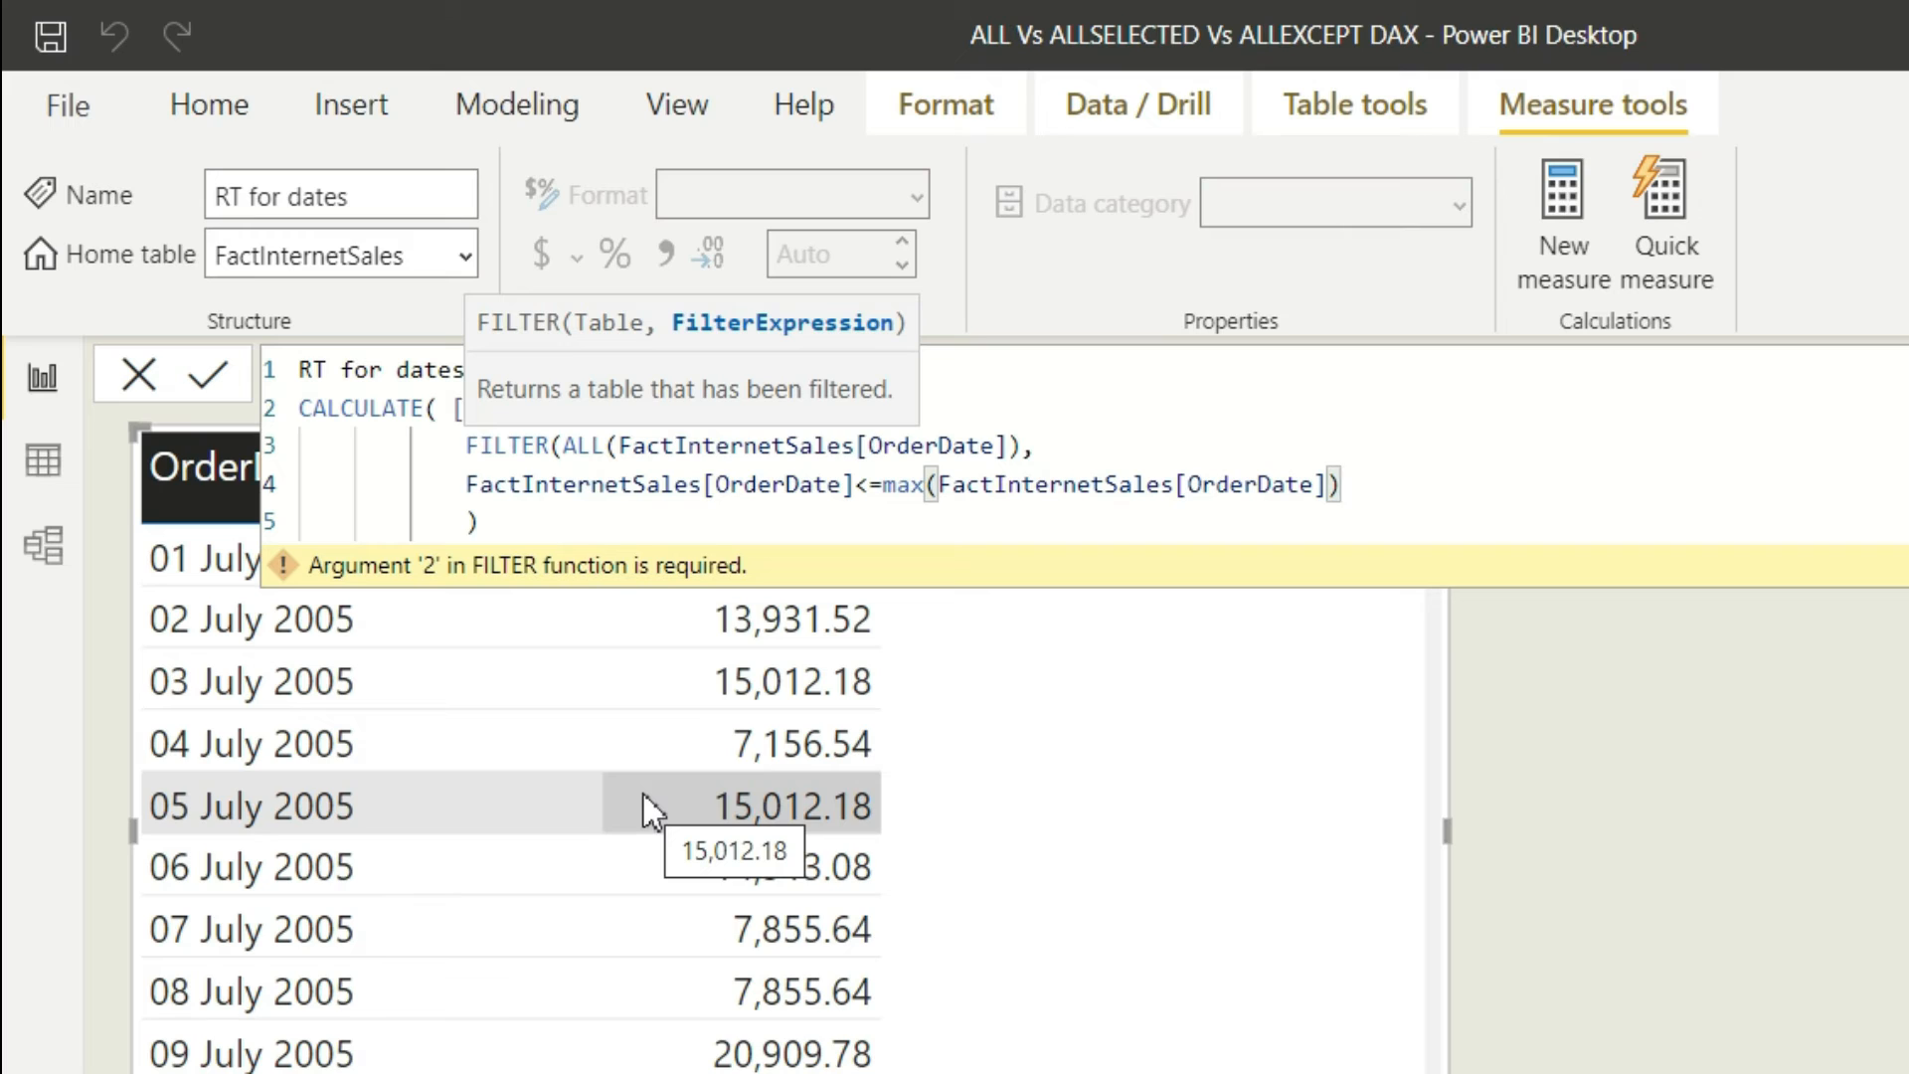
pyautogui.moveTo(517, 743)
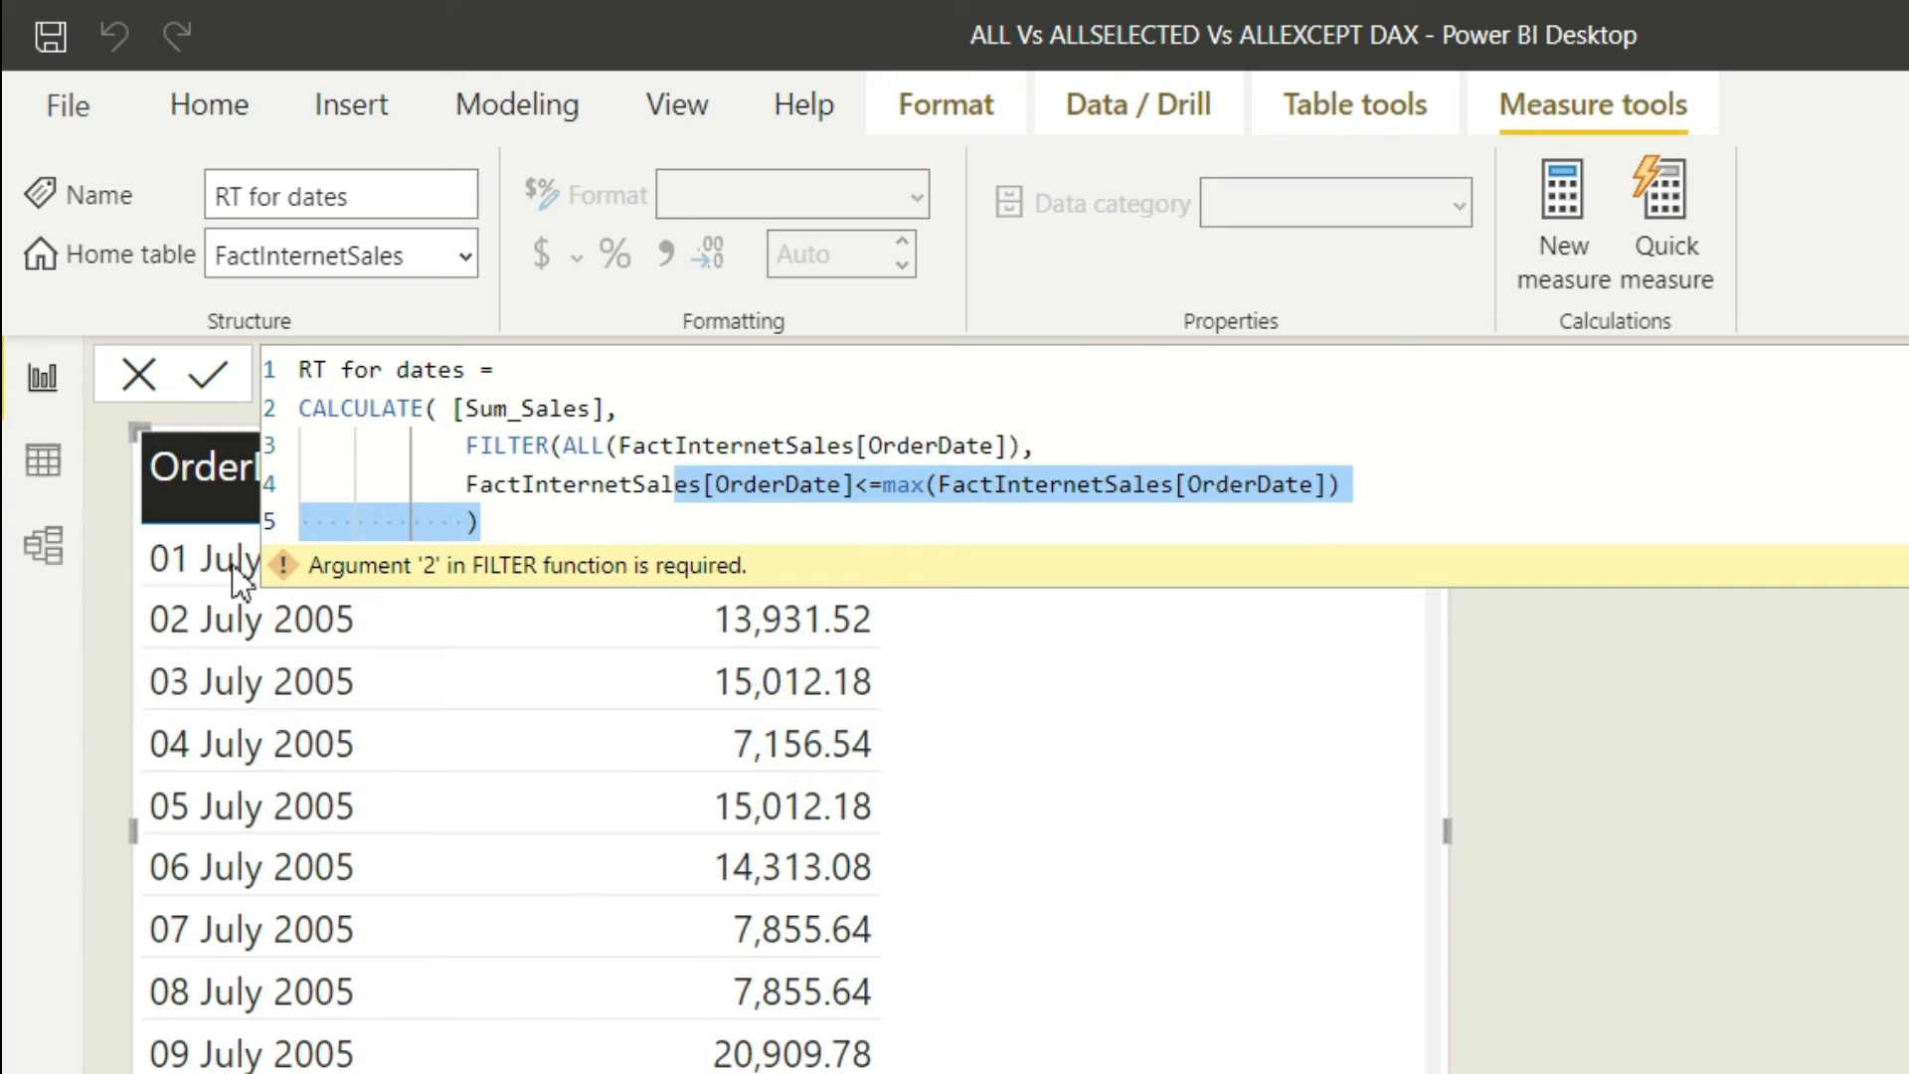
pyautogui.moveTo(263, 774)
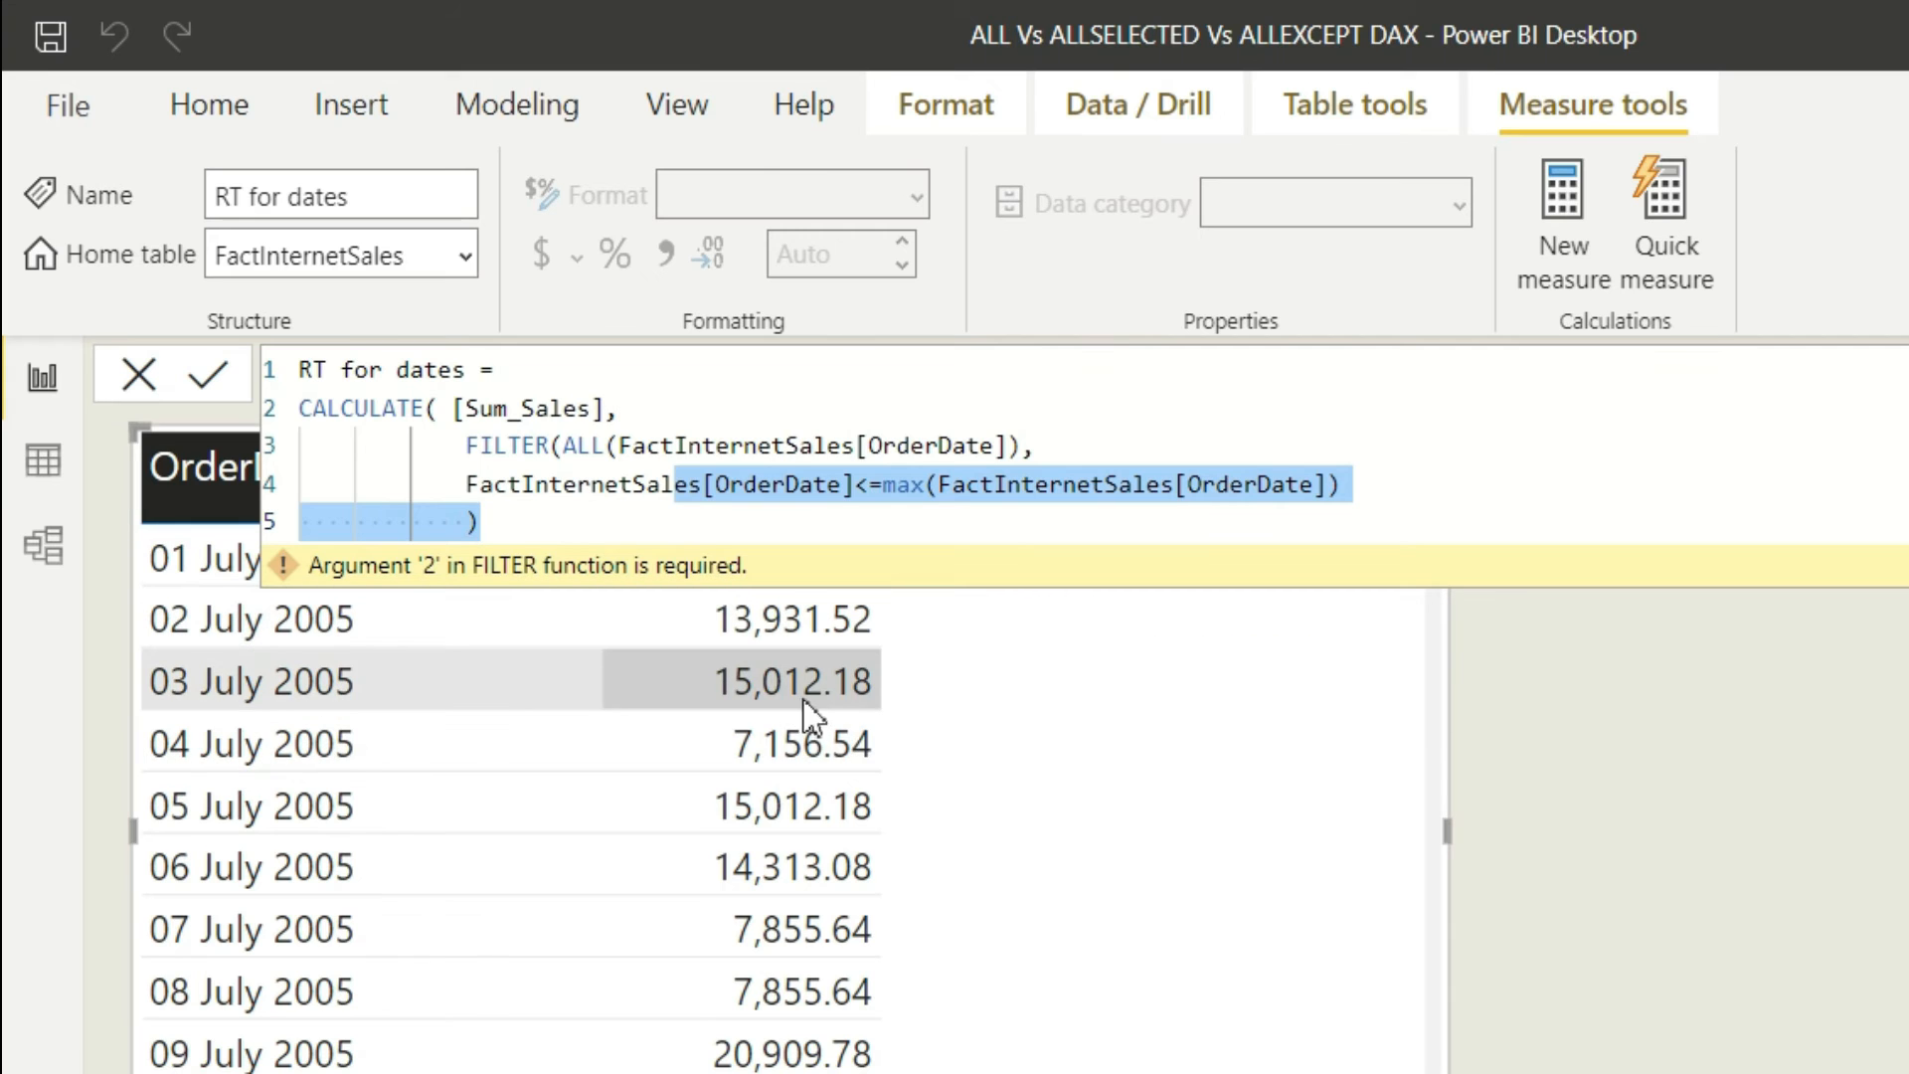
pyautogui.moveTo(815, 761)
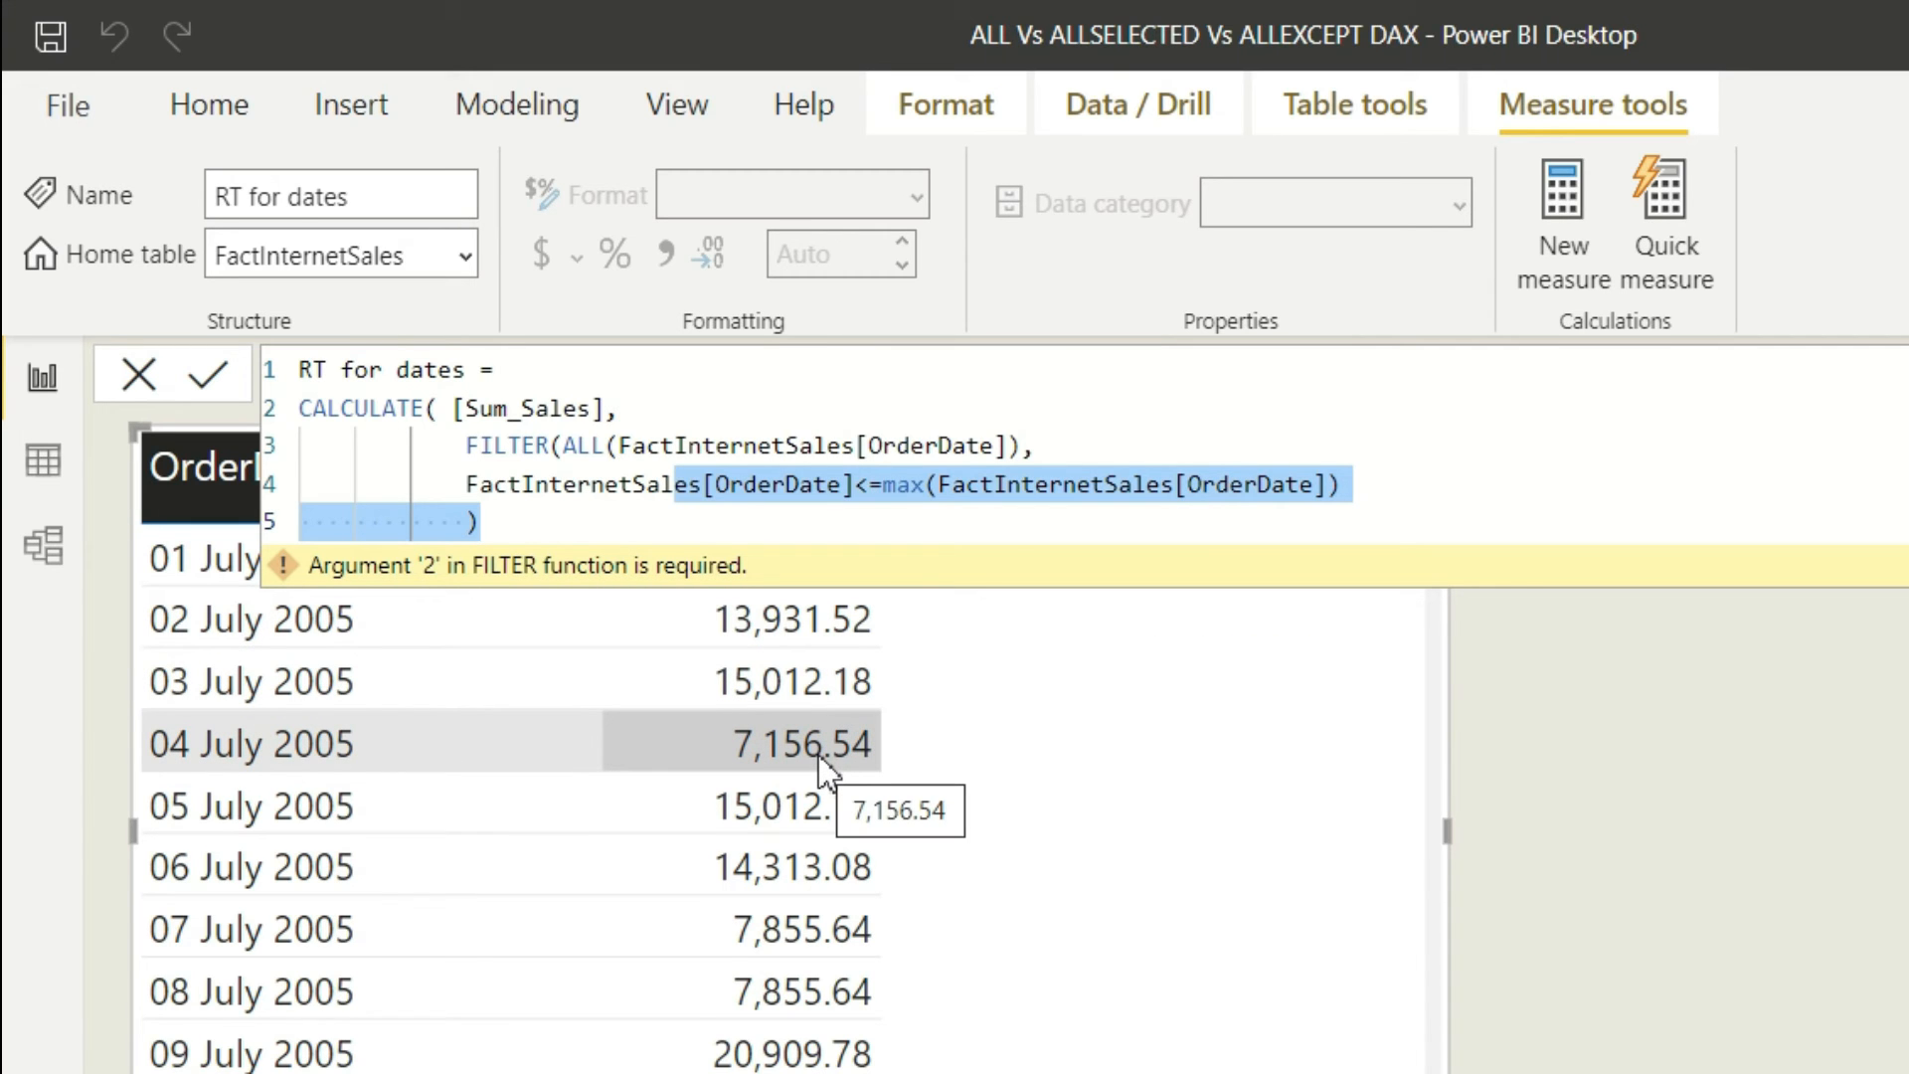
pyautogui.moveTo(755, 646)
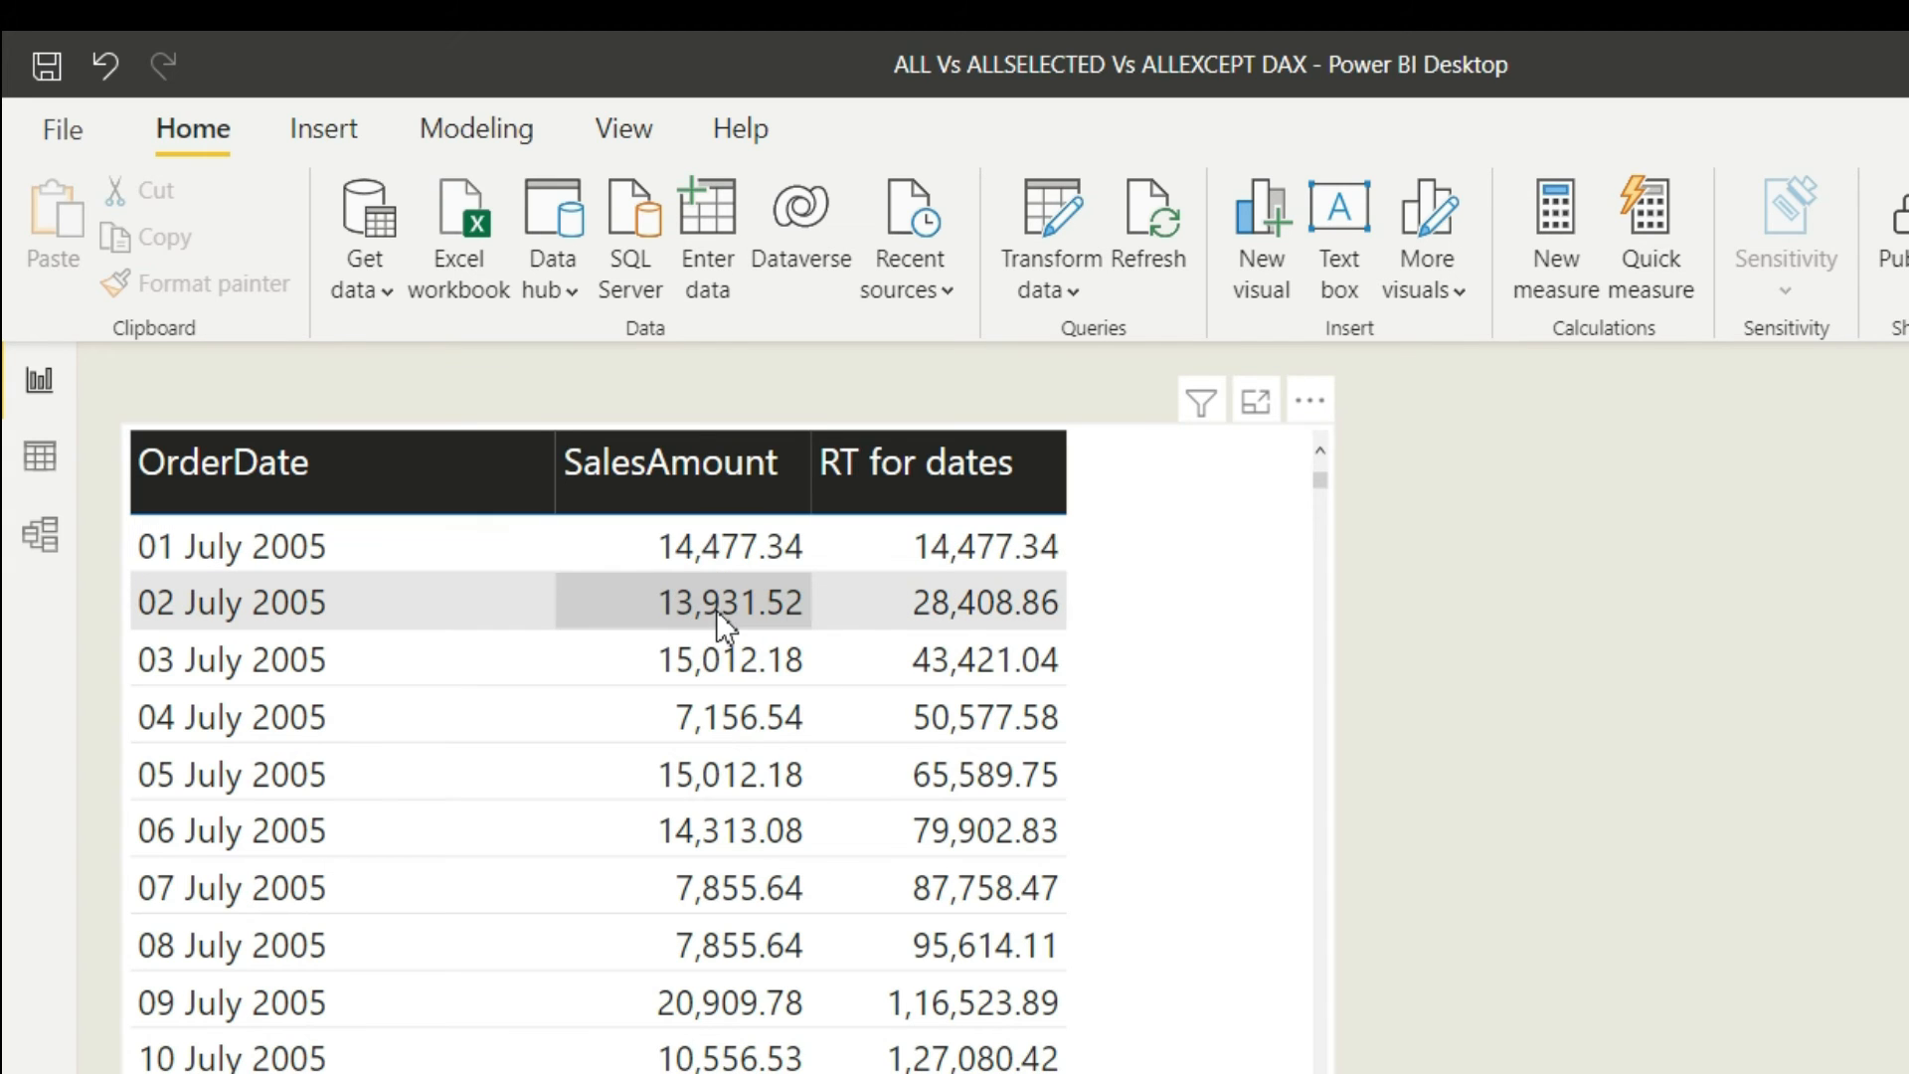
pyautogui.moveTo(840, 641)
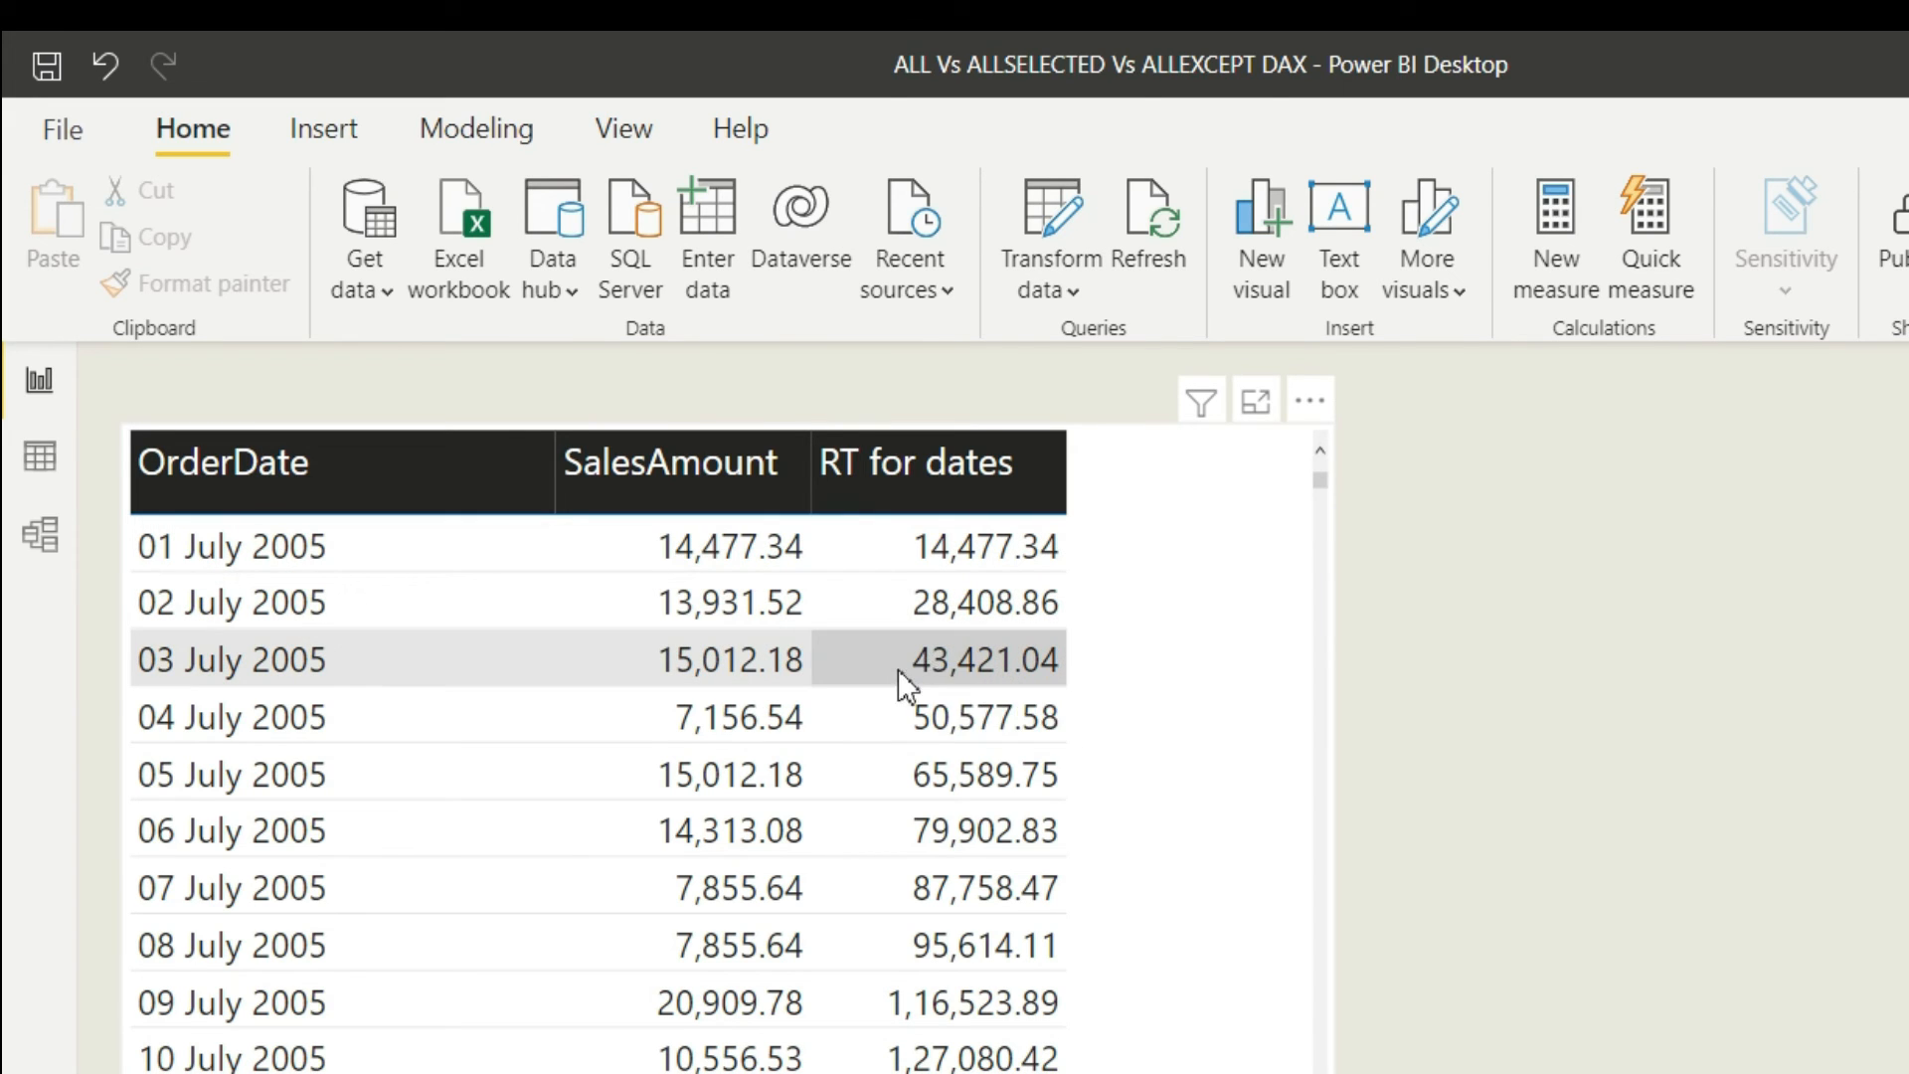
pyautogui.moveTo(950, 694)
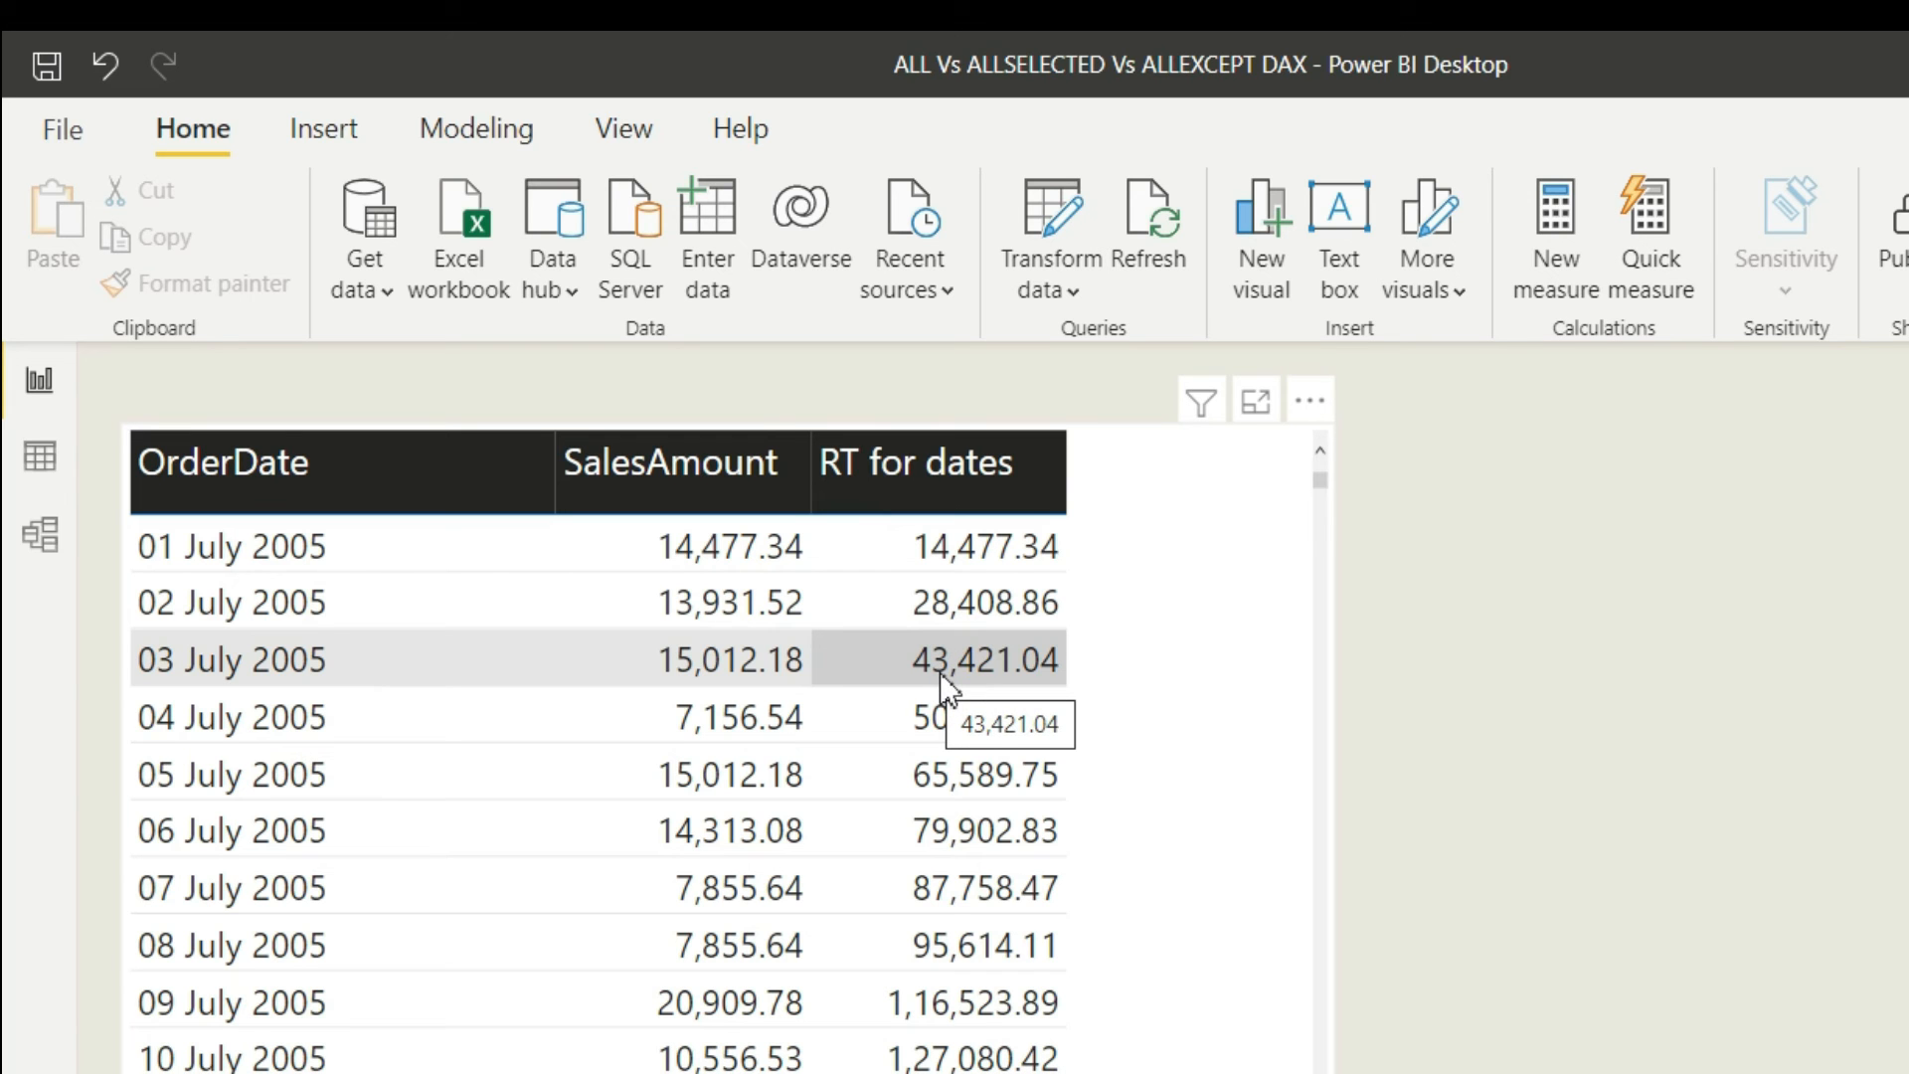
pyautogui.moveTo(1325, 502)
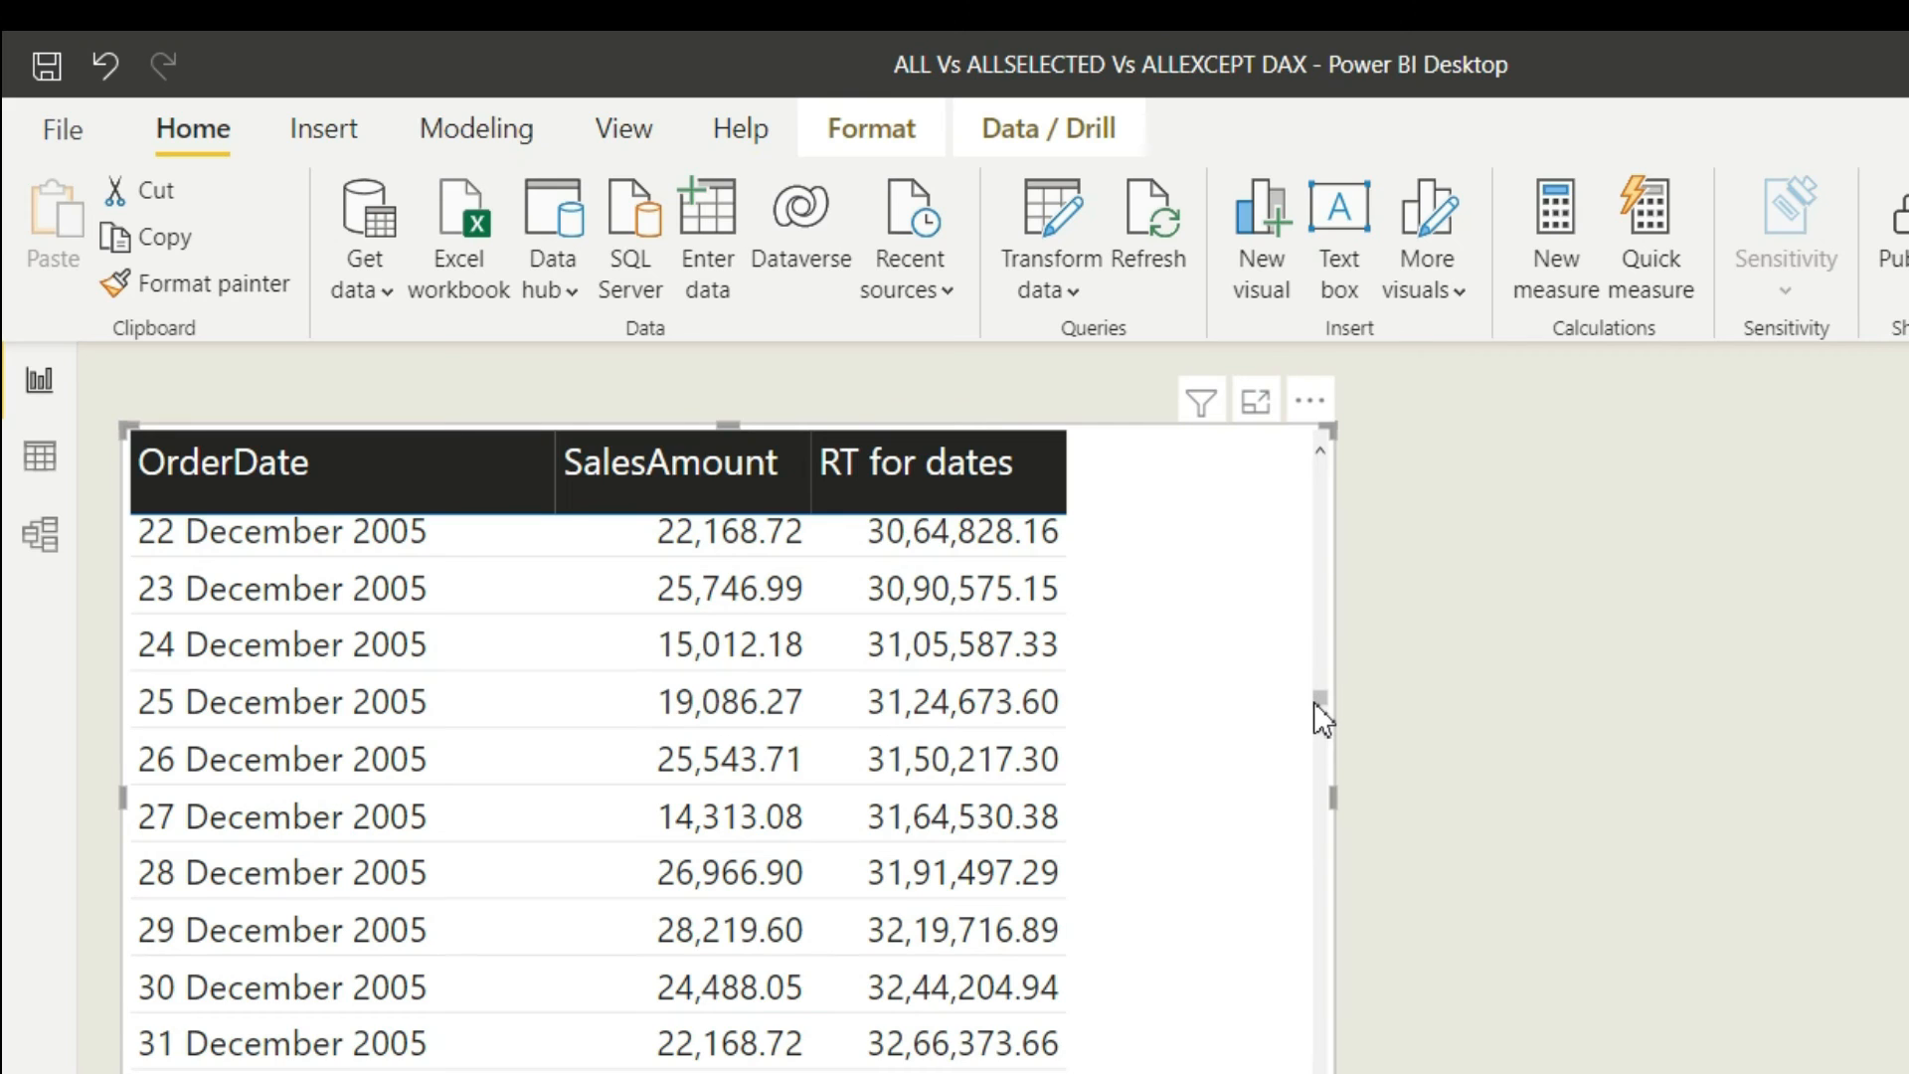
pyautogui.scroll(-3)
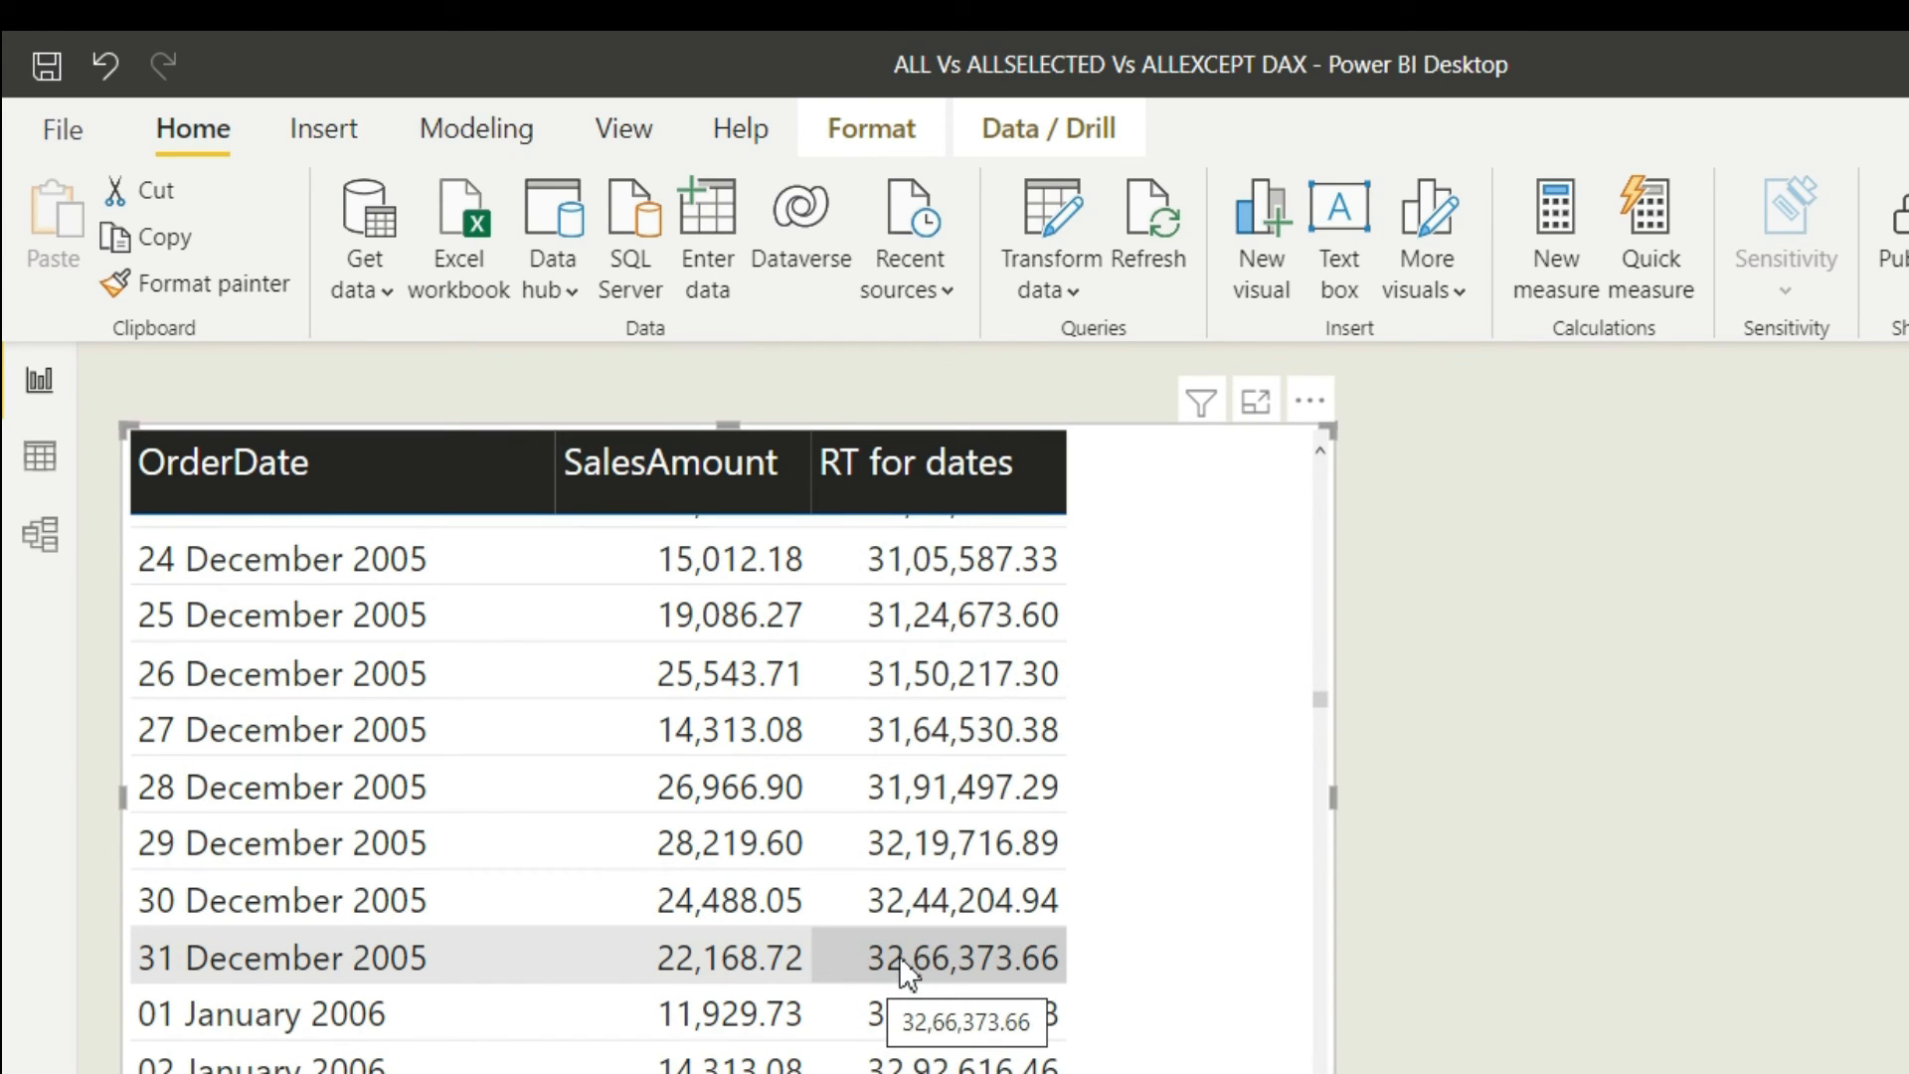
pyautogui.moveTo(718, 1014)
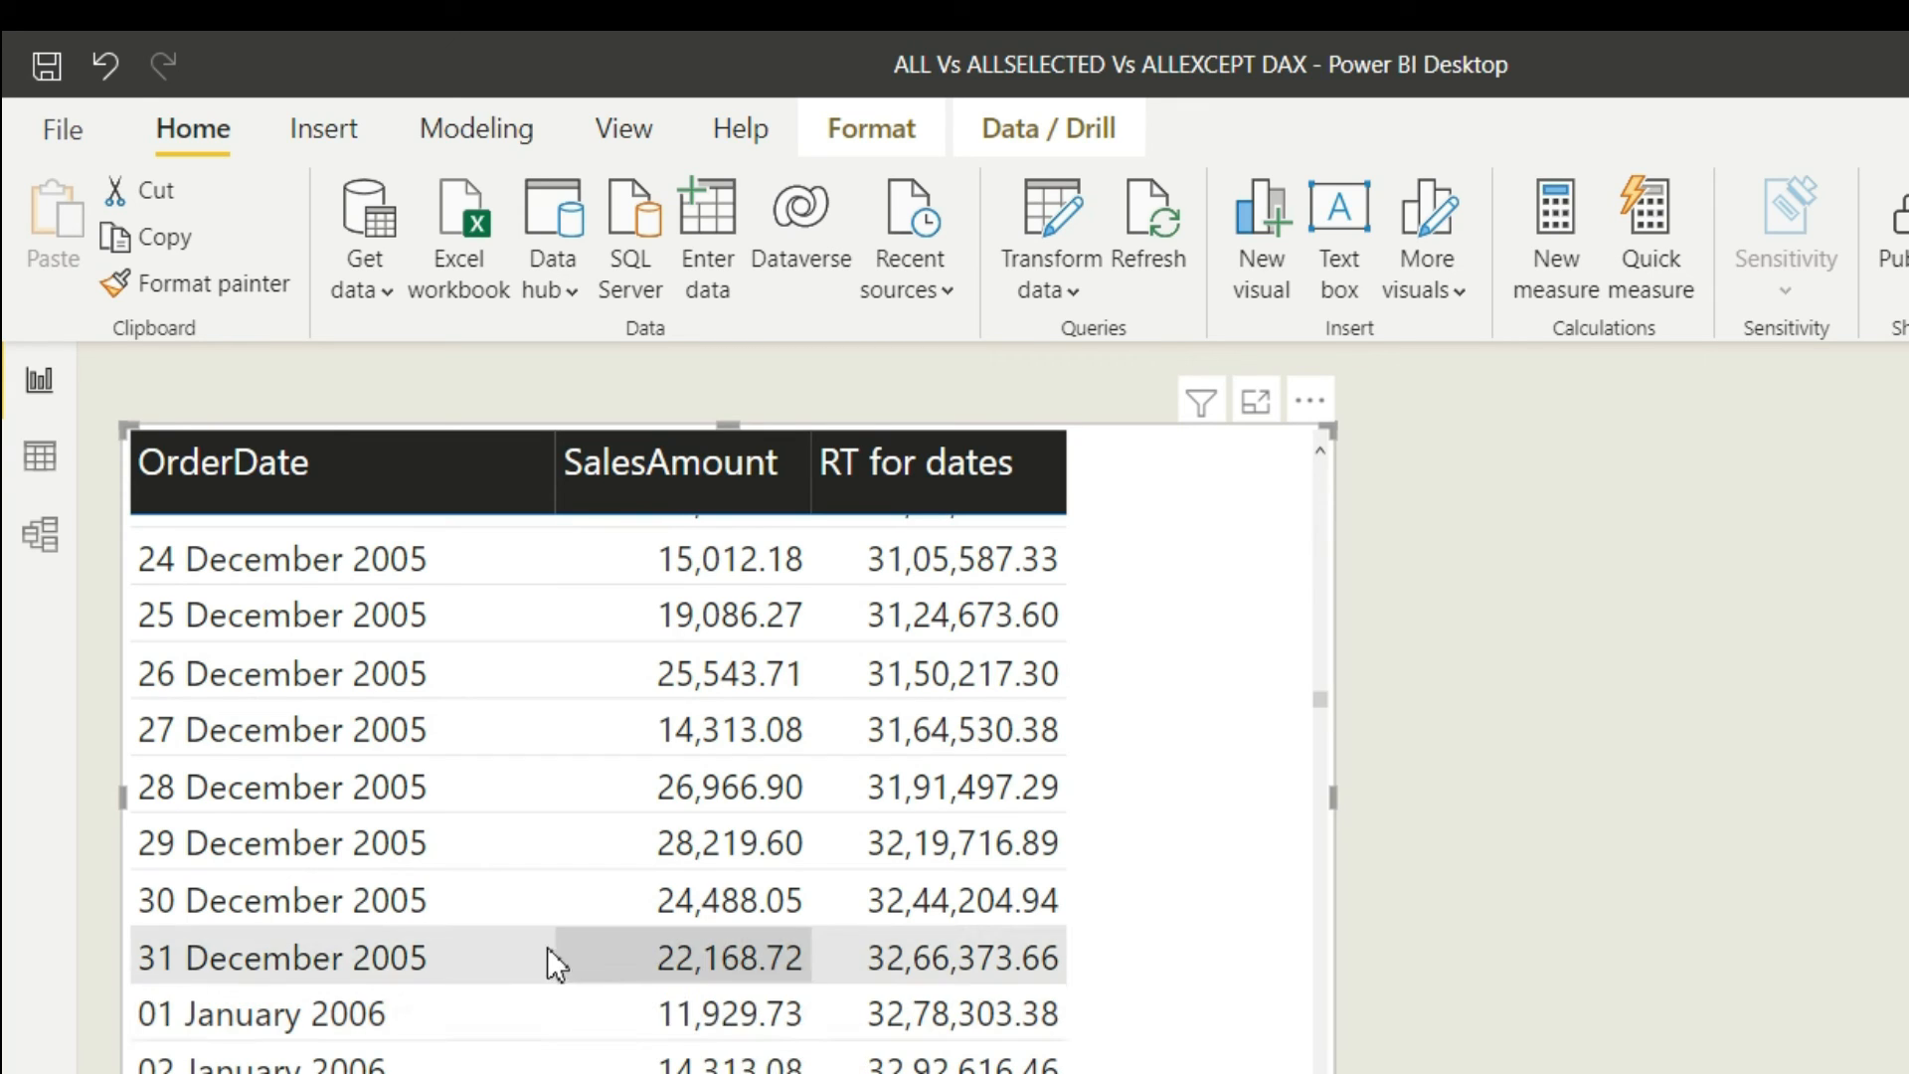
pyautogui.moveTo(950, 967)
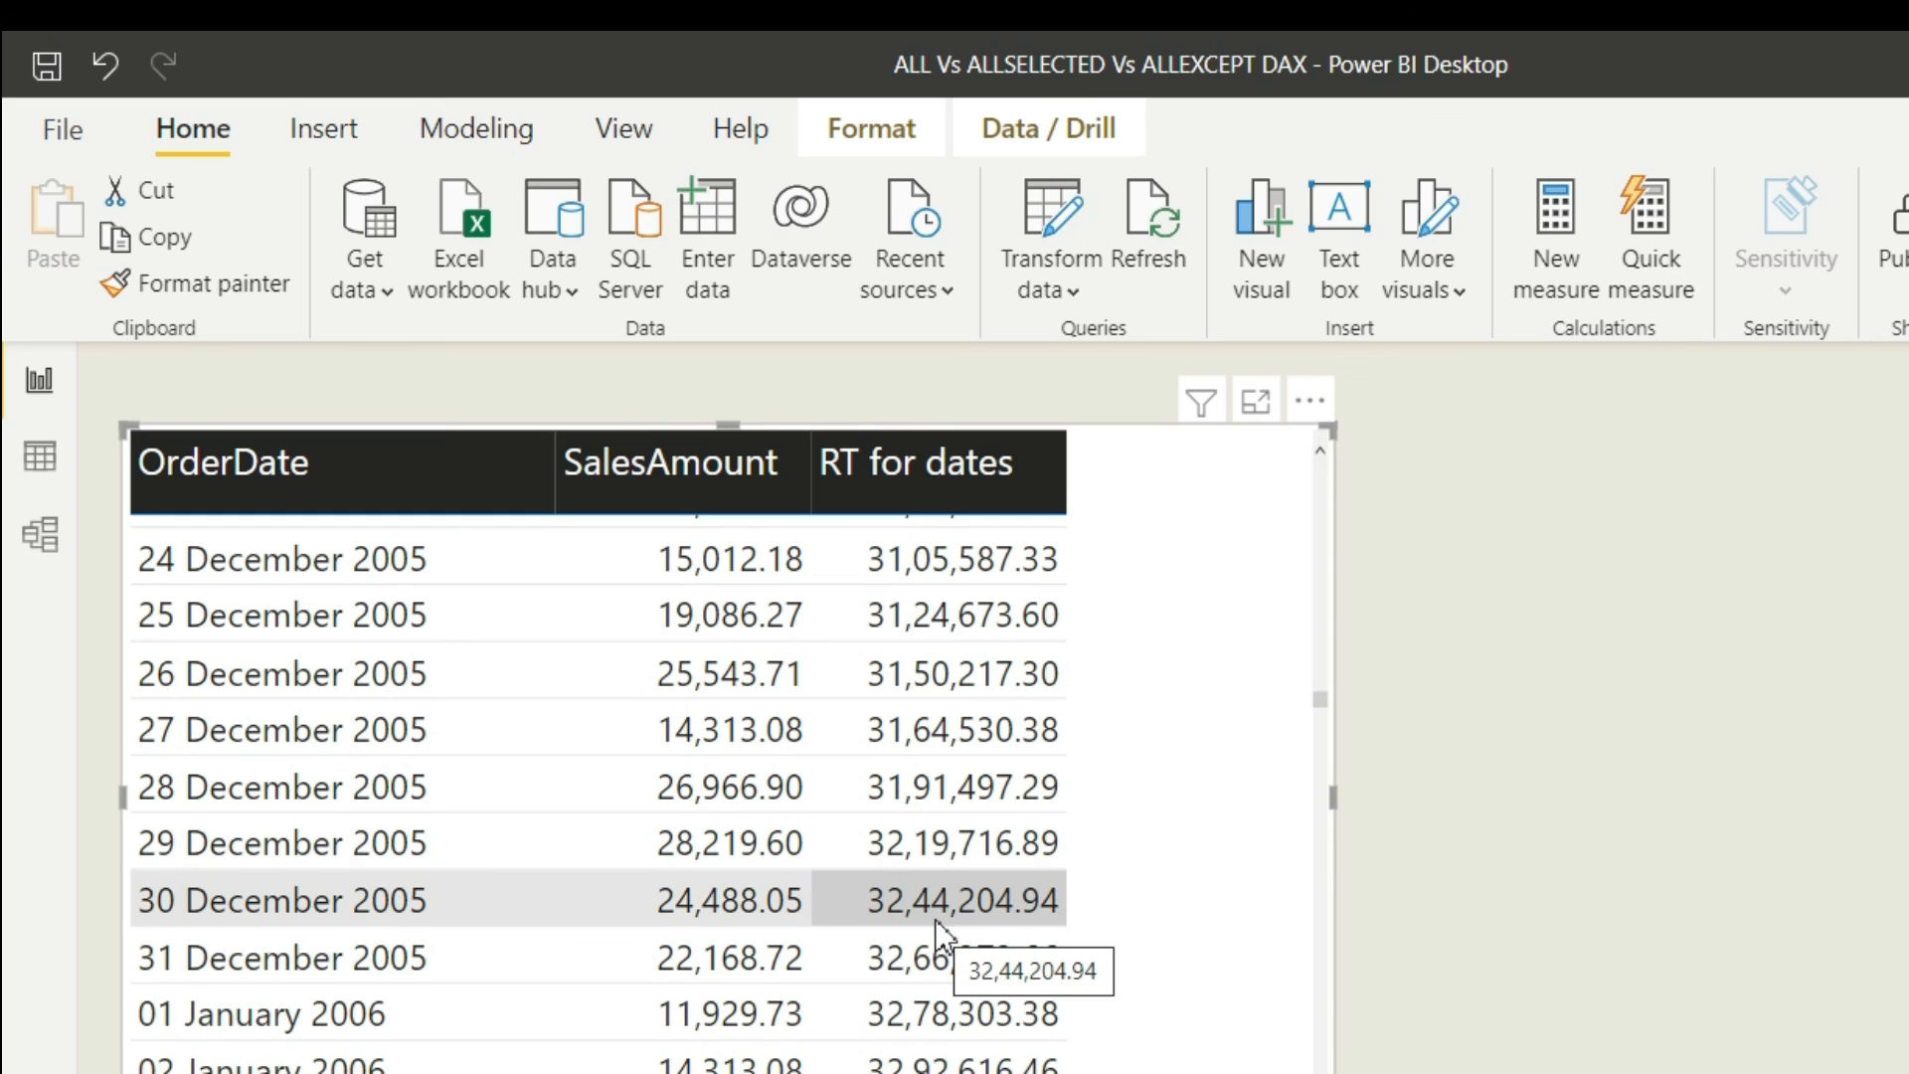
pyautogui.moveTo(901, 956)
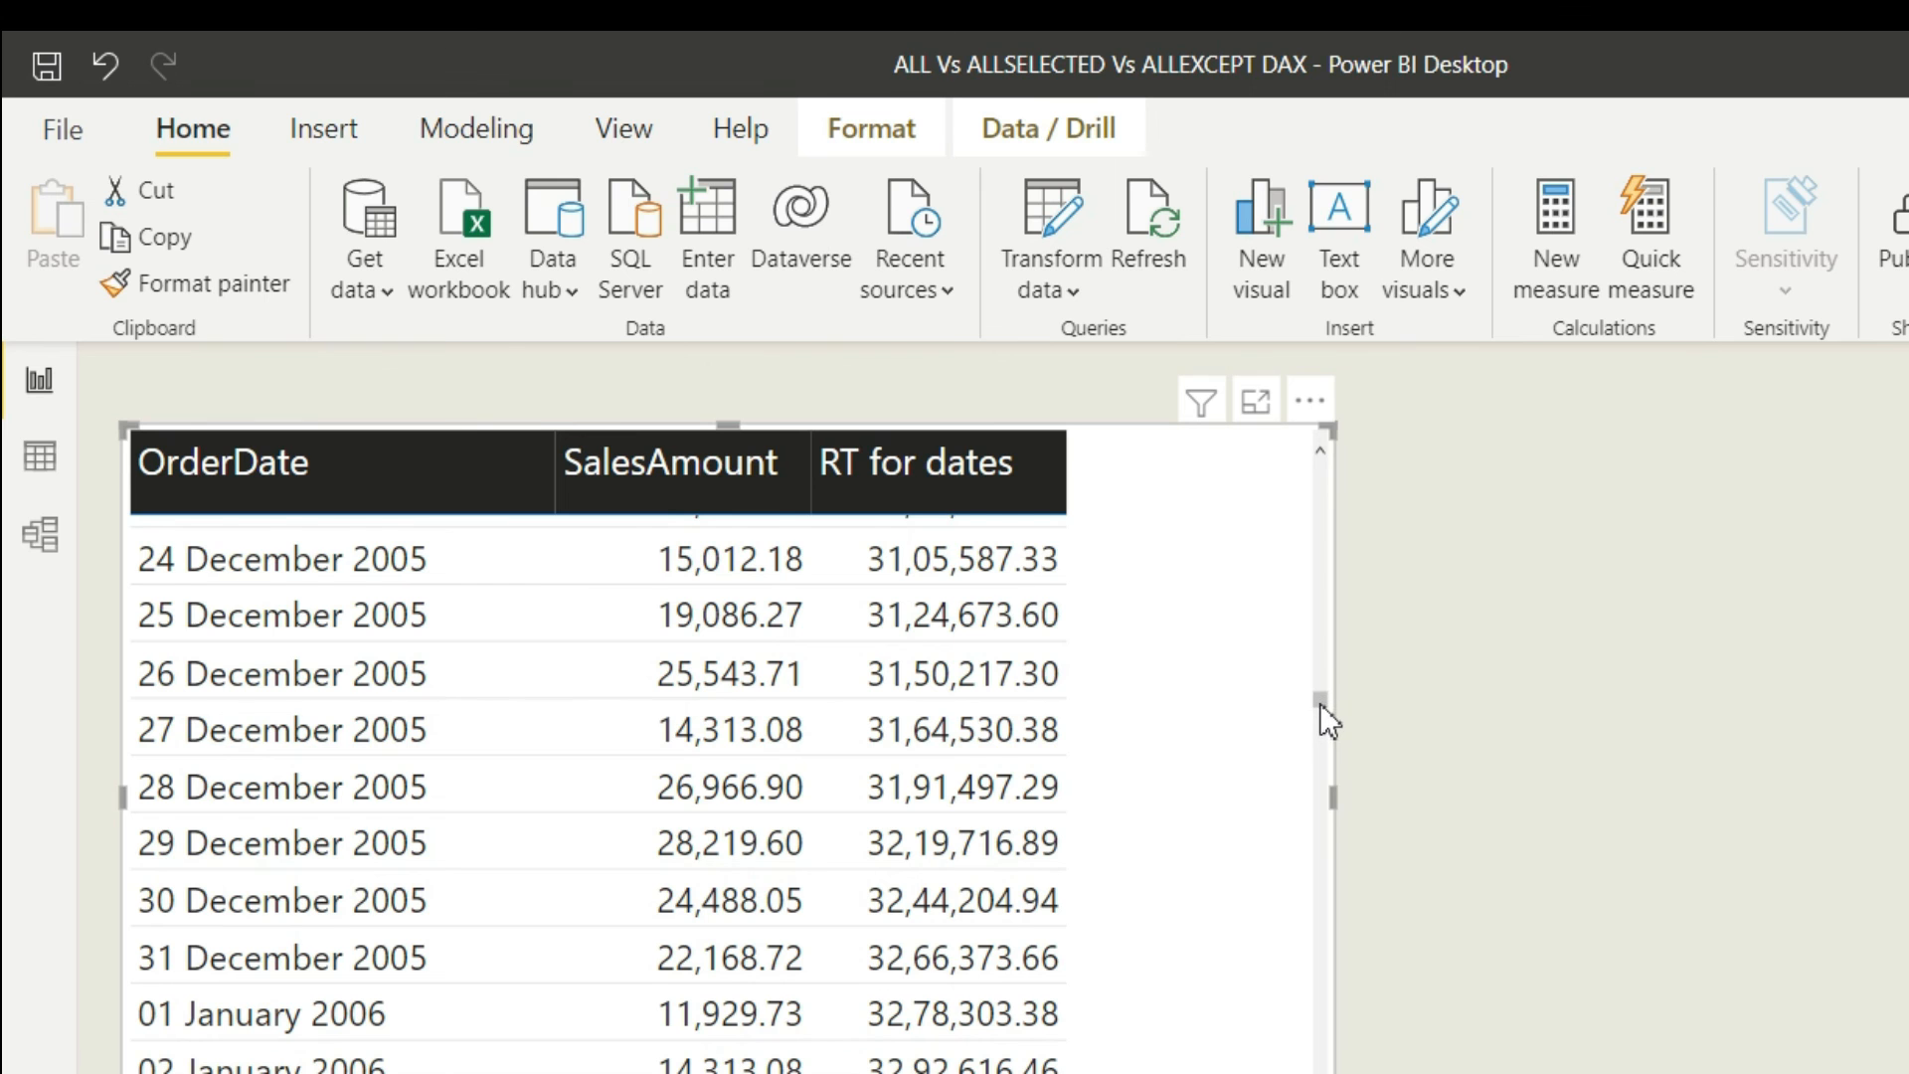
pyautogui.scroll(-3)
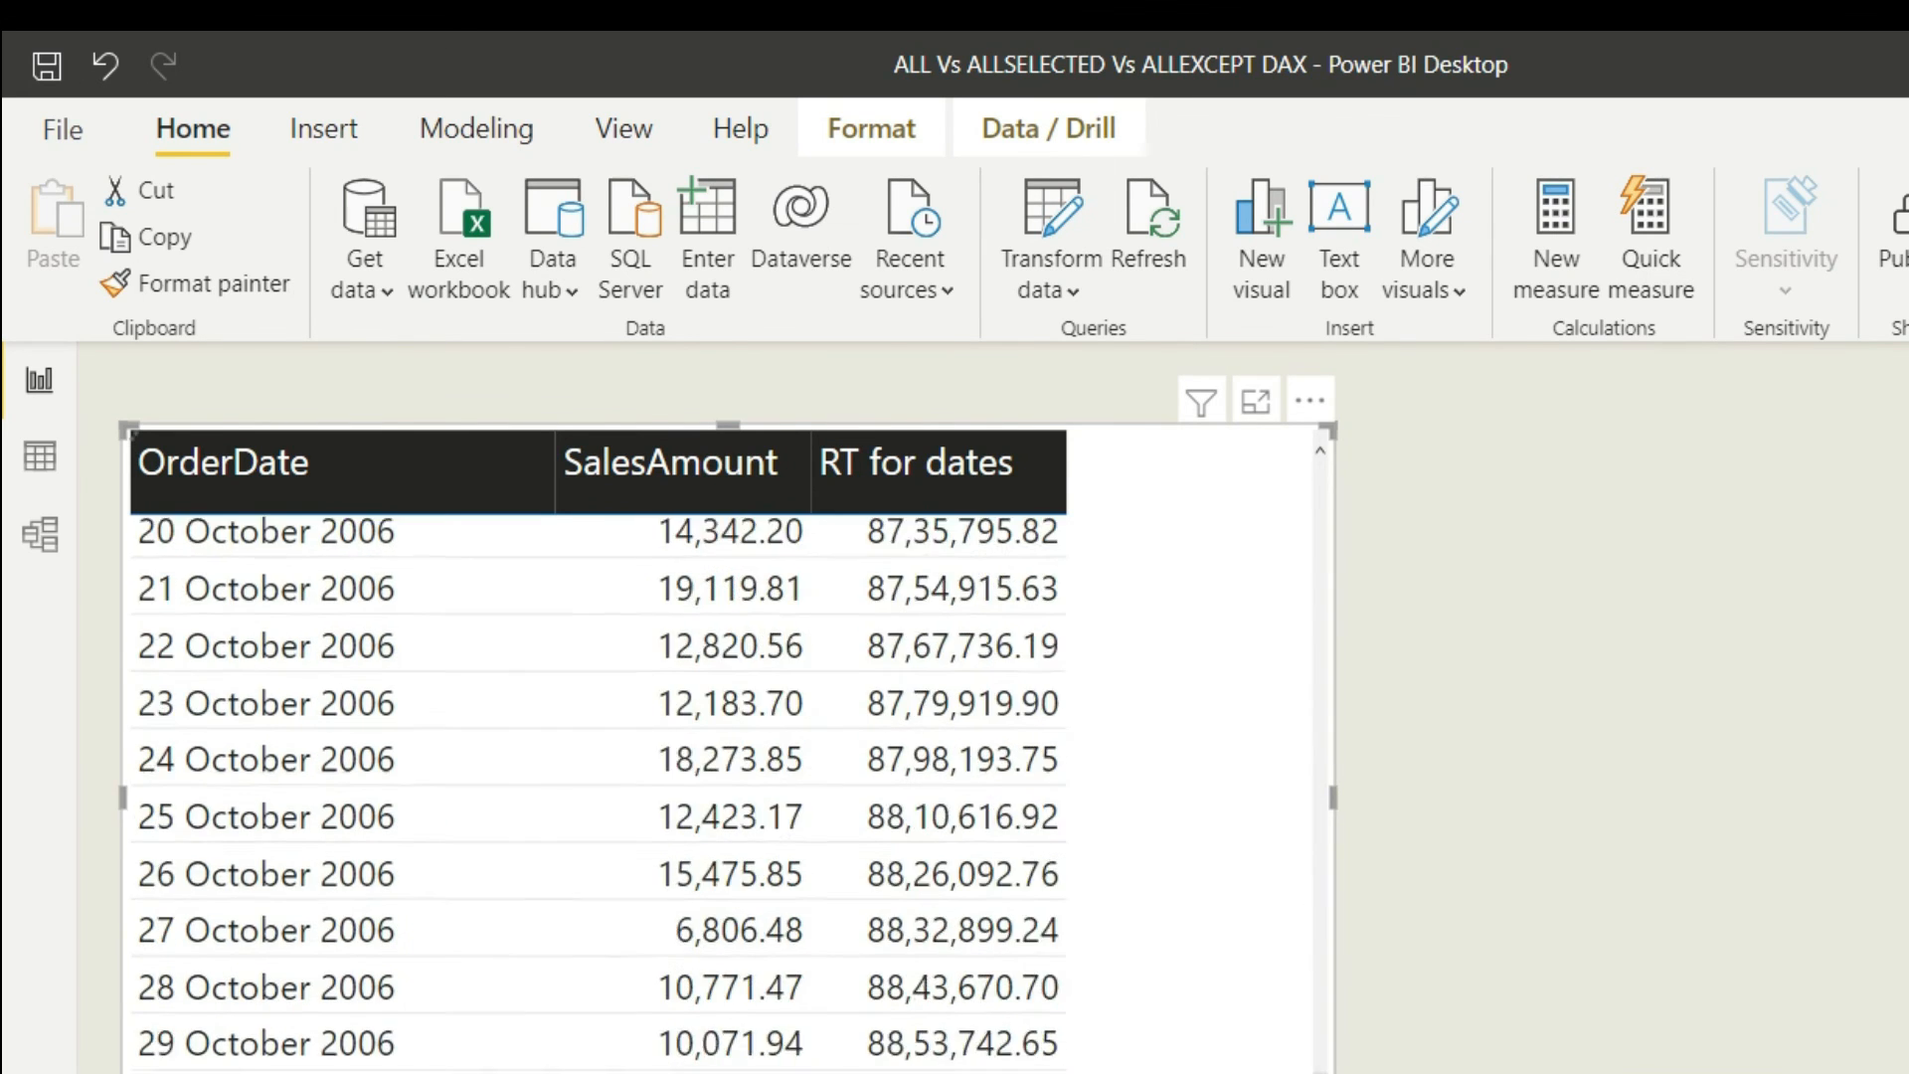